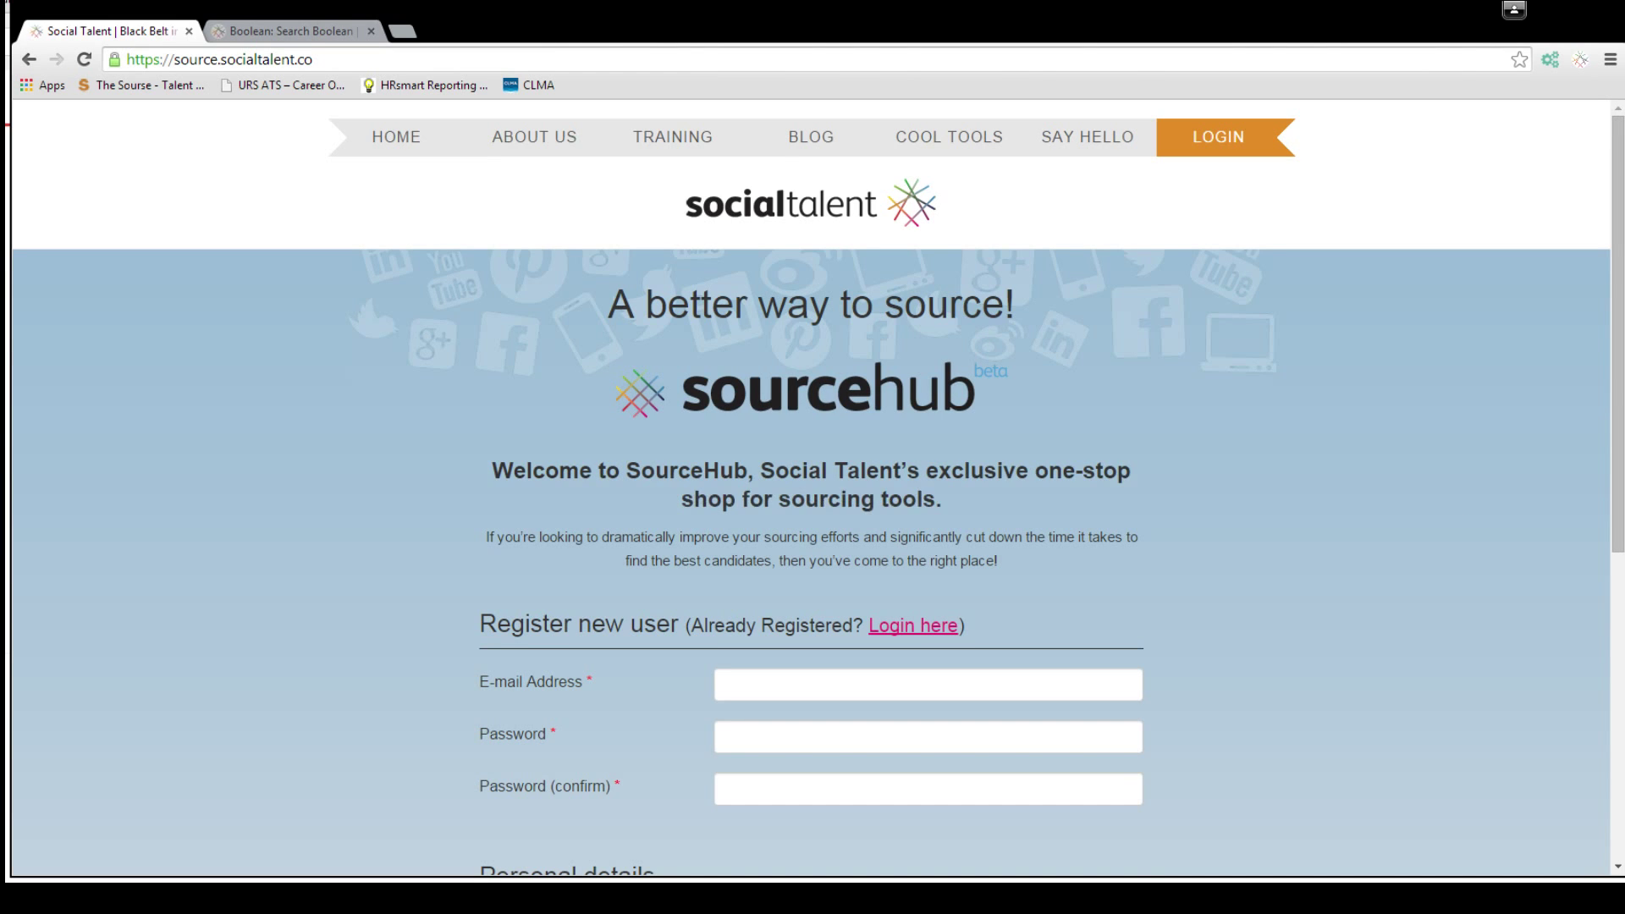
Go to the SourceHub Boolean search page and switch on Advanced search.
scroll(down, 3)
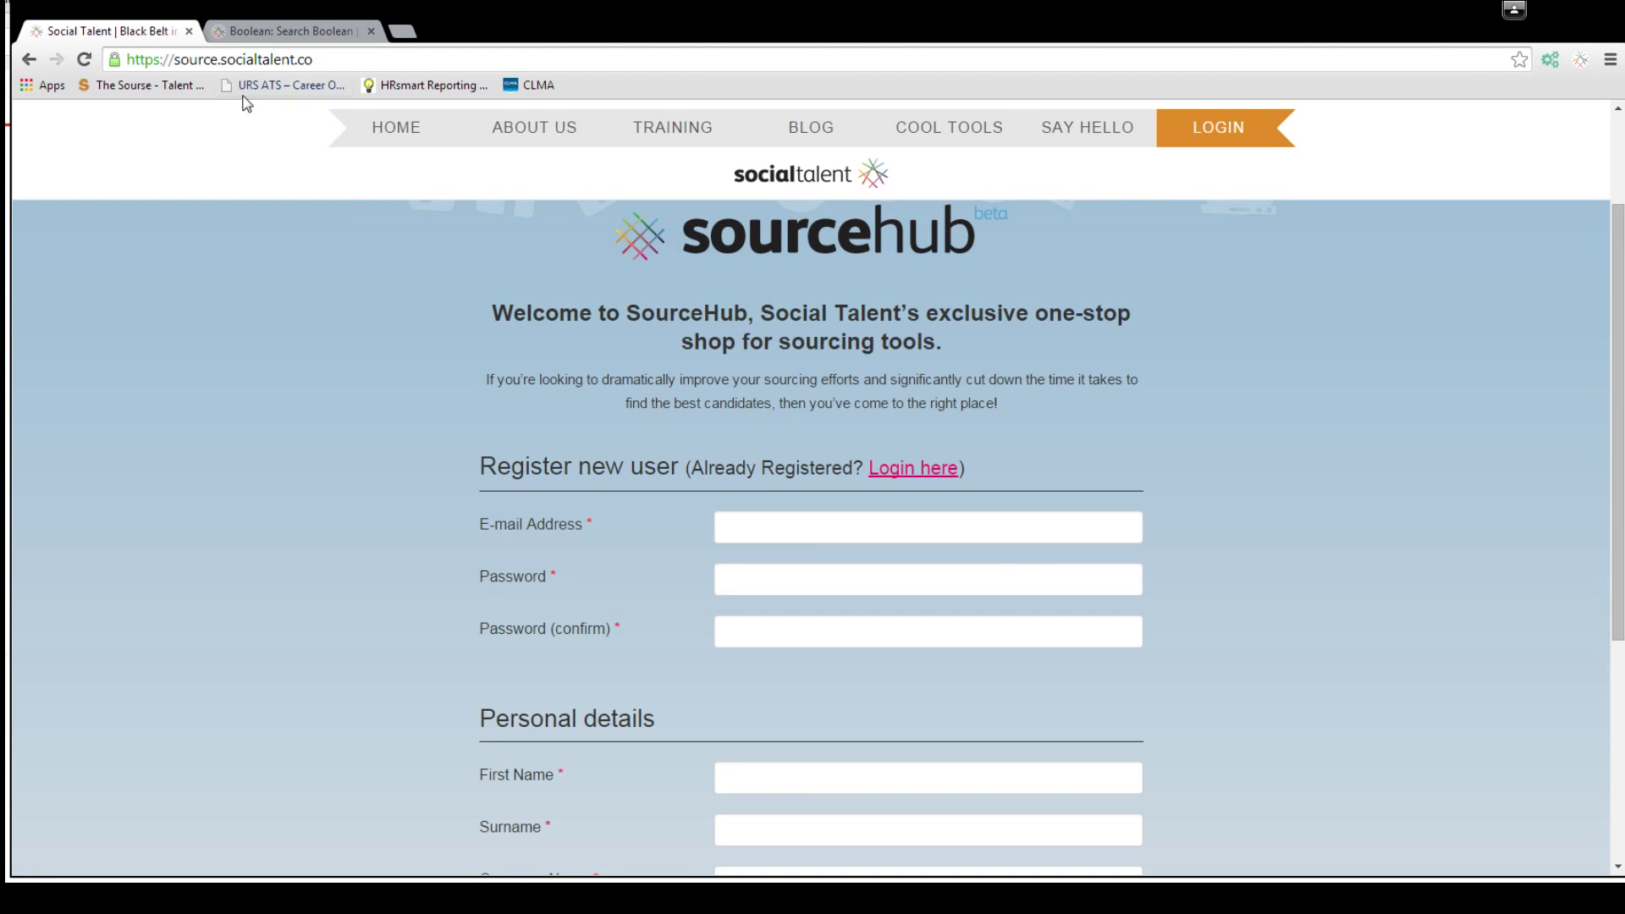
scroll(down, 3)
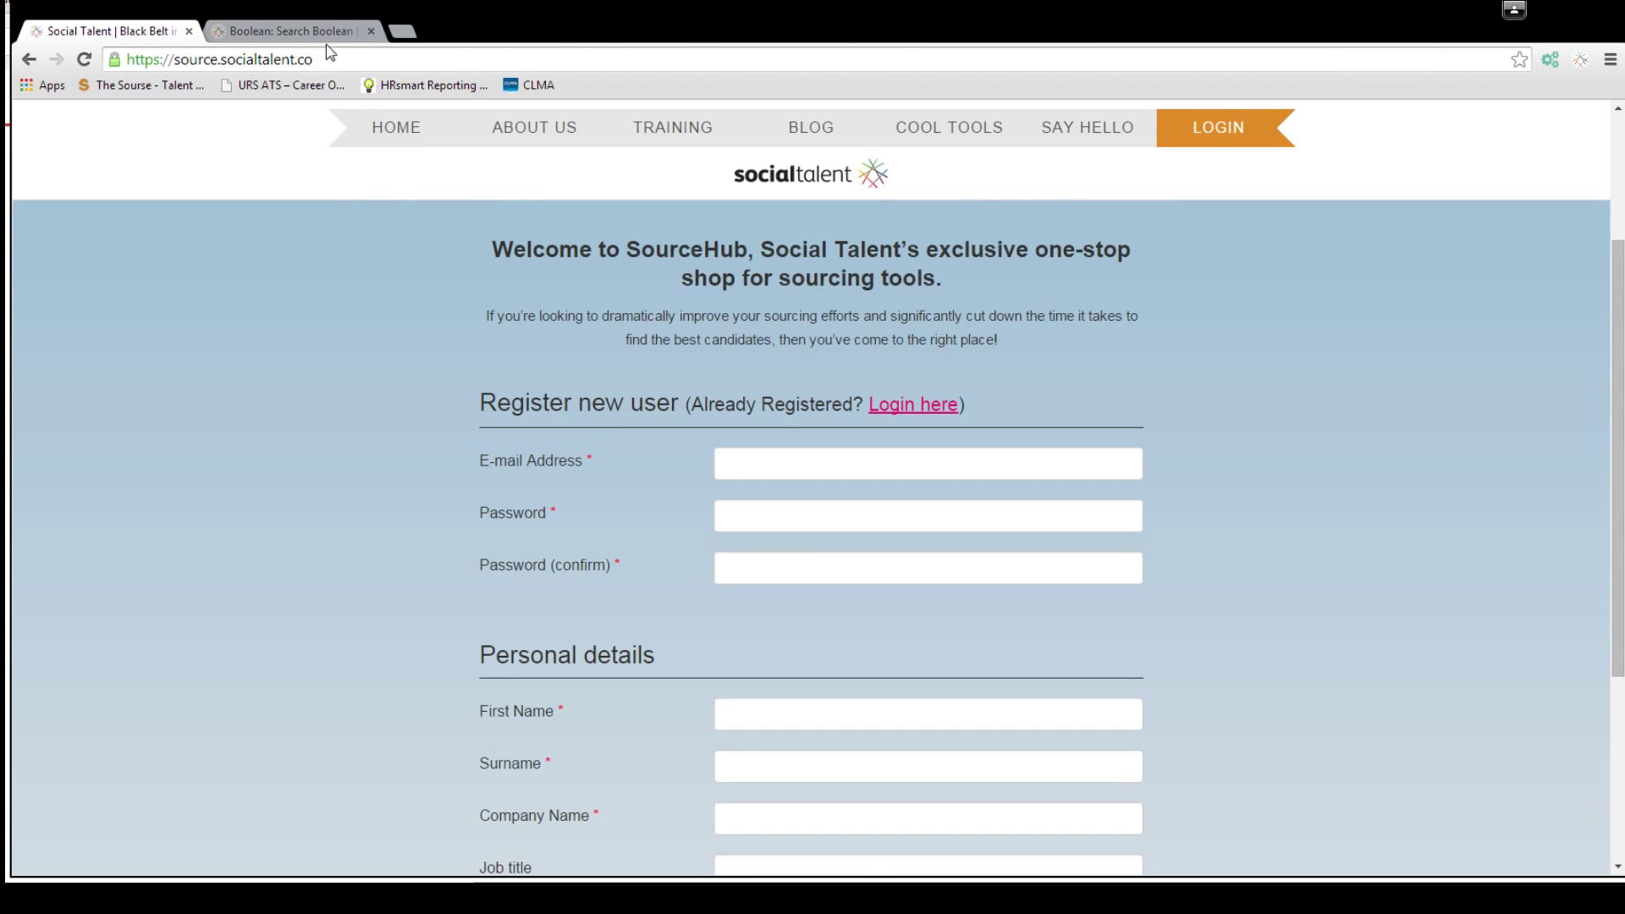
click(287, 30)
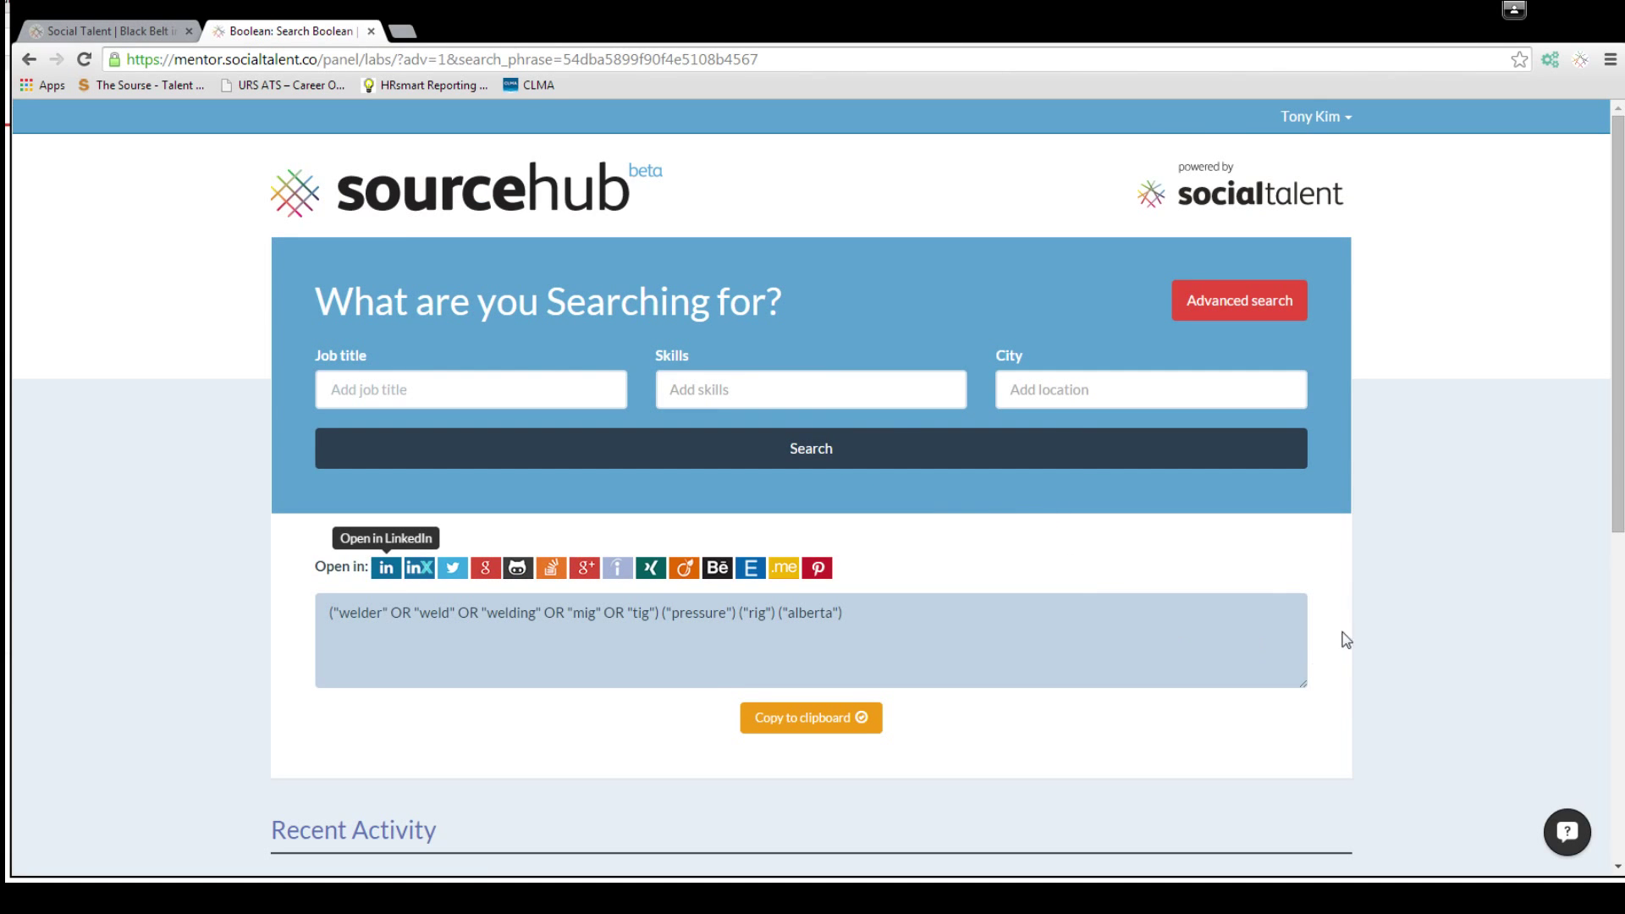
click(1239, 301)
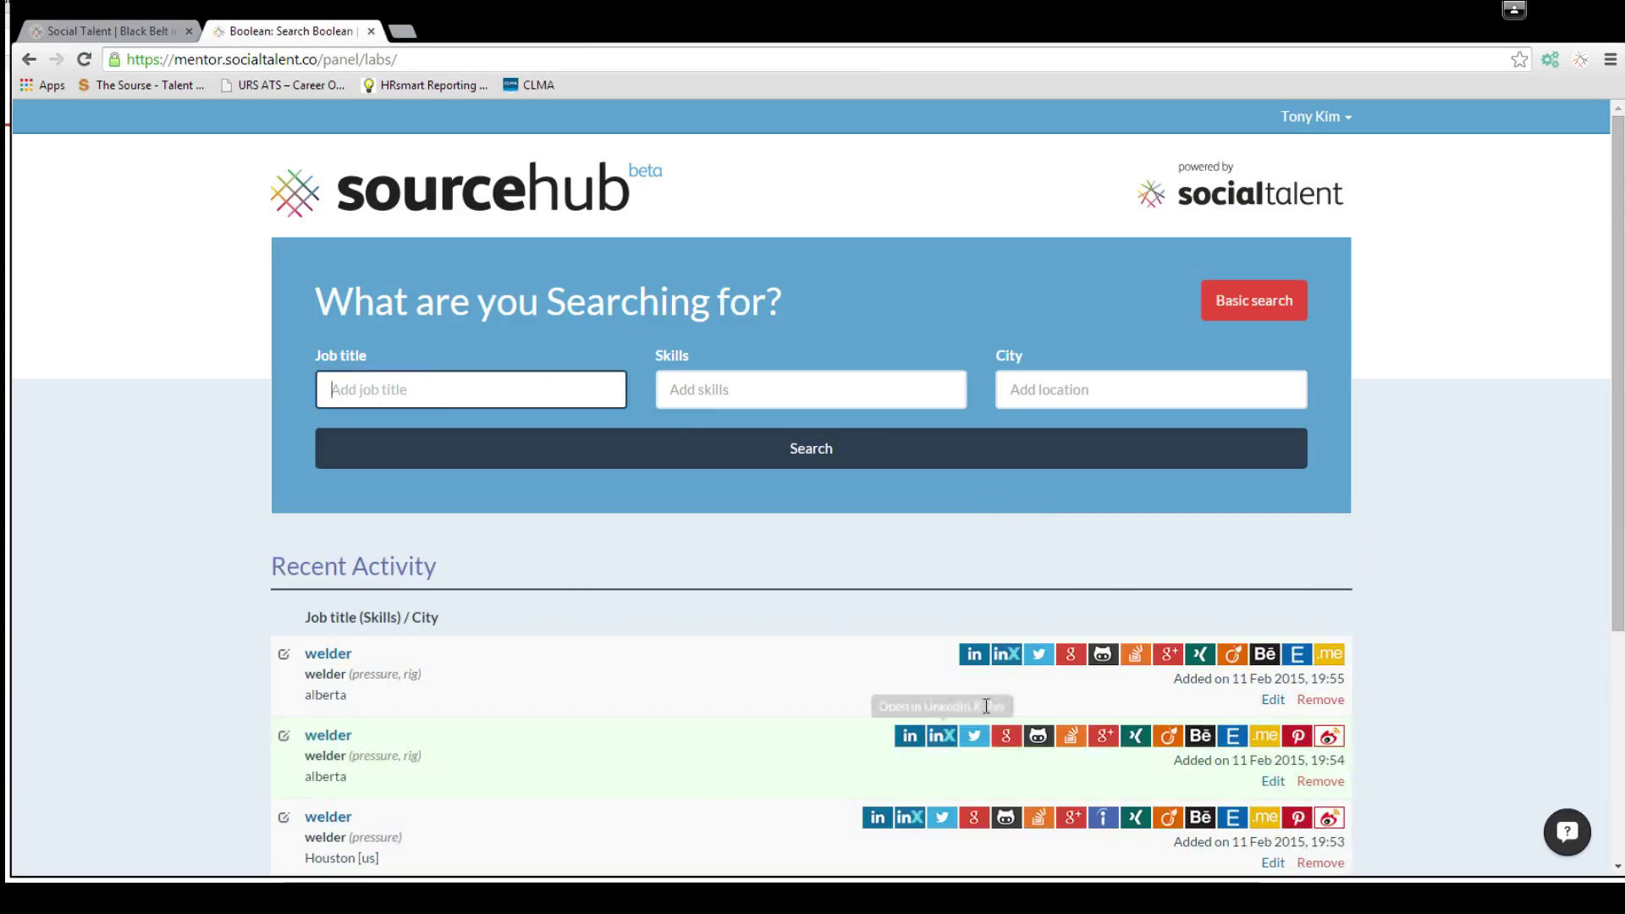
Search with Job title welder, Skill pressure and City alberta to generate the Boolean string.
text(weld)
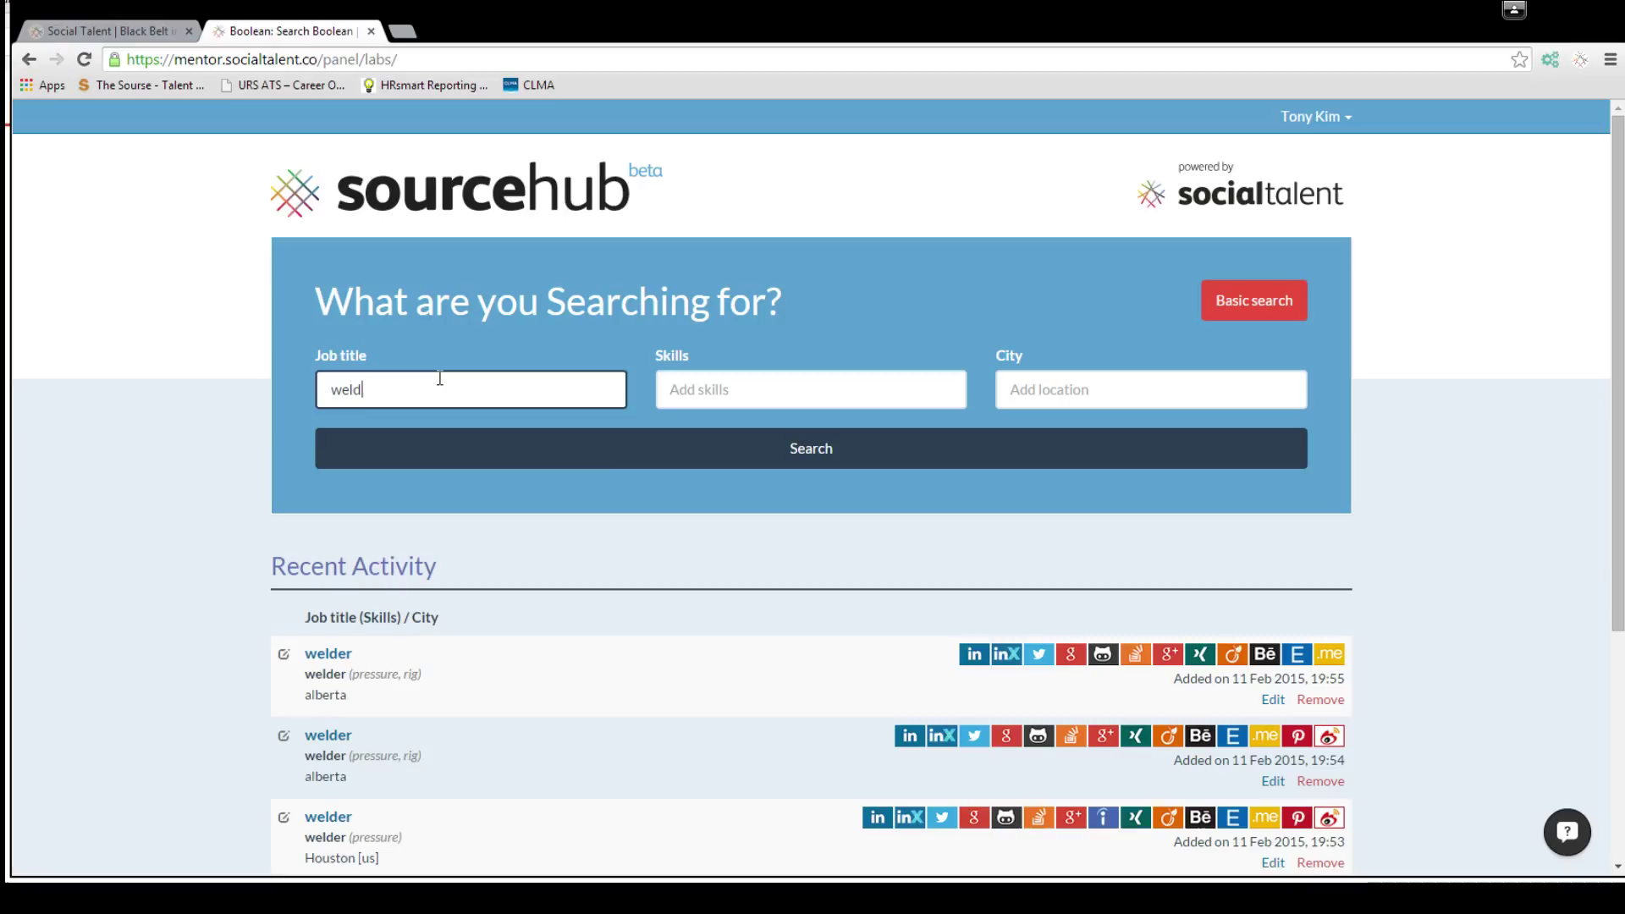
text(pressure)
click(1151, 389)
text(alberta)
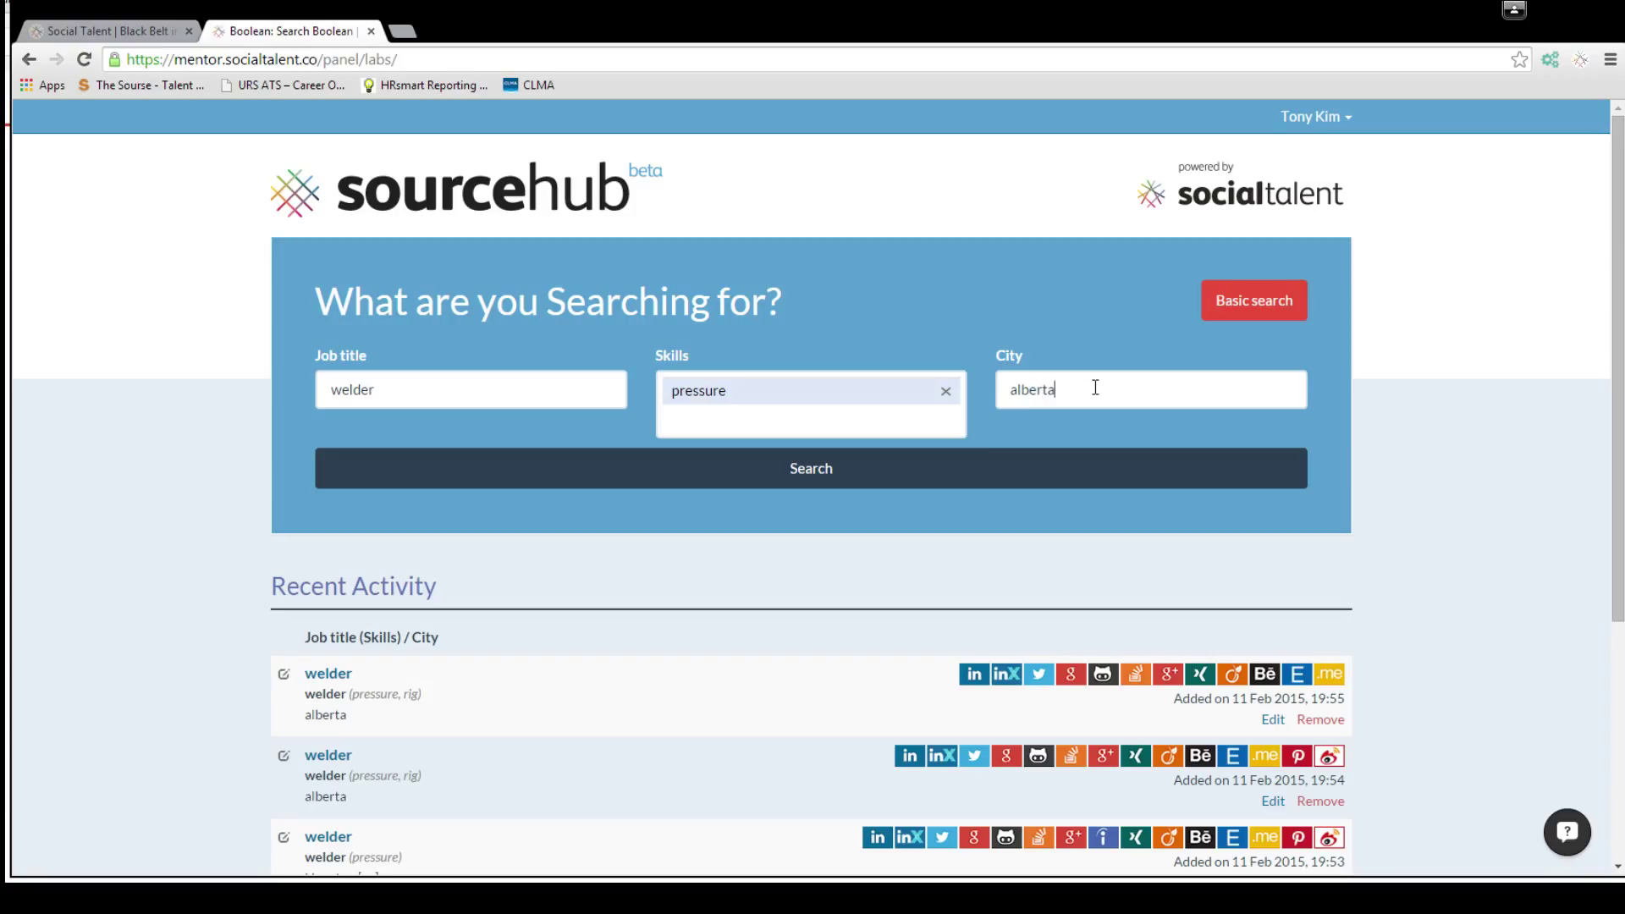
click(811, 467)
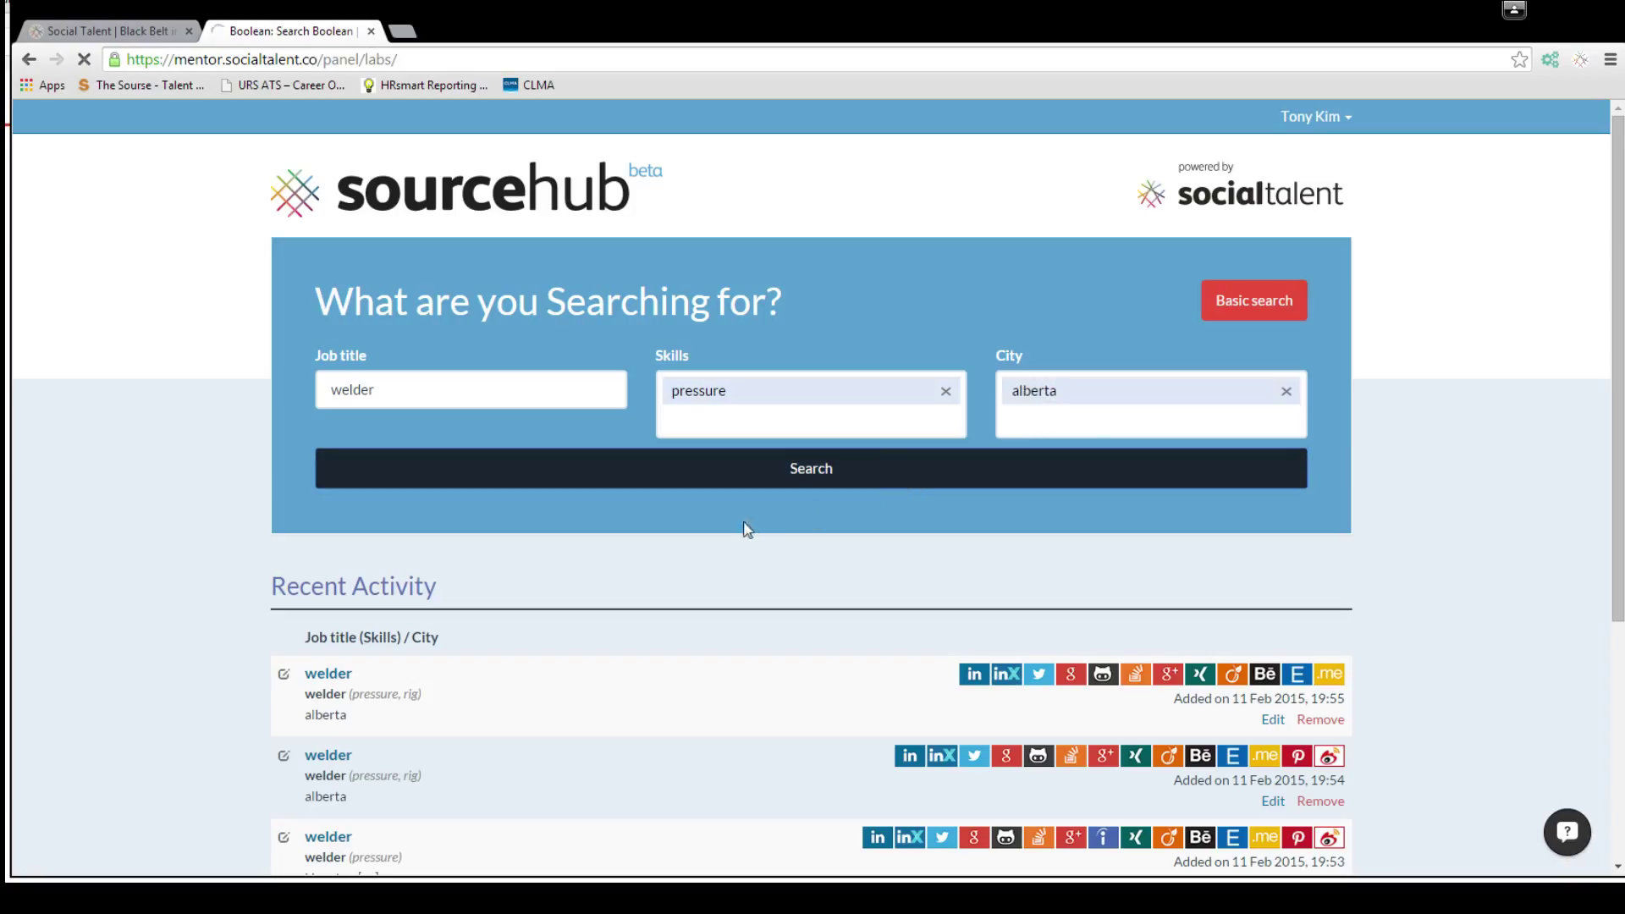
click(811, 468)
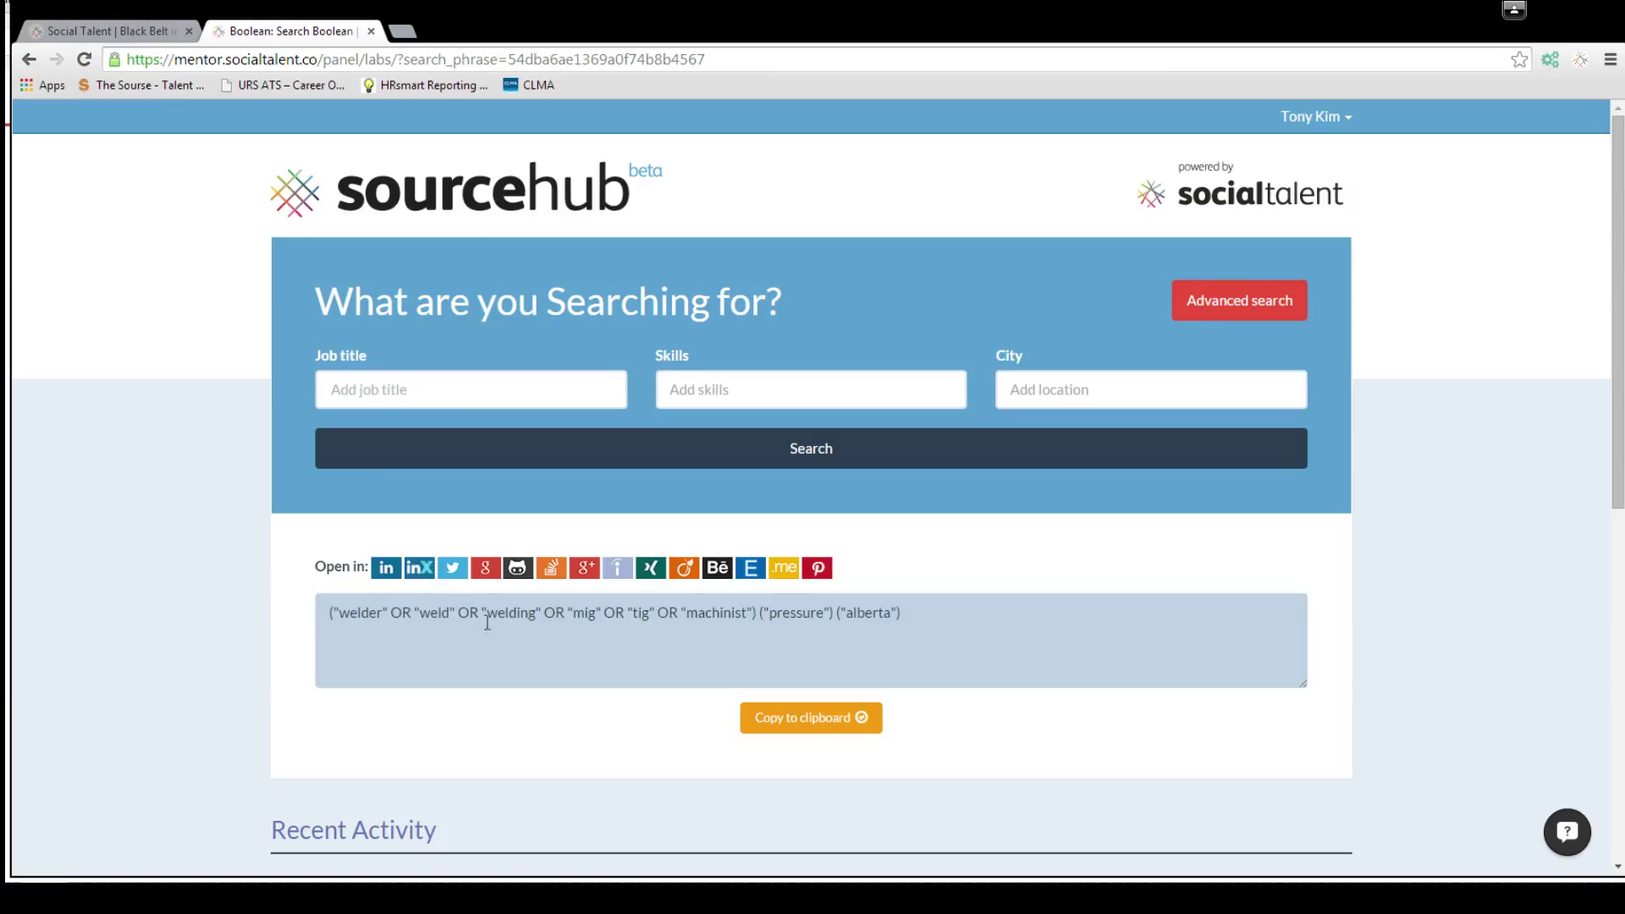
mouse_move(518, 568)
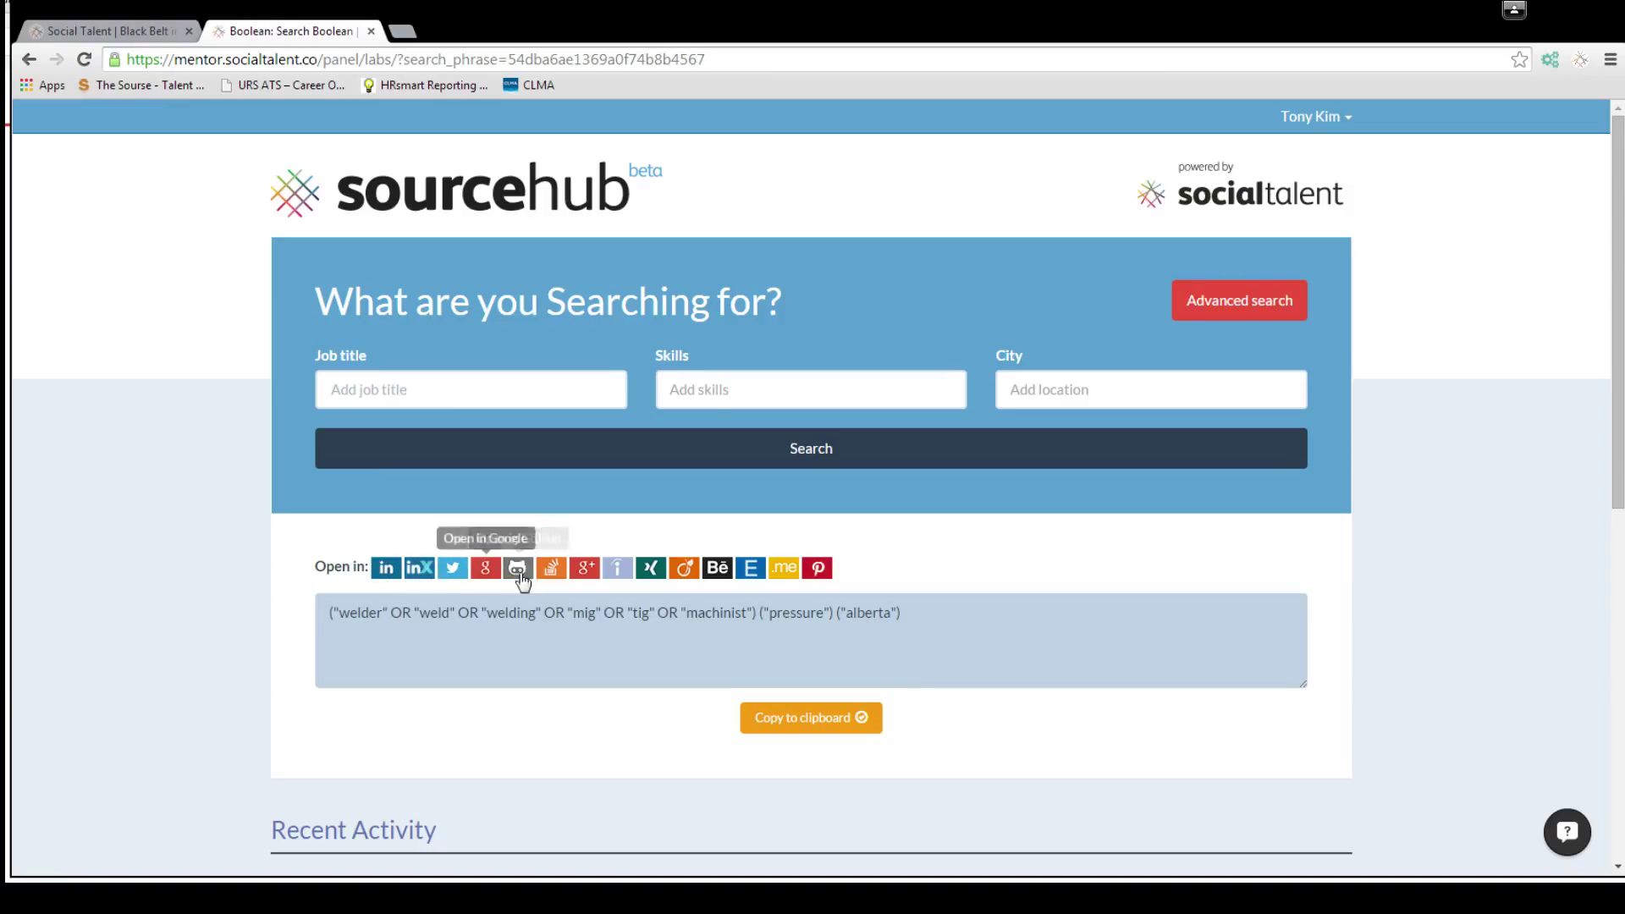
mouse_move(784, 568)
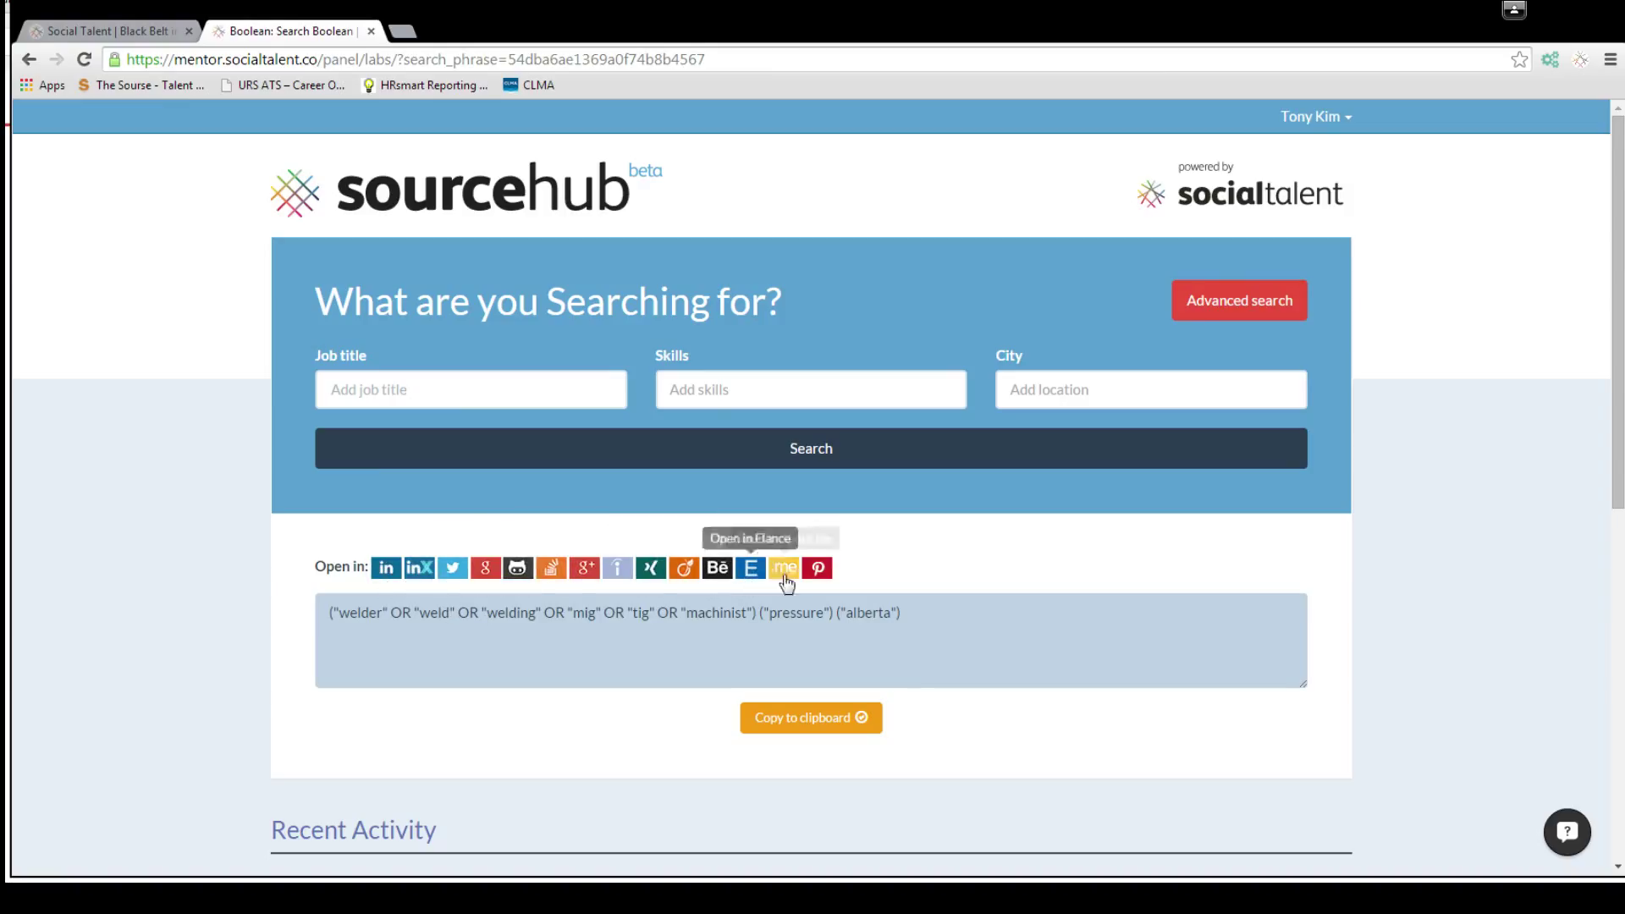
mouse_move(384, 569)
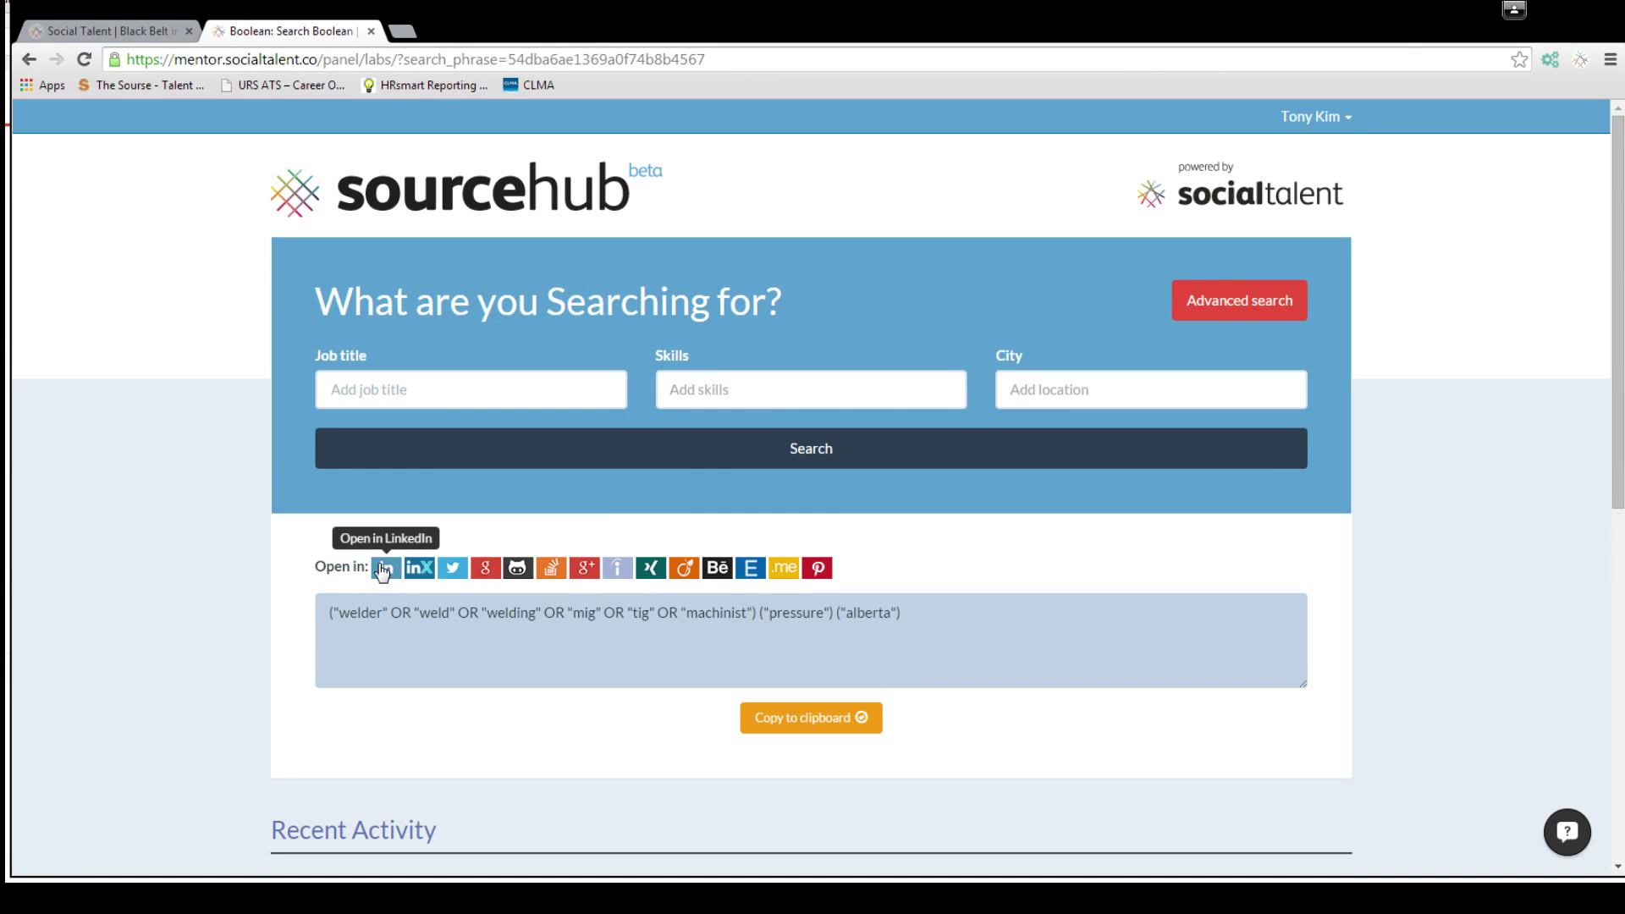
Launch the generated welder string as a LinkedIn people search (888 results).
click(384, 569)
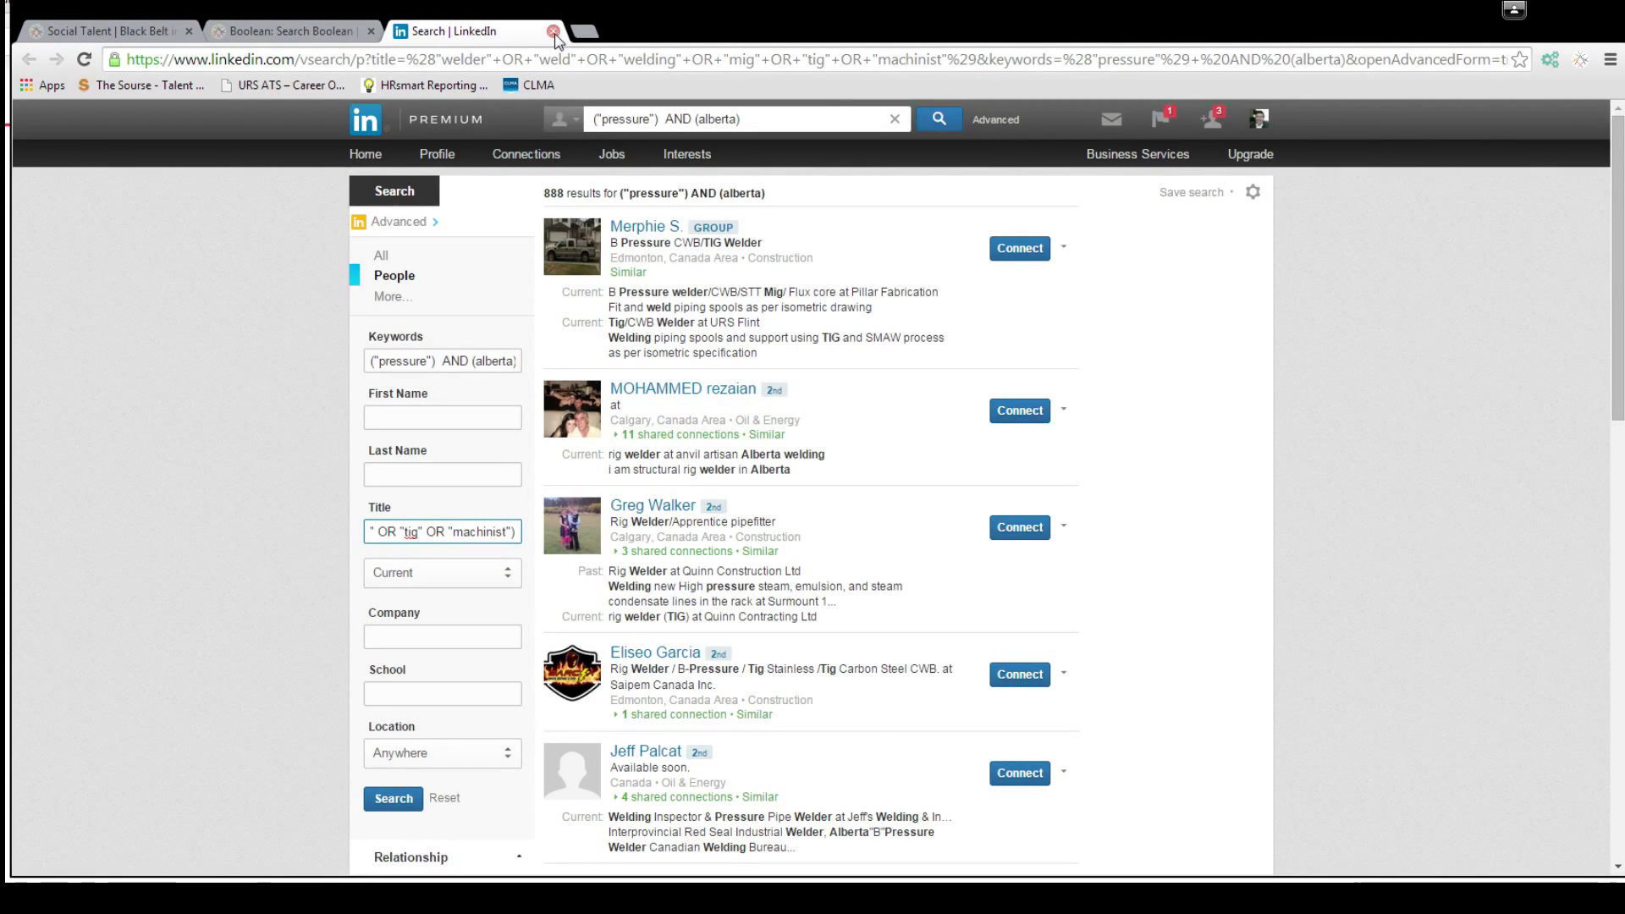
Browse the Google x-ray results of LinkedIn pressure welder profiles in Alberta.
click(552, 30)
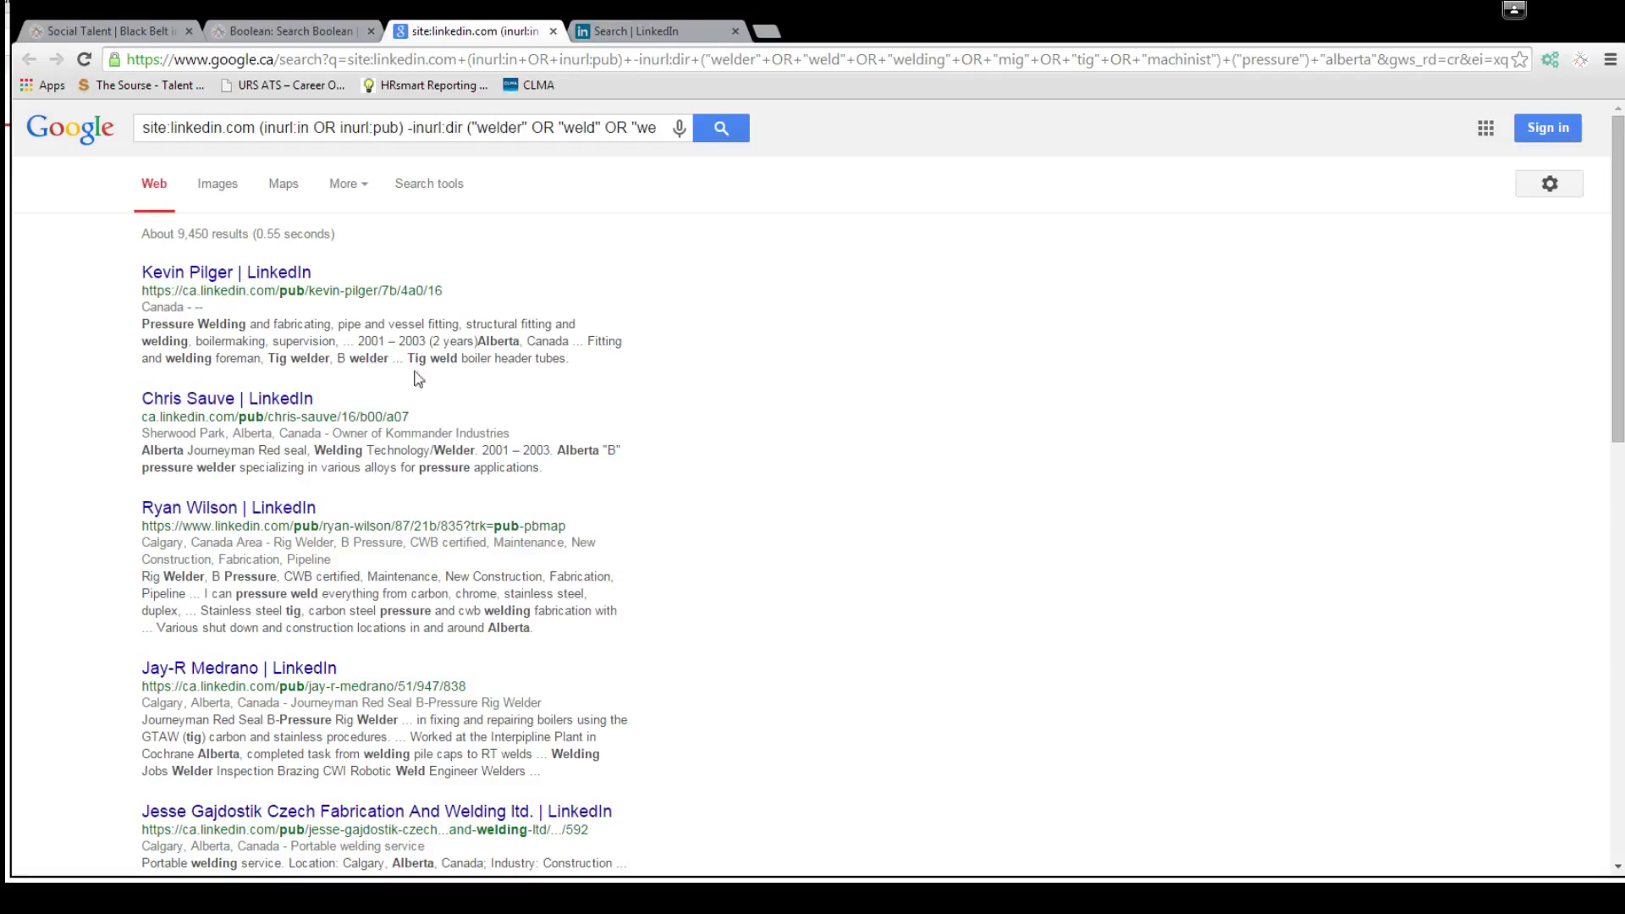
mouse_move(616, 467)
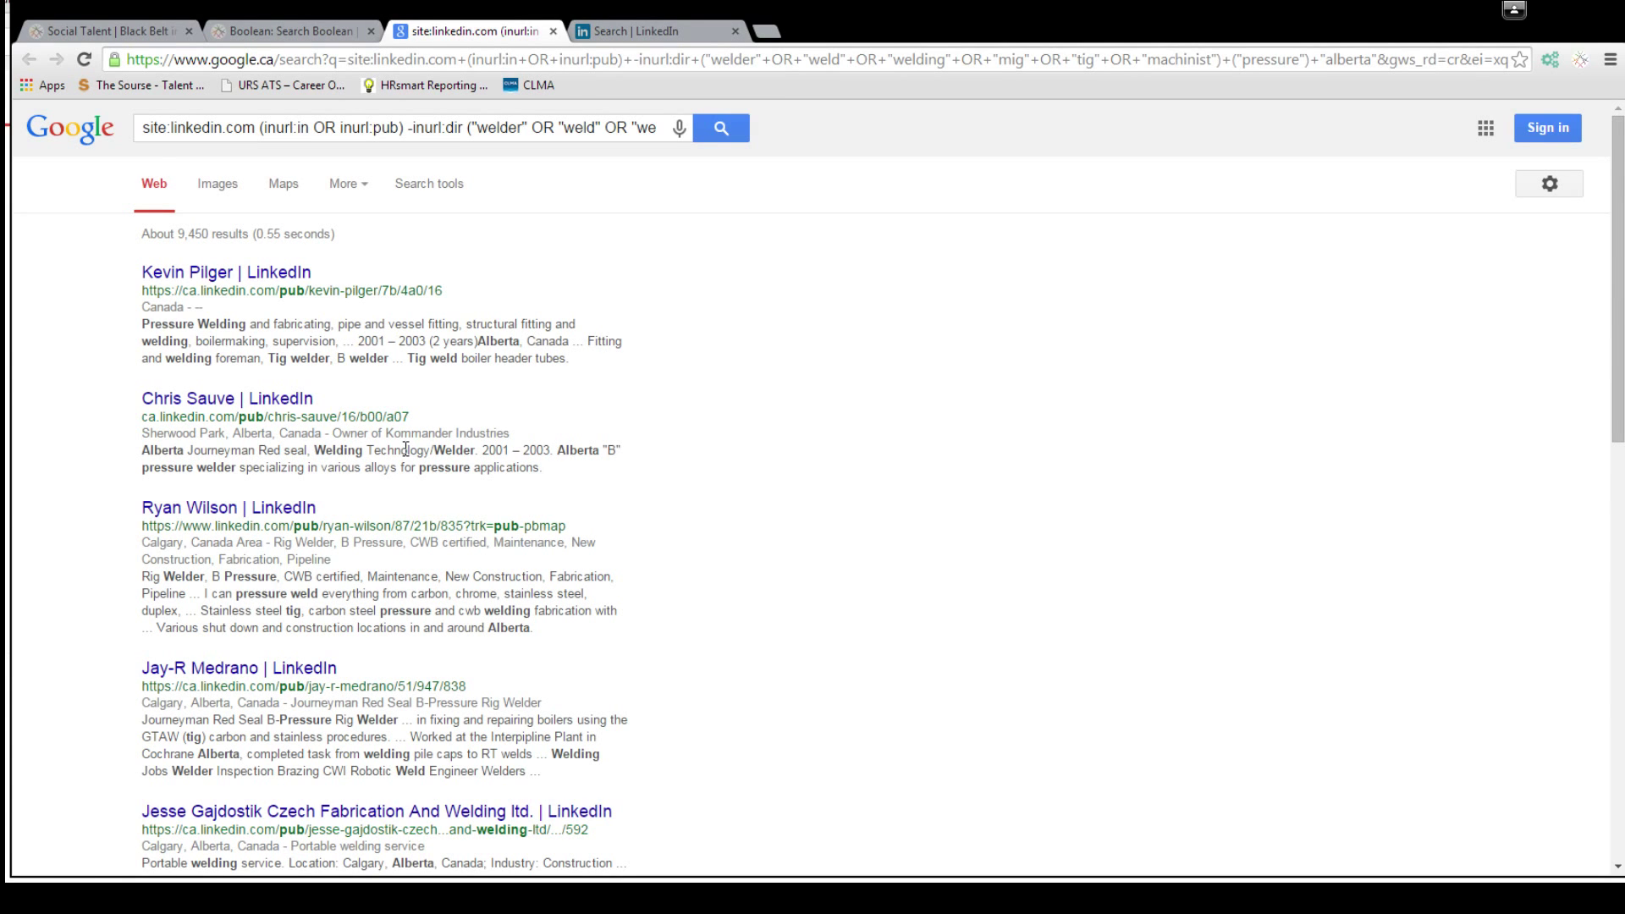
scroll(down, 3)
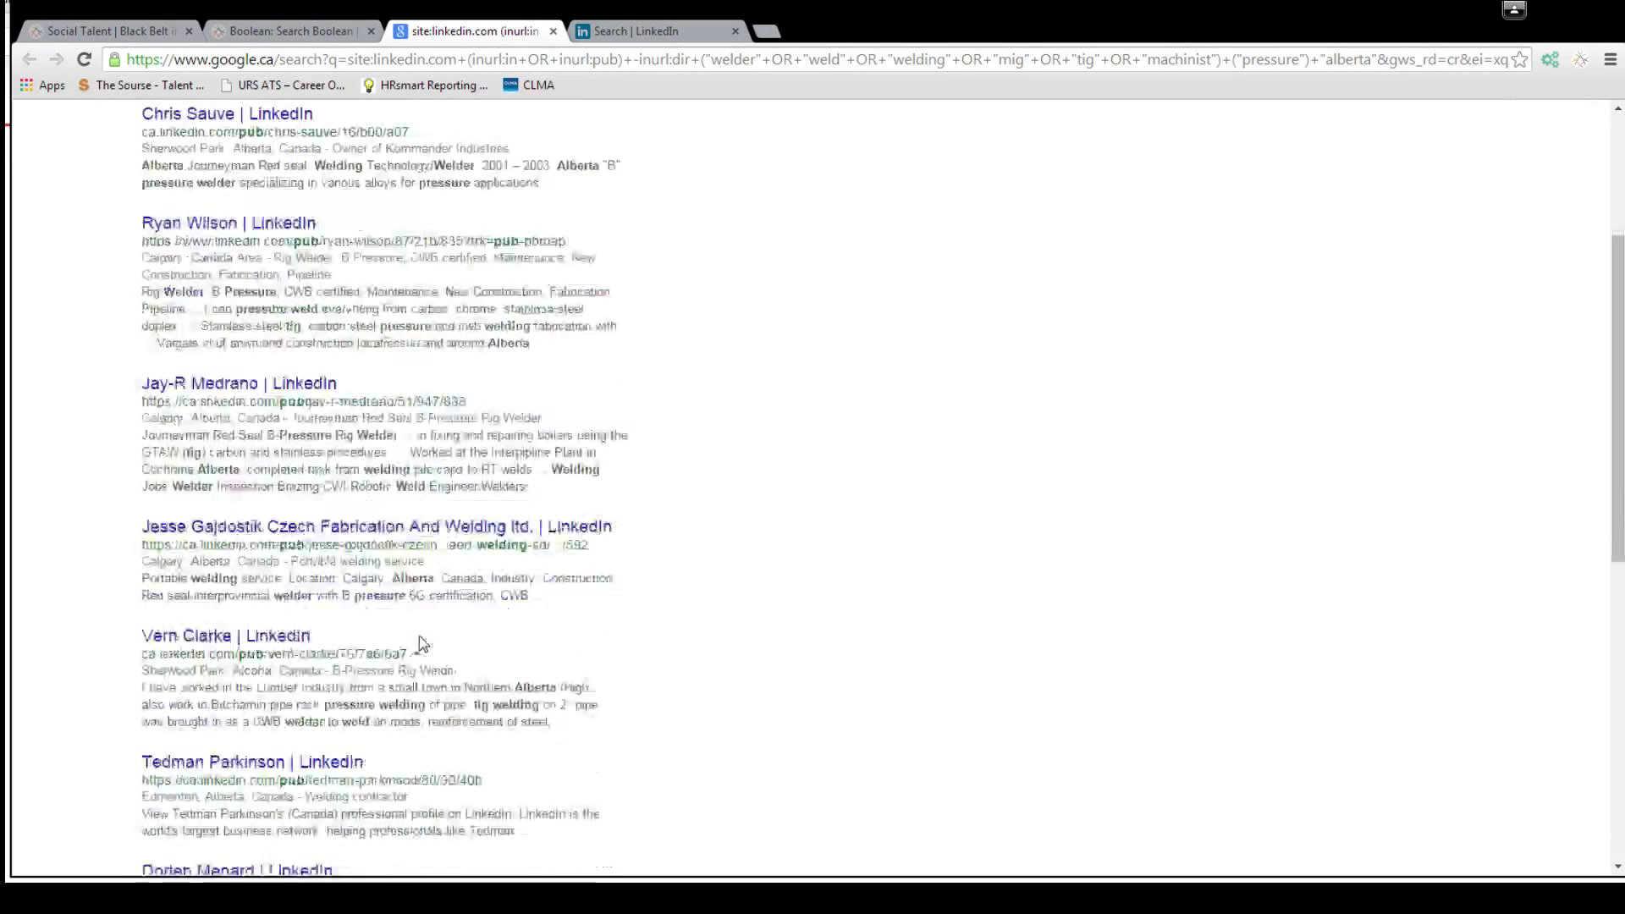
scroll(up, 3)
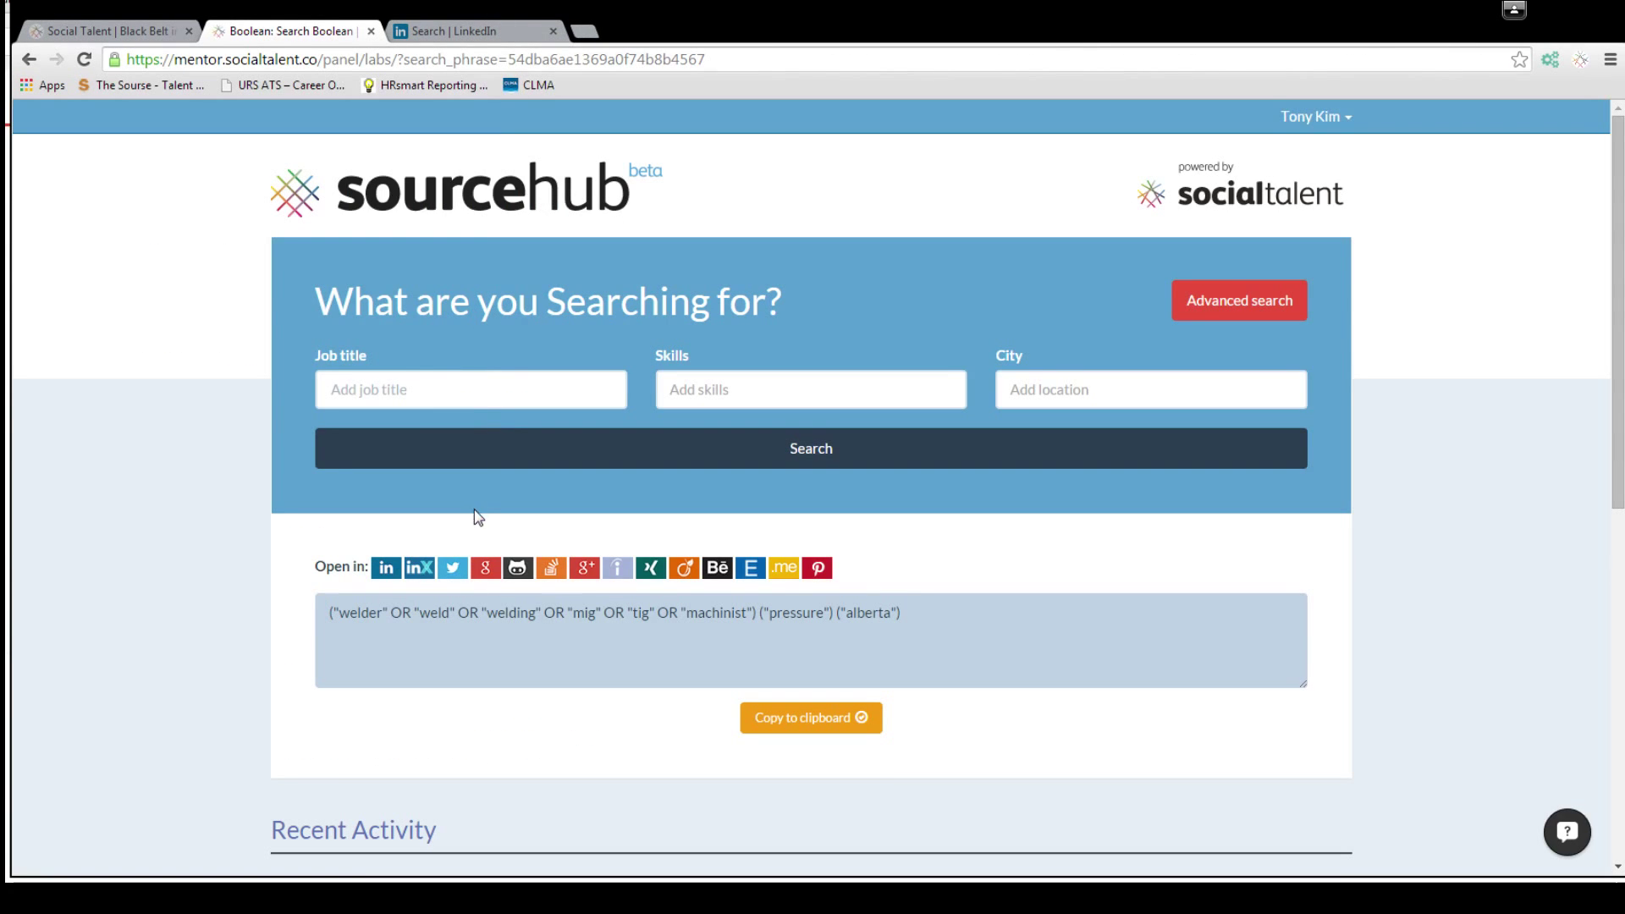
Run the string in Followerwonk, review the six Alberta welder Twitter bios, and return to SourceHub.
click(454, 568)
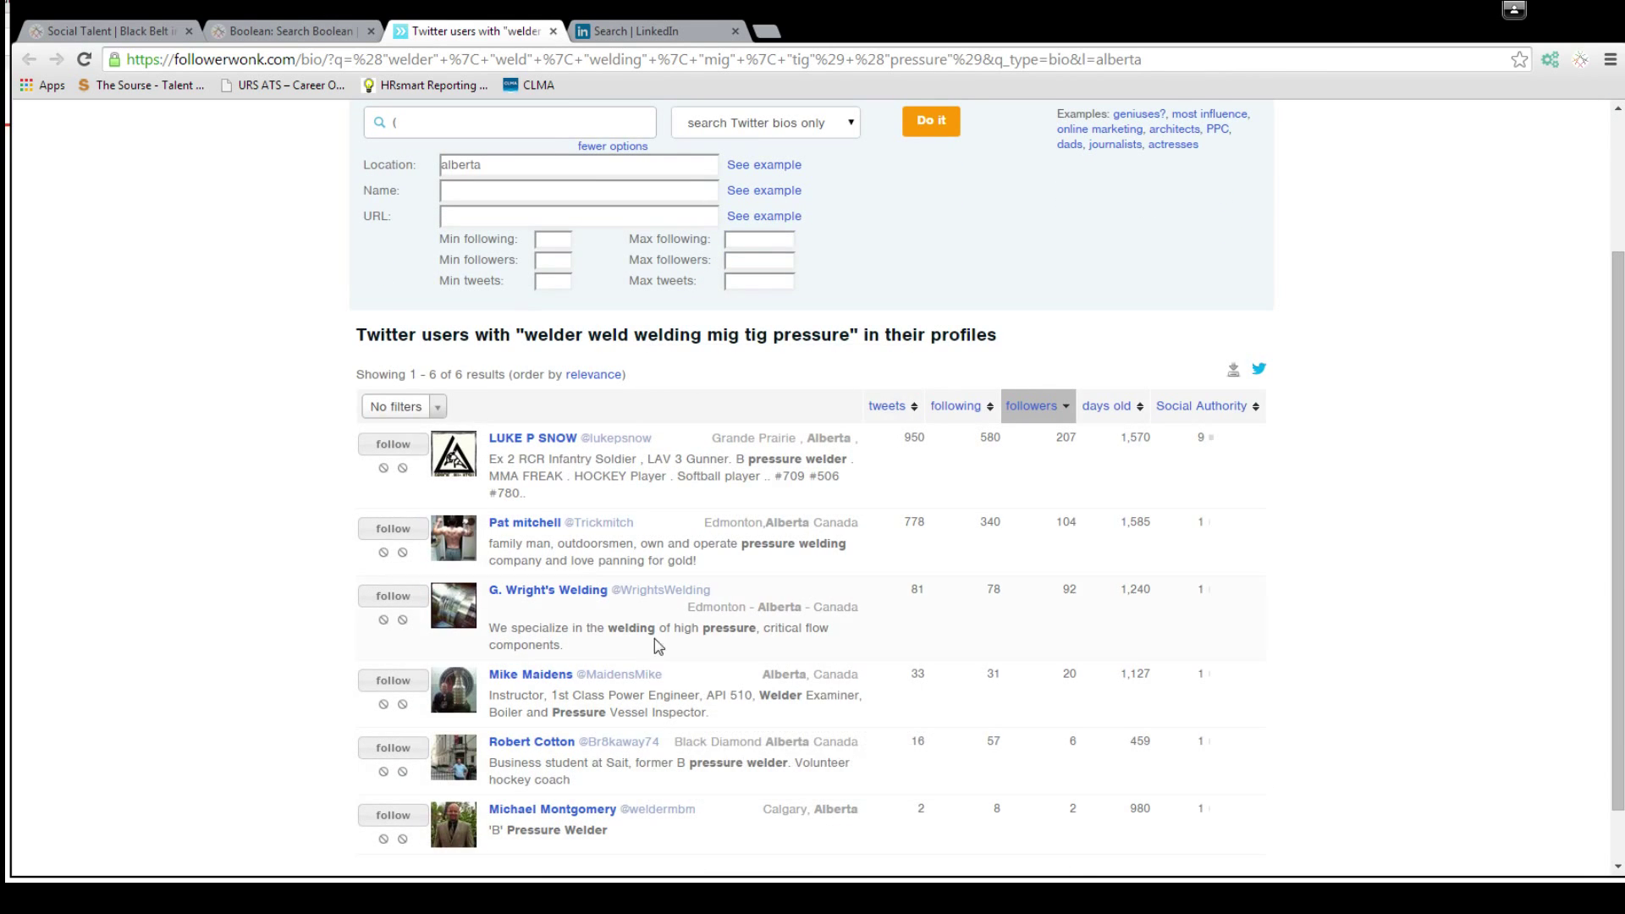
scroll(down, 3)
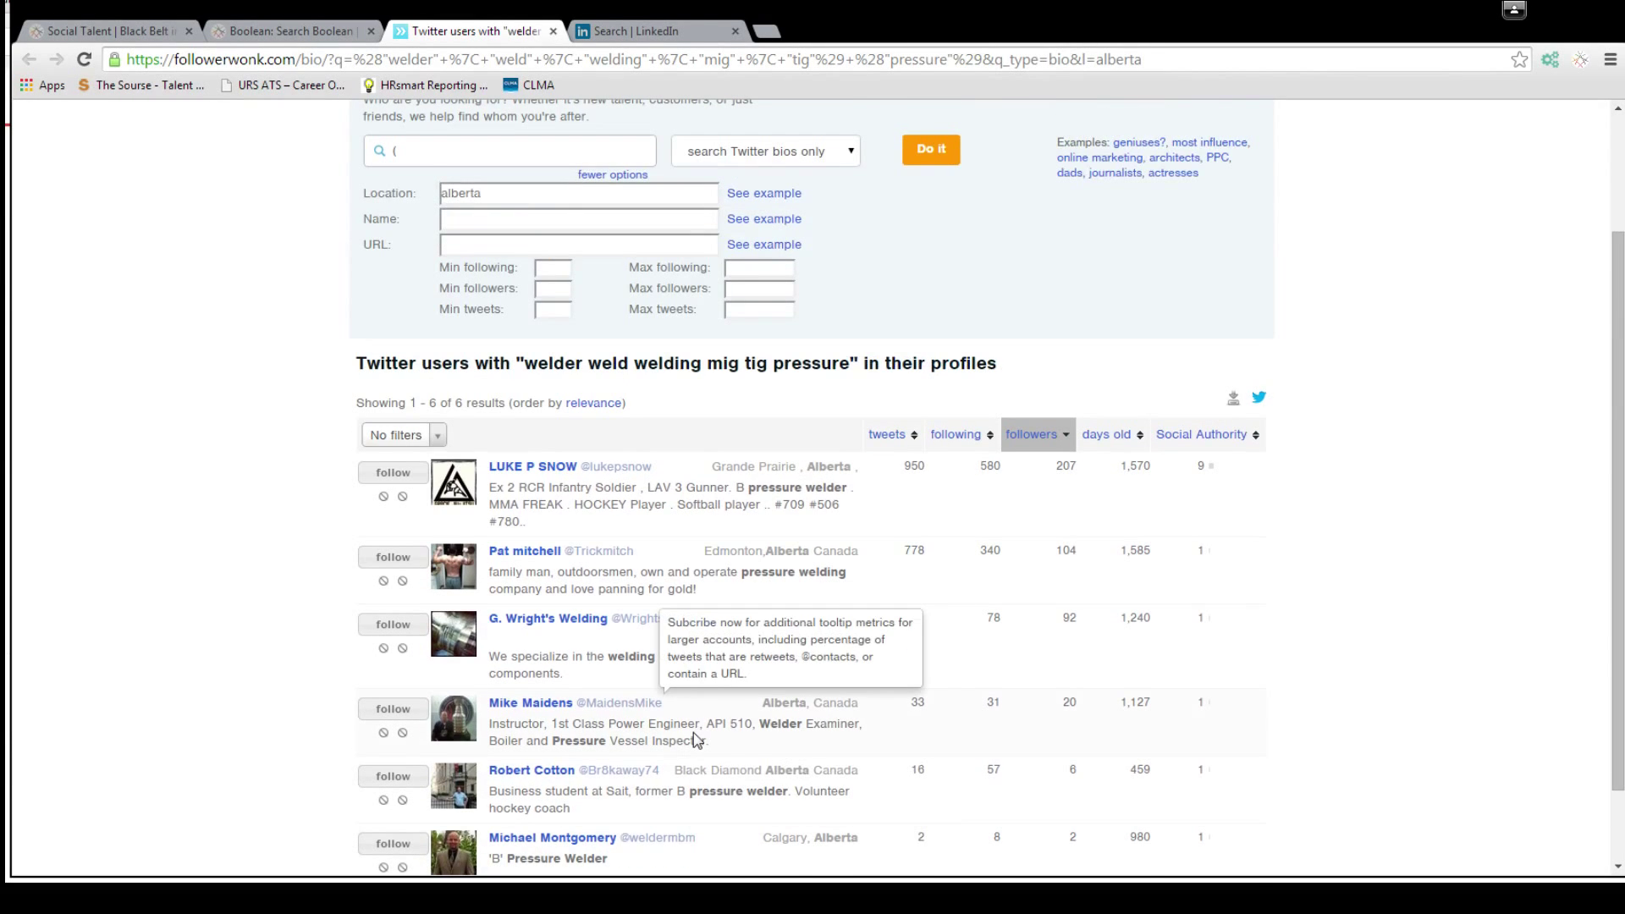
scroll(up, 3)
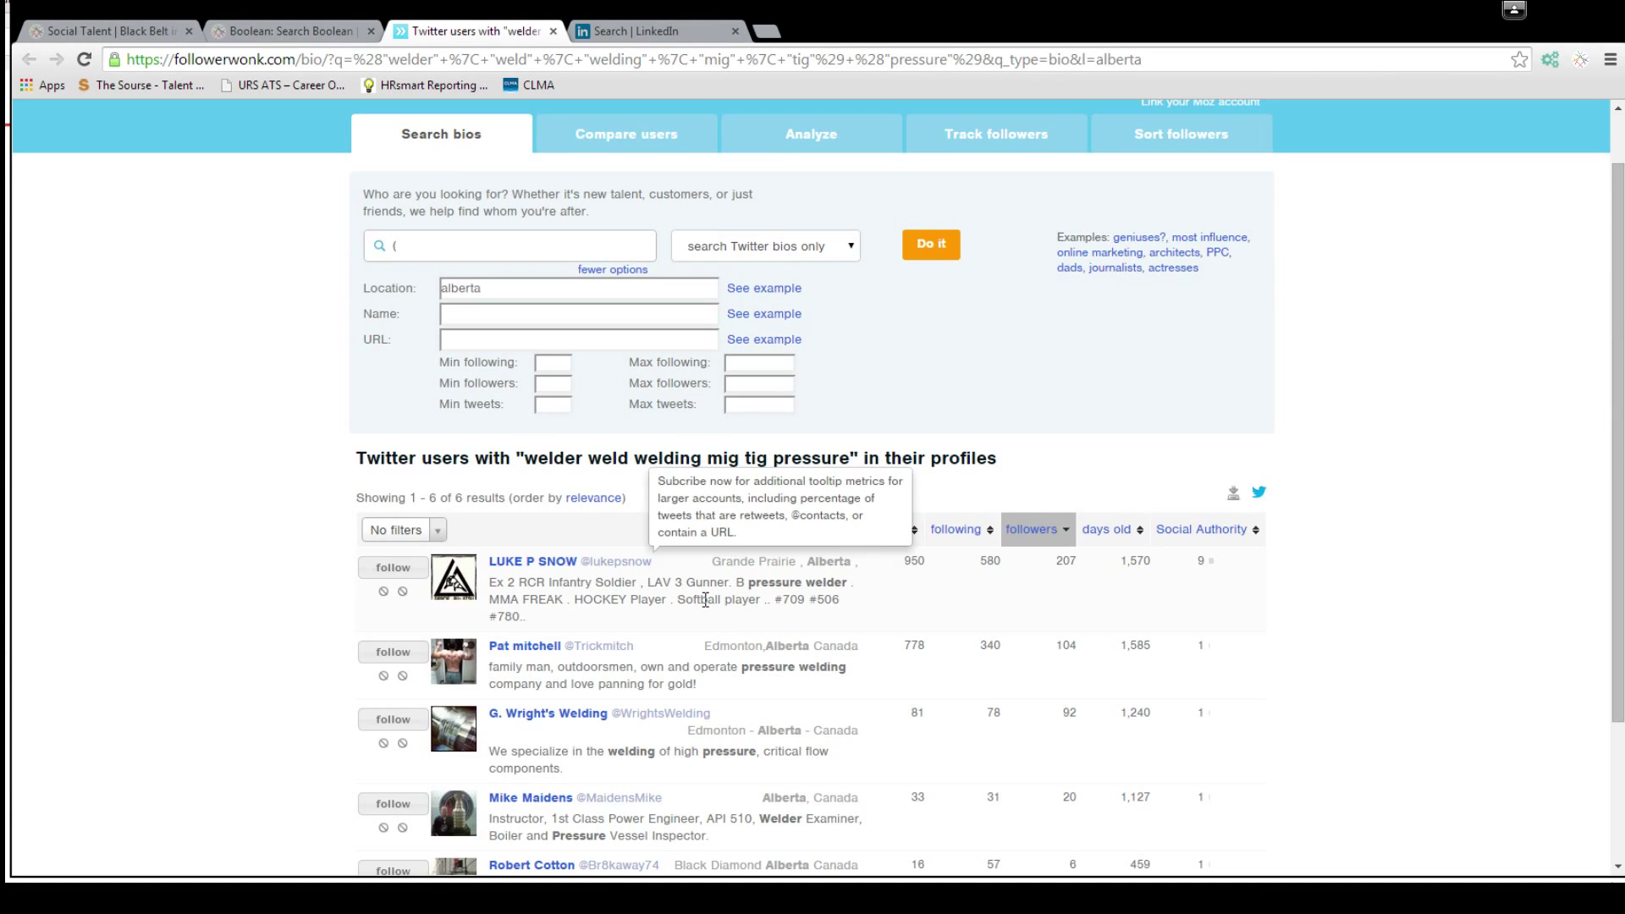
mouse_move(618, 561)
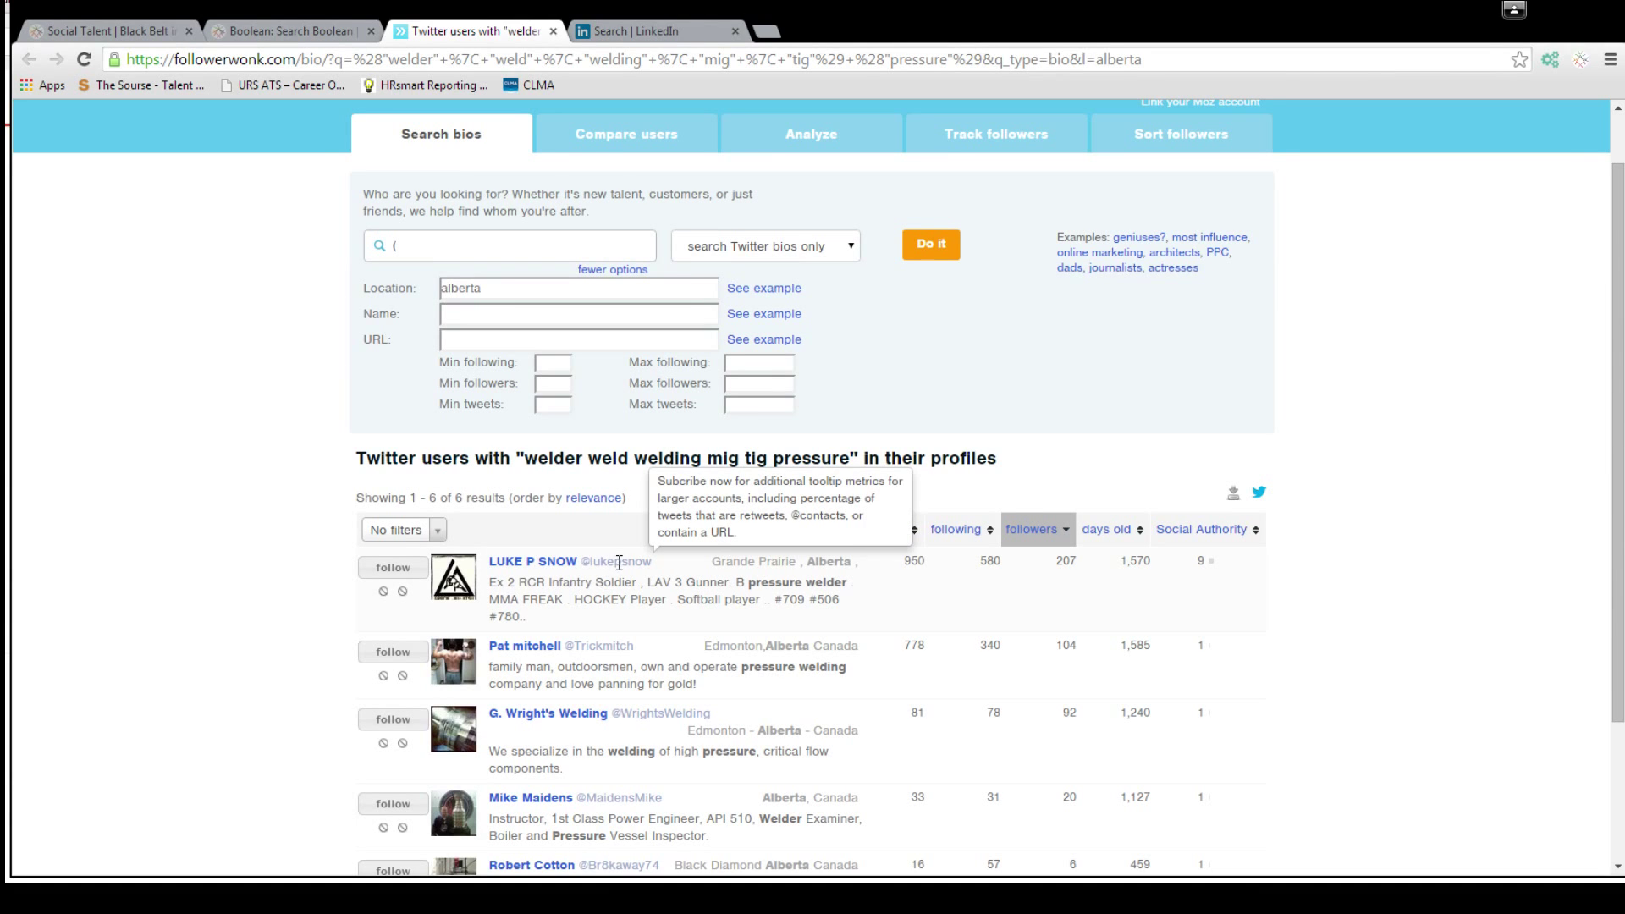
scroll(down, 3)
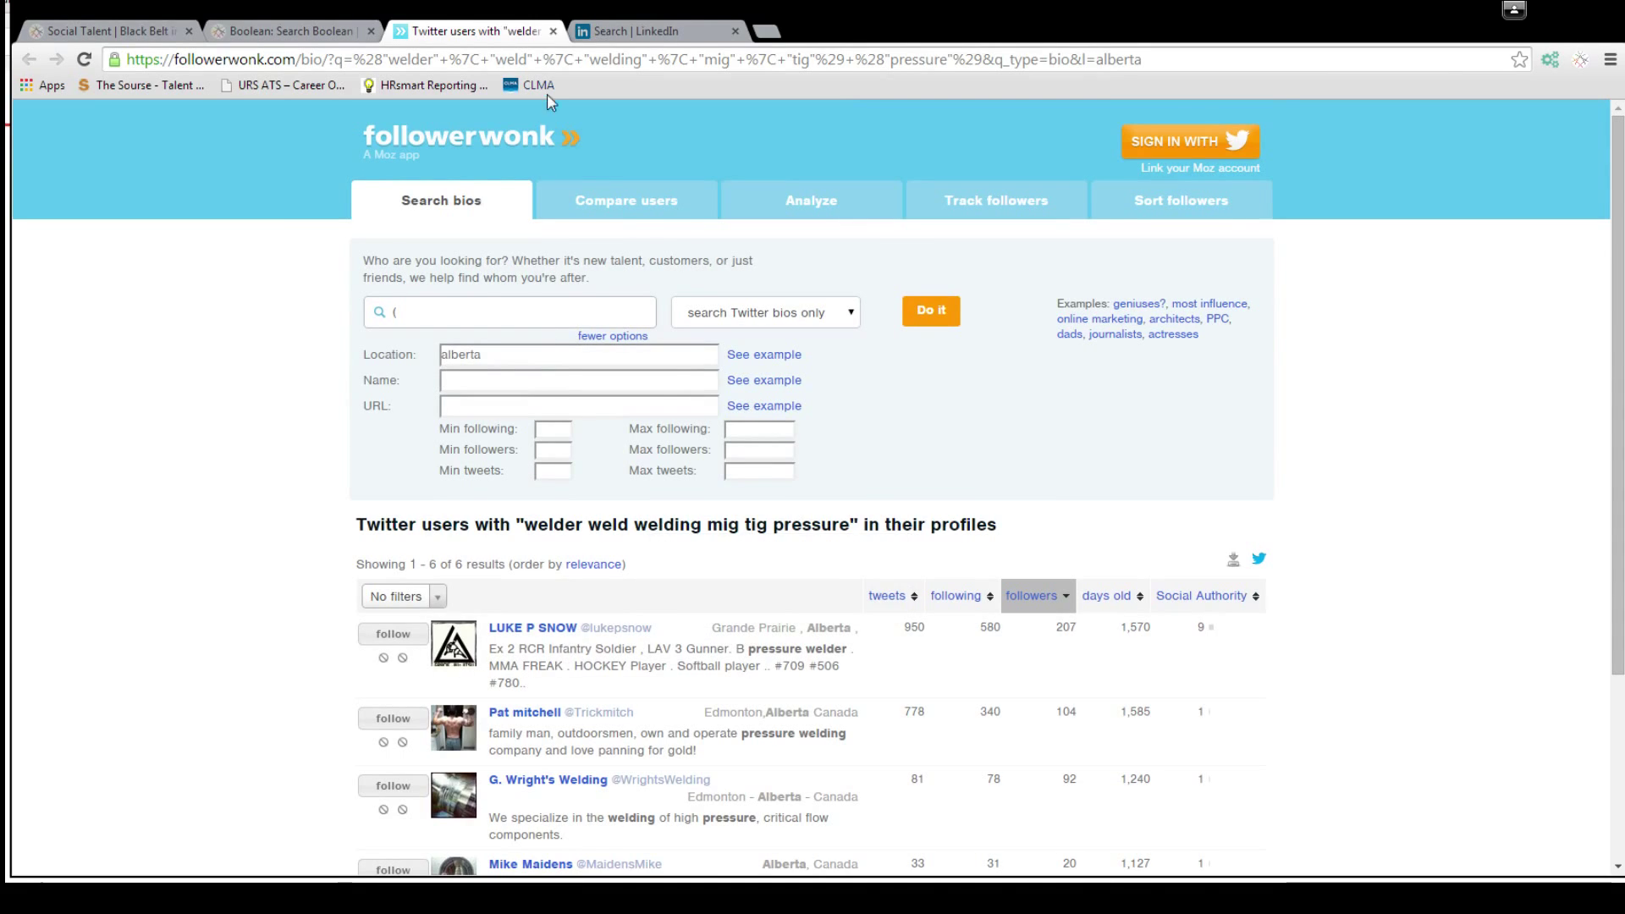
click(289, 31)
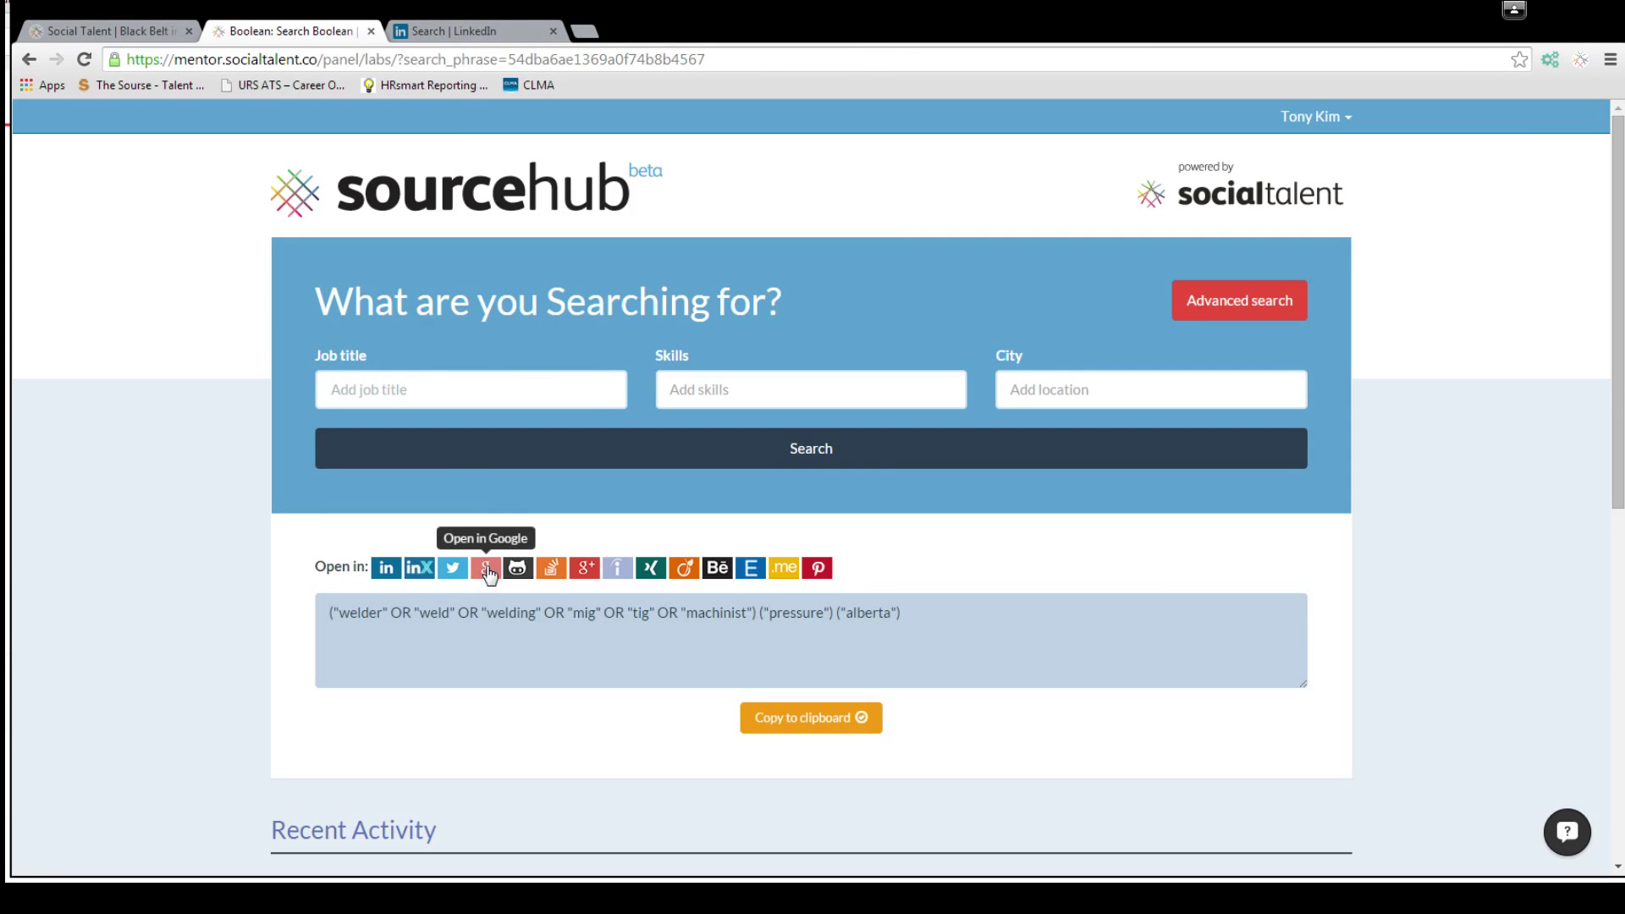
click(486, 567)
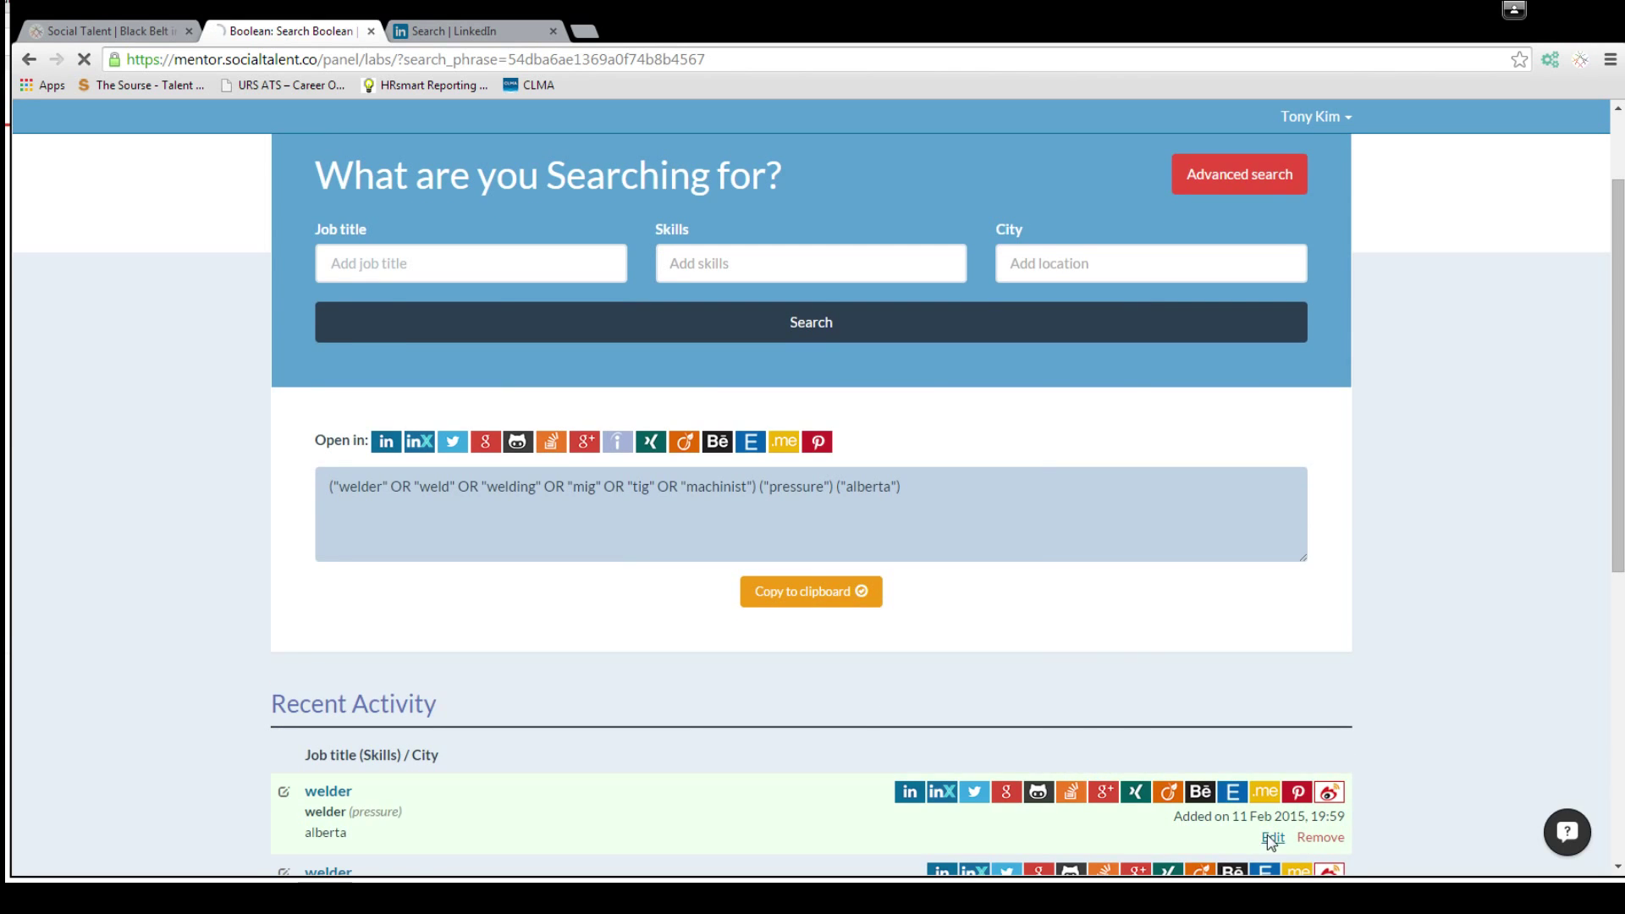
click(1273, 837)
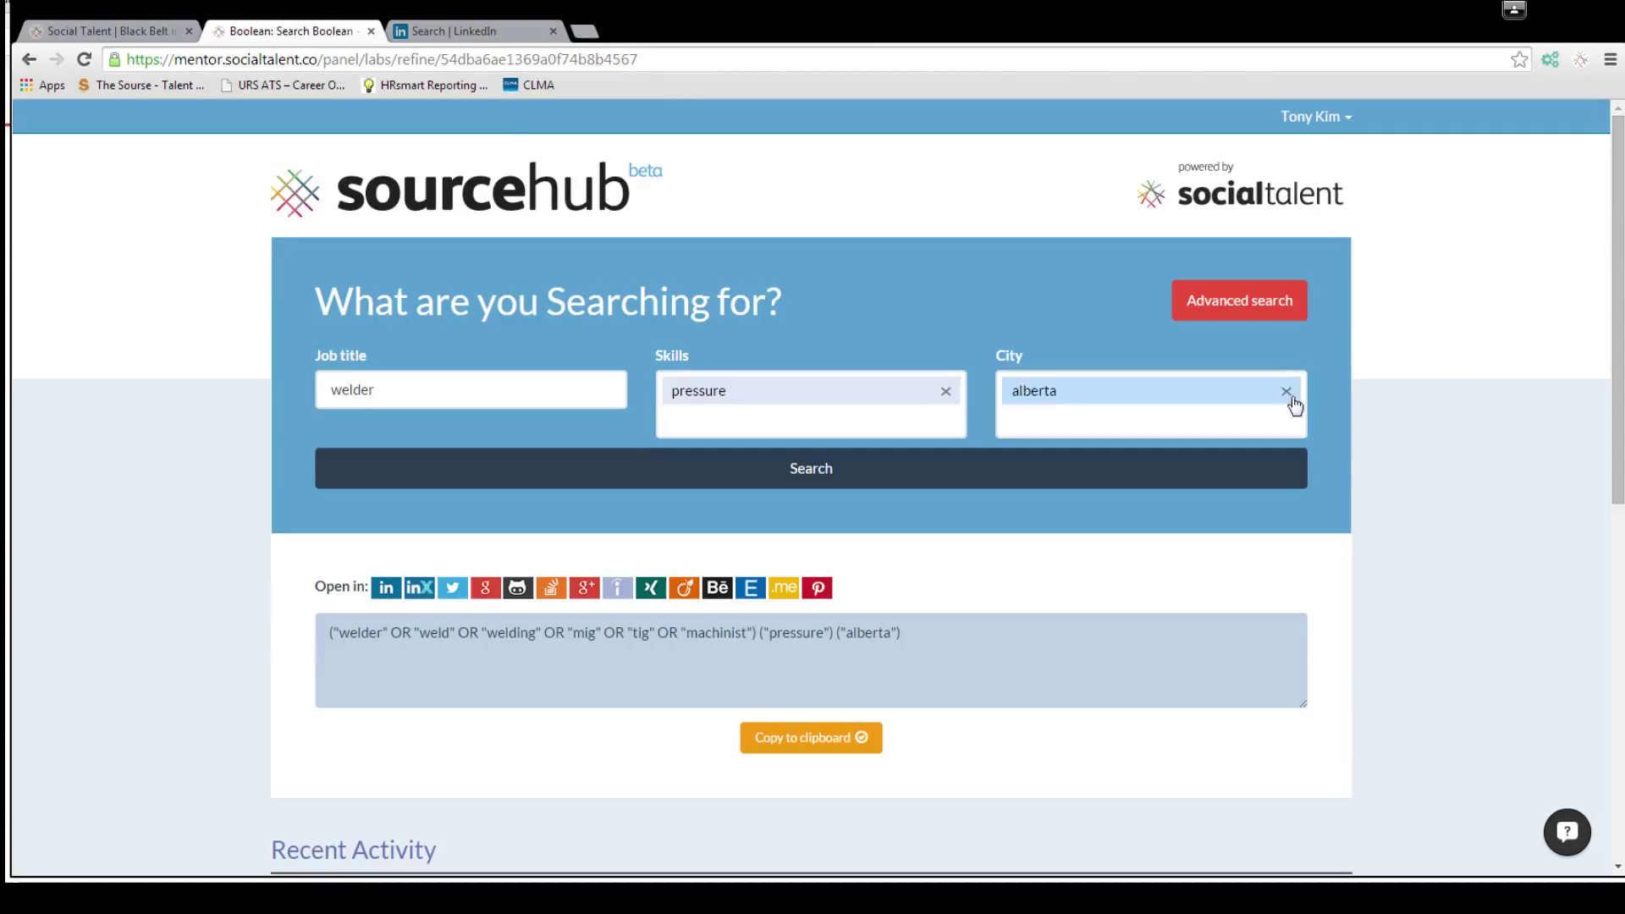
Change the City to Houston and rebuild the pressure welder Boolean string.
text(Houston)
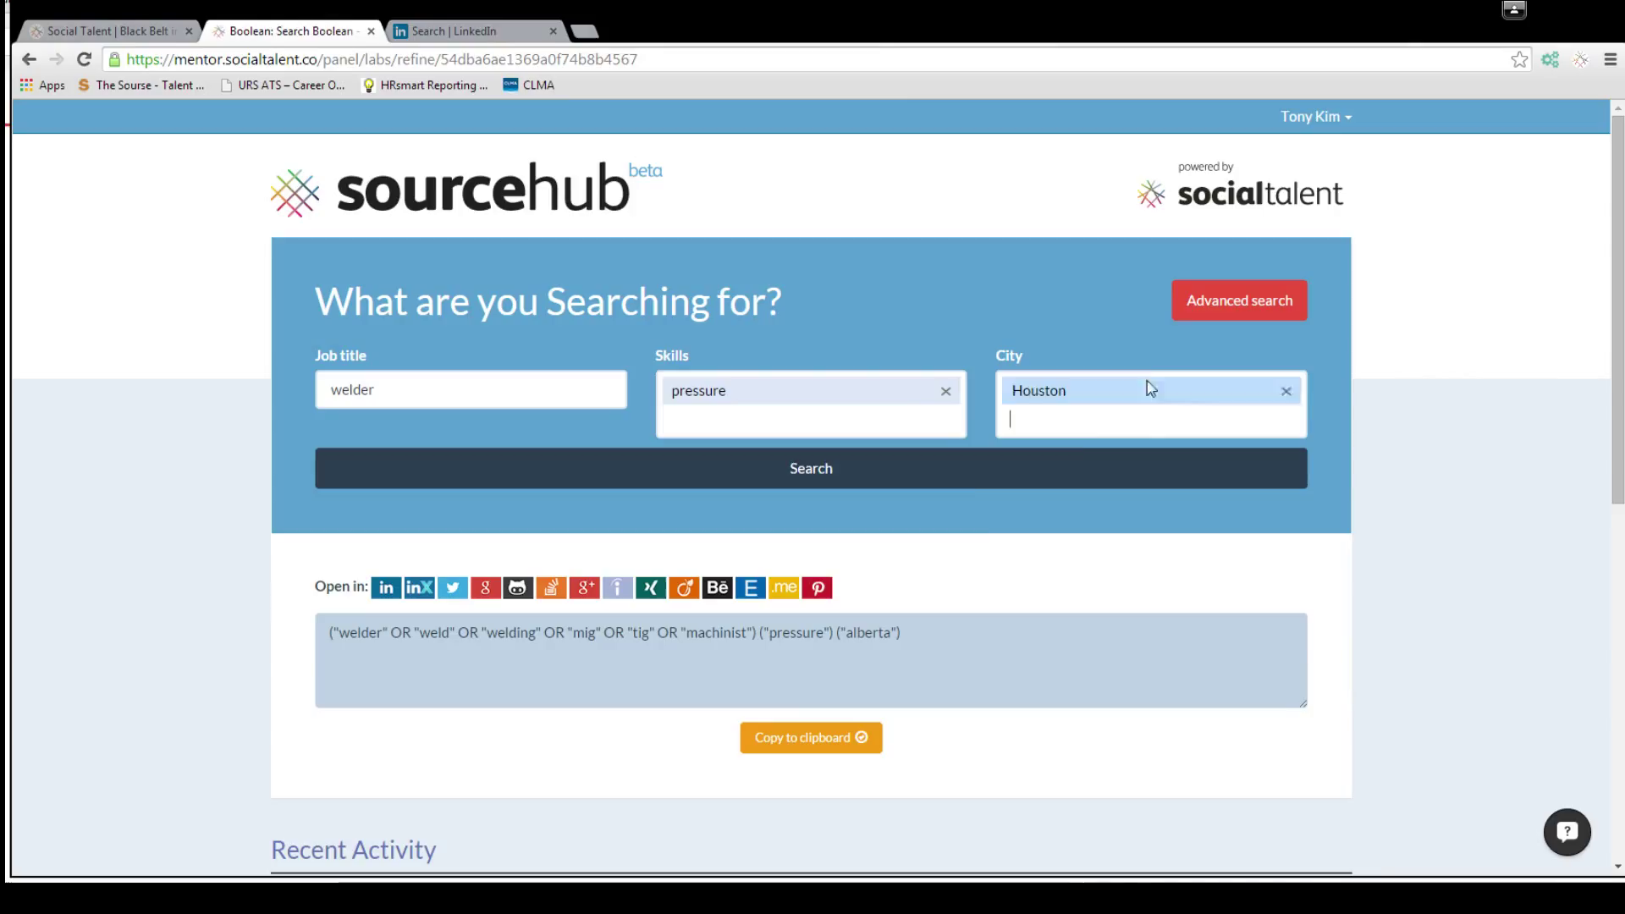
click(810, 467)
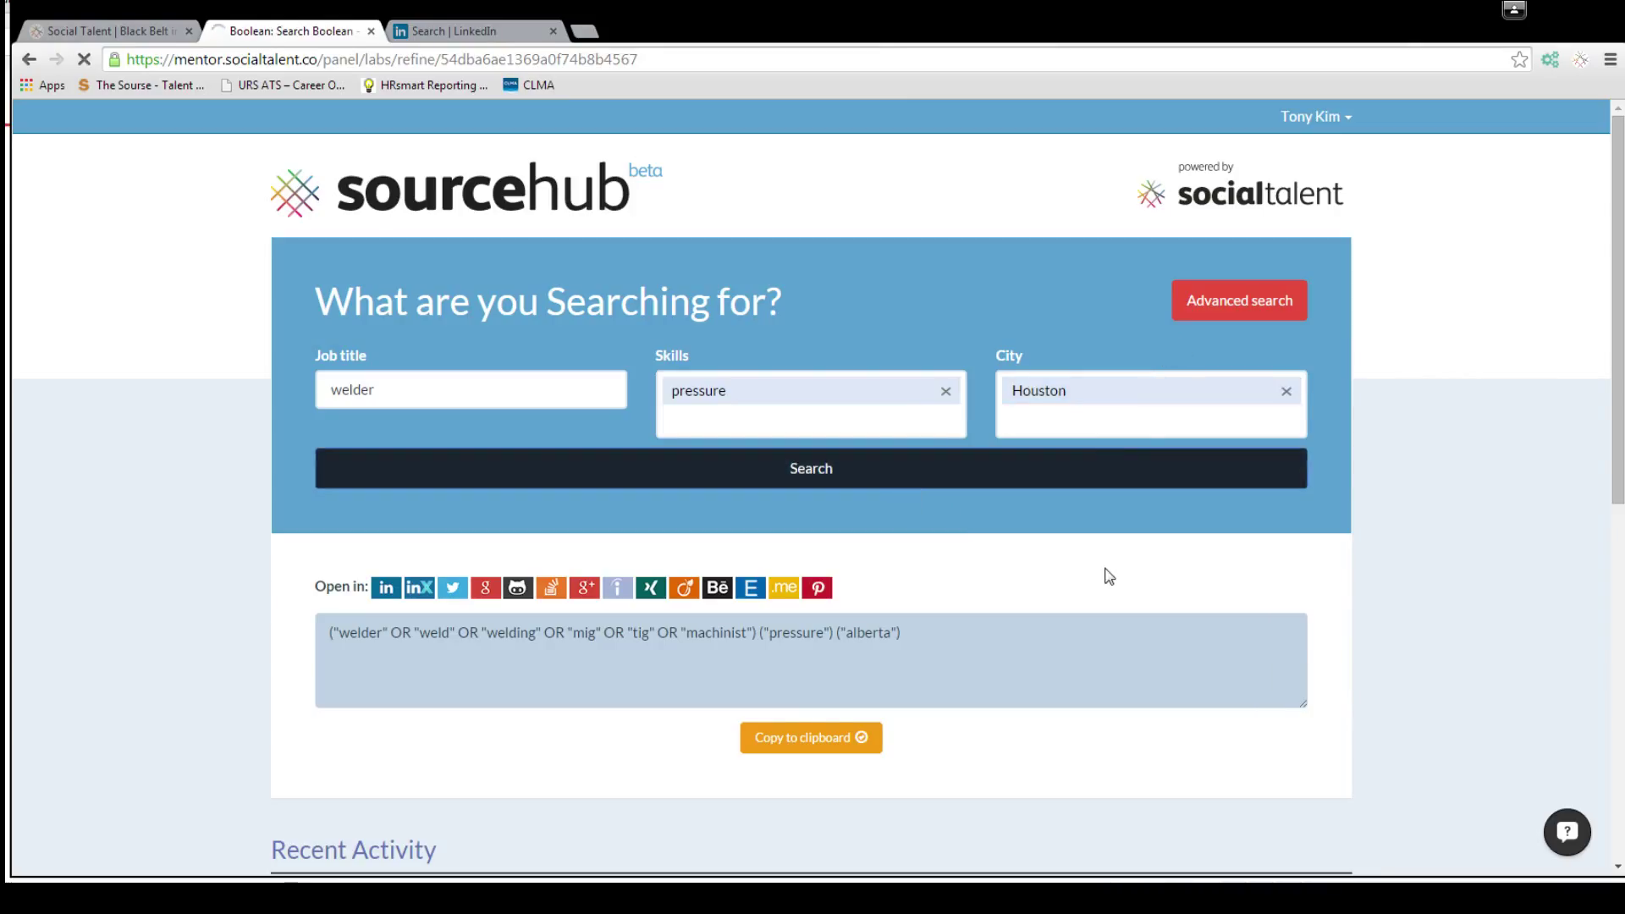
click(810, 467)
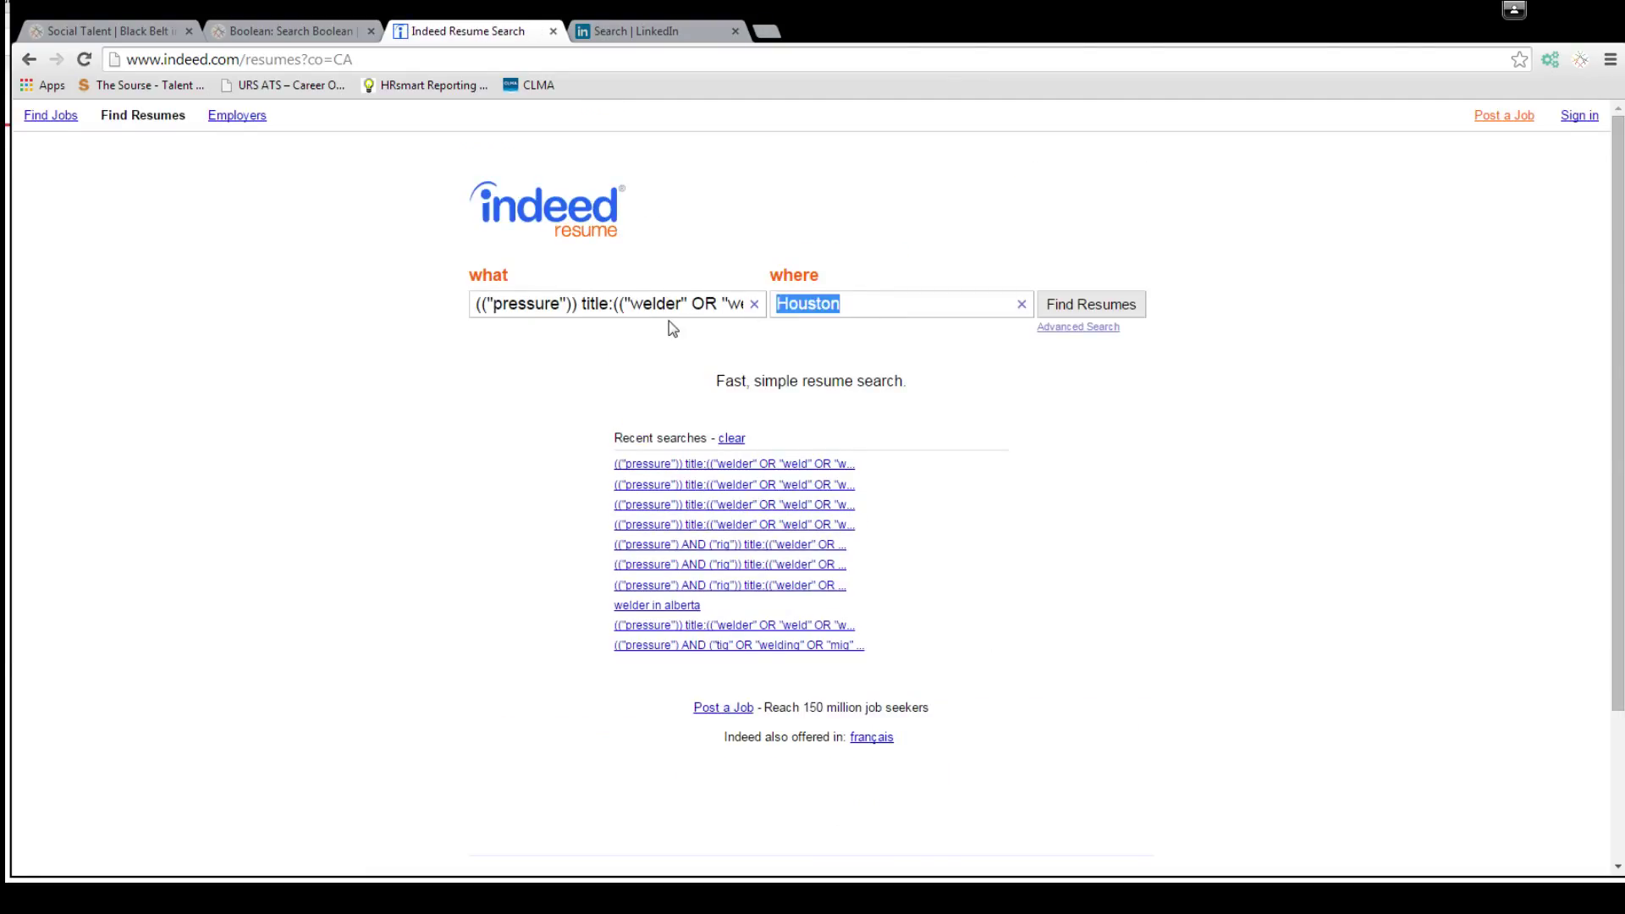
Run the Indeed resume search for Alberta (1,484 resumes) and preview candidate resumes.
text(Alberta)
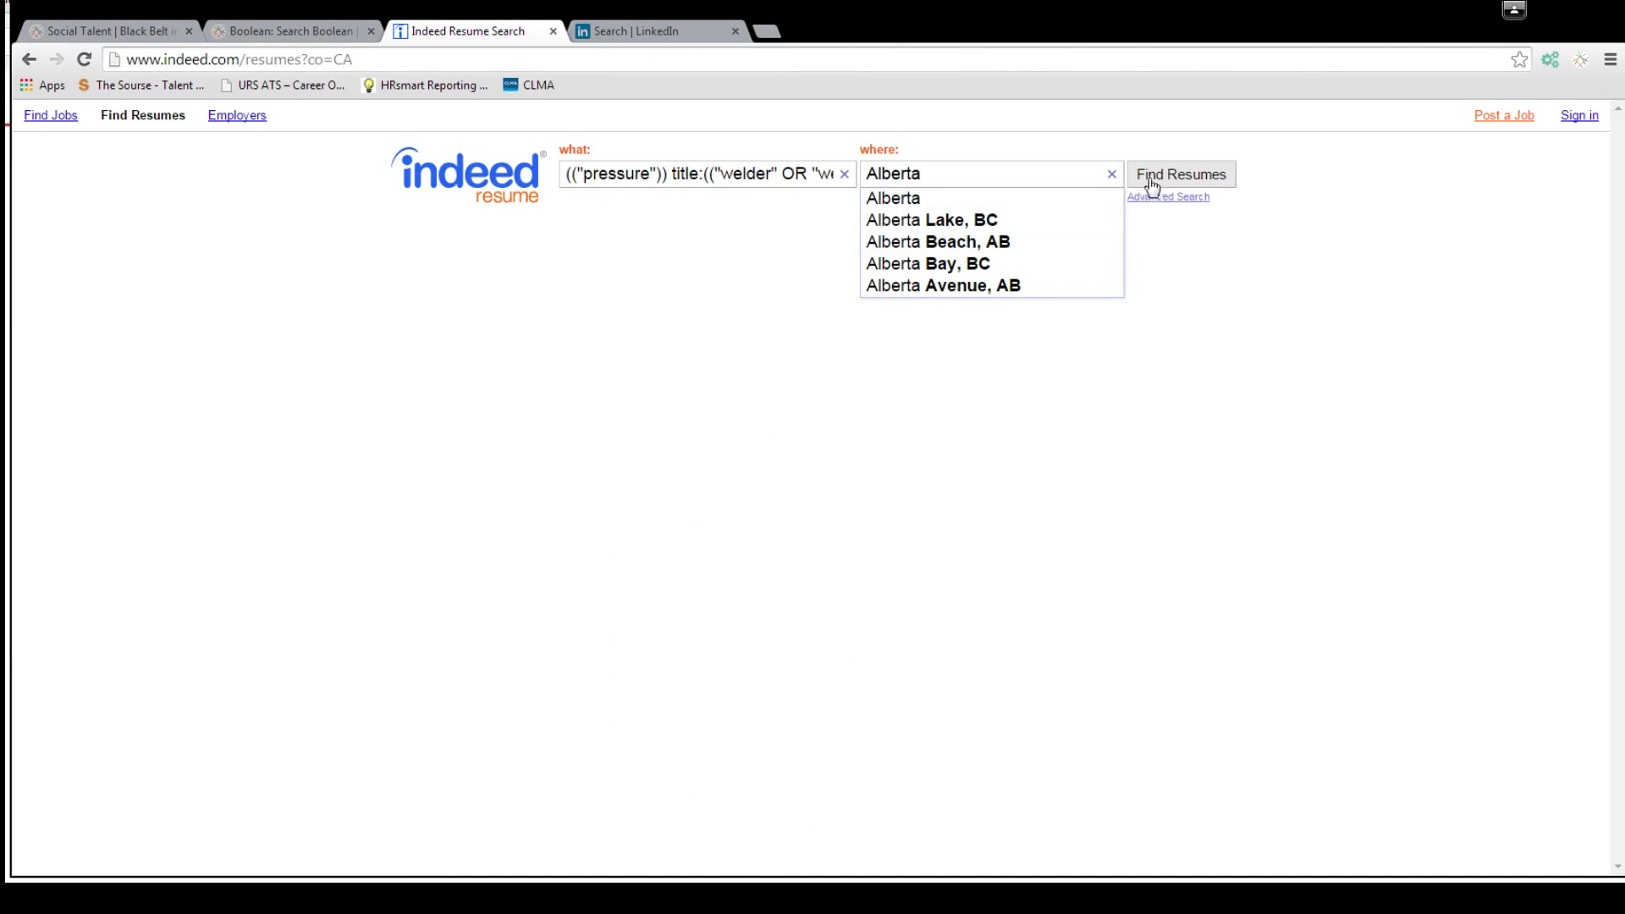
click(1180, 173)
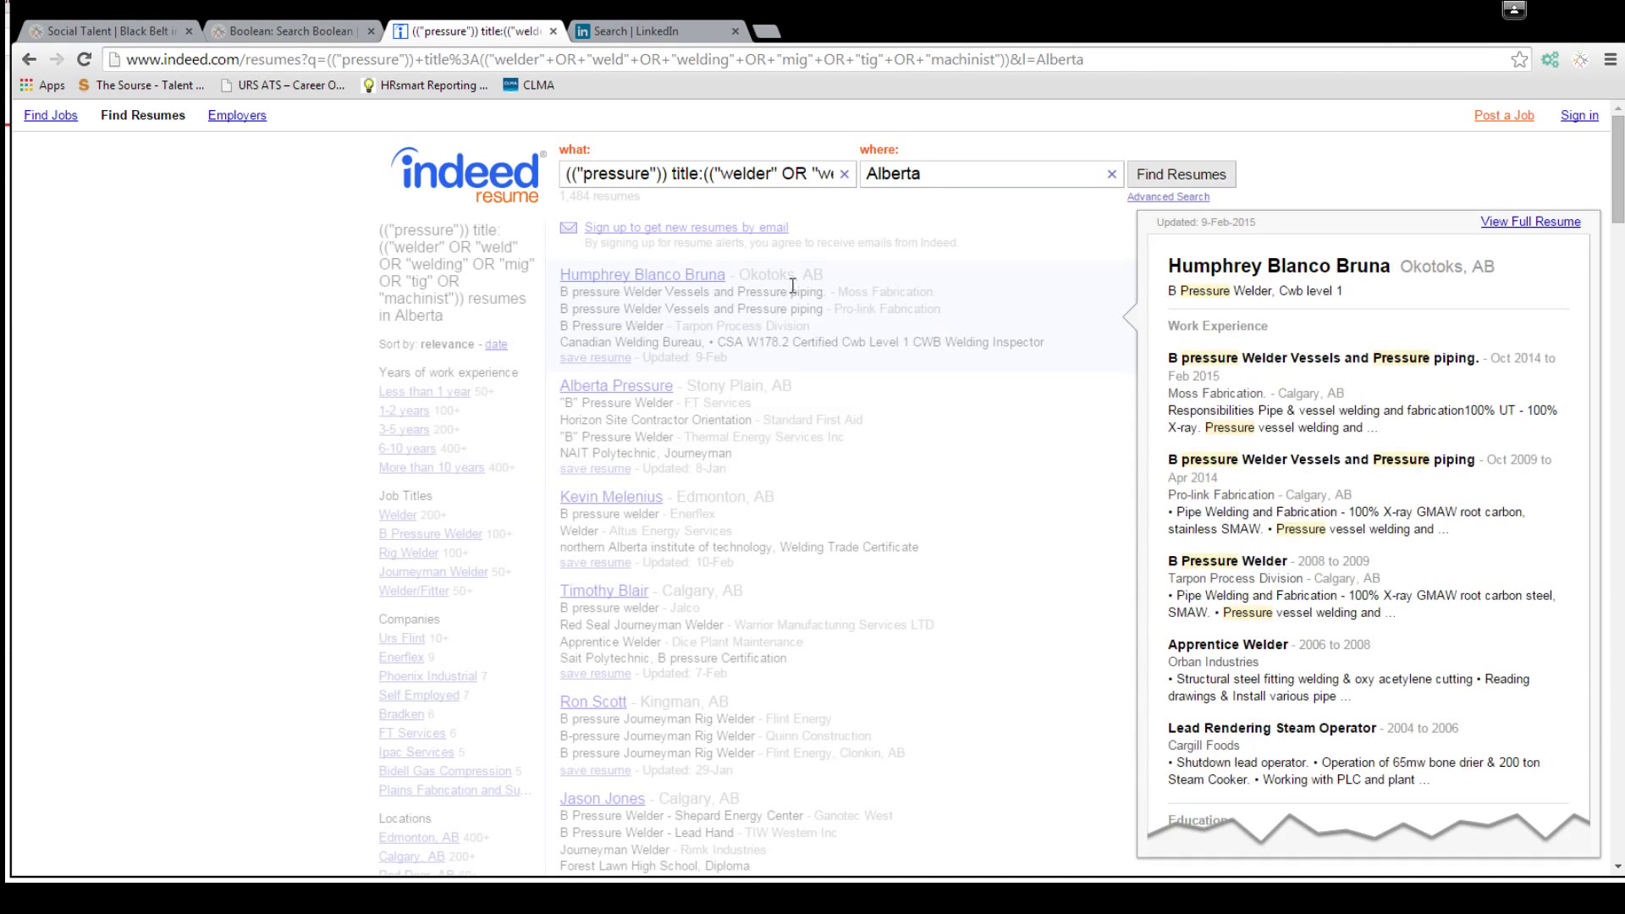
click(604, 591)
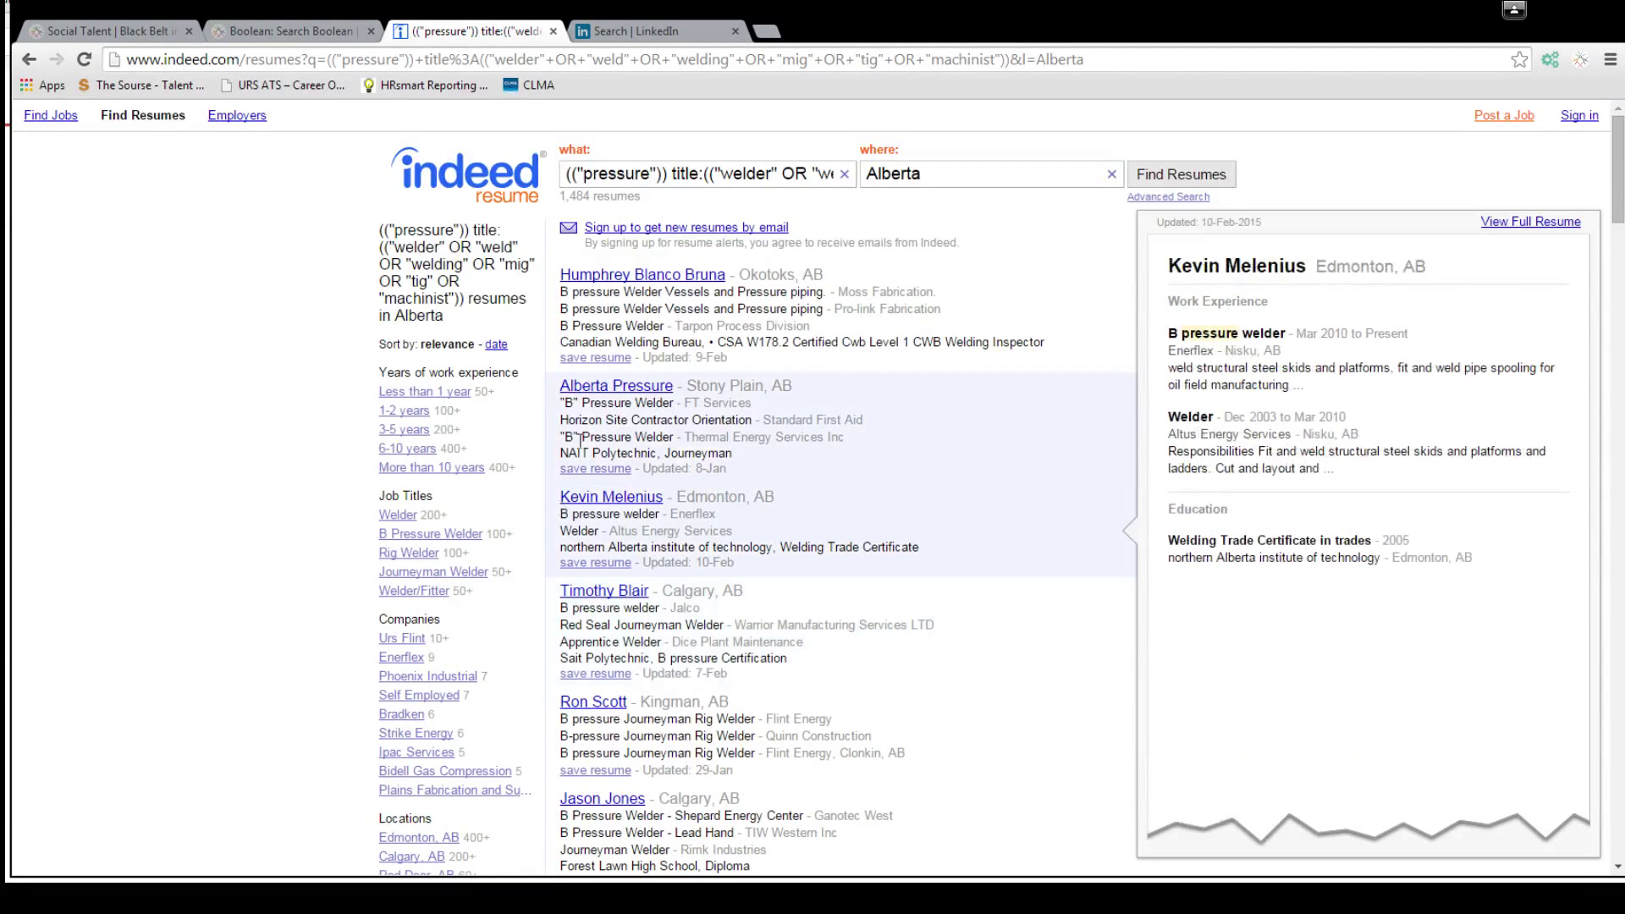
click(616, 386)
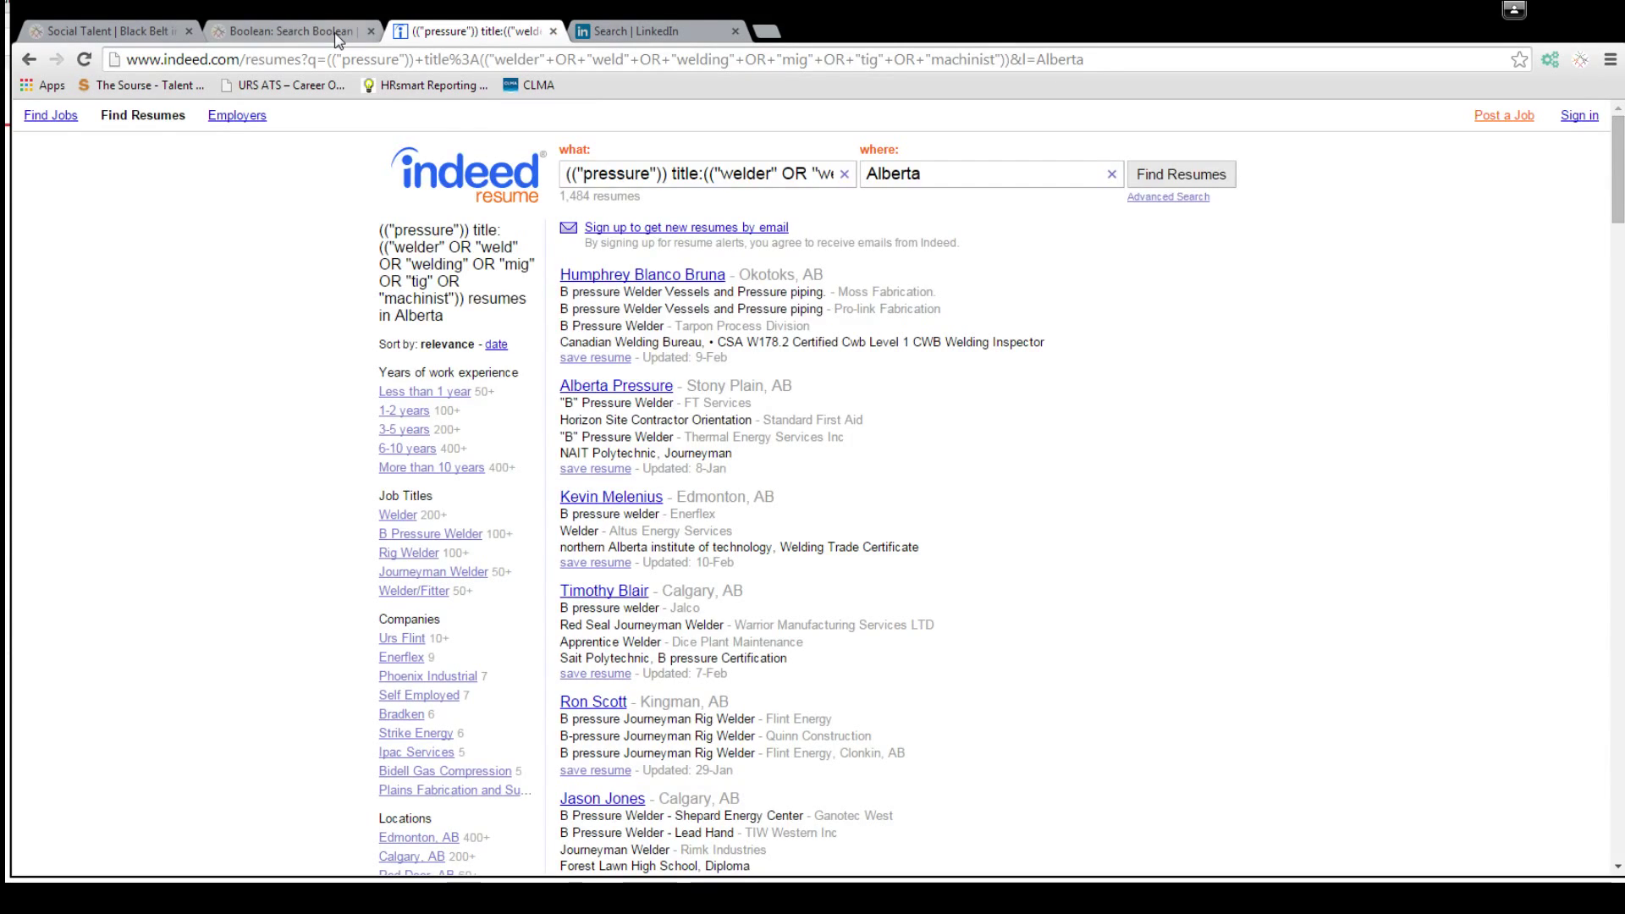
Add rig as a second skill to the Alberta welder search and regenerate the string.
click(290, 30)
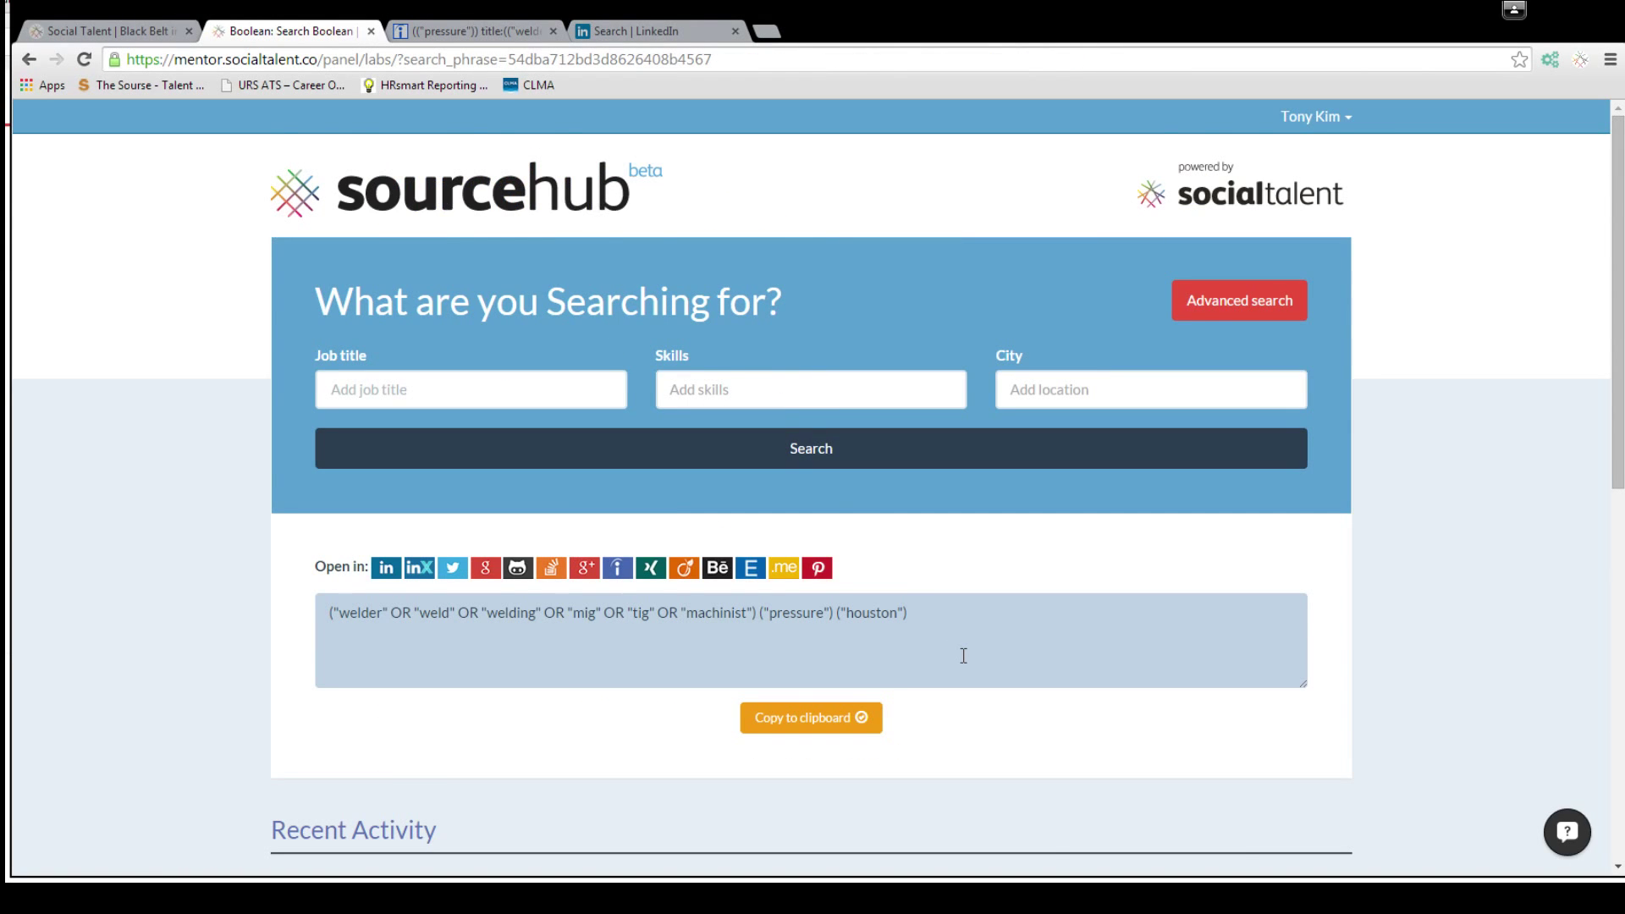
scroll(down, 3)
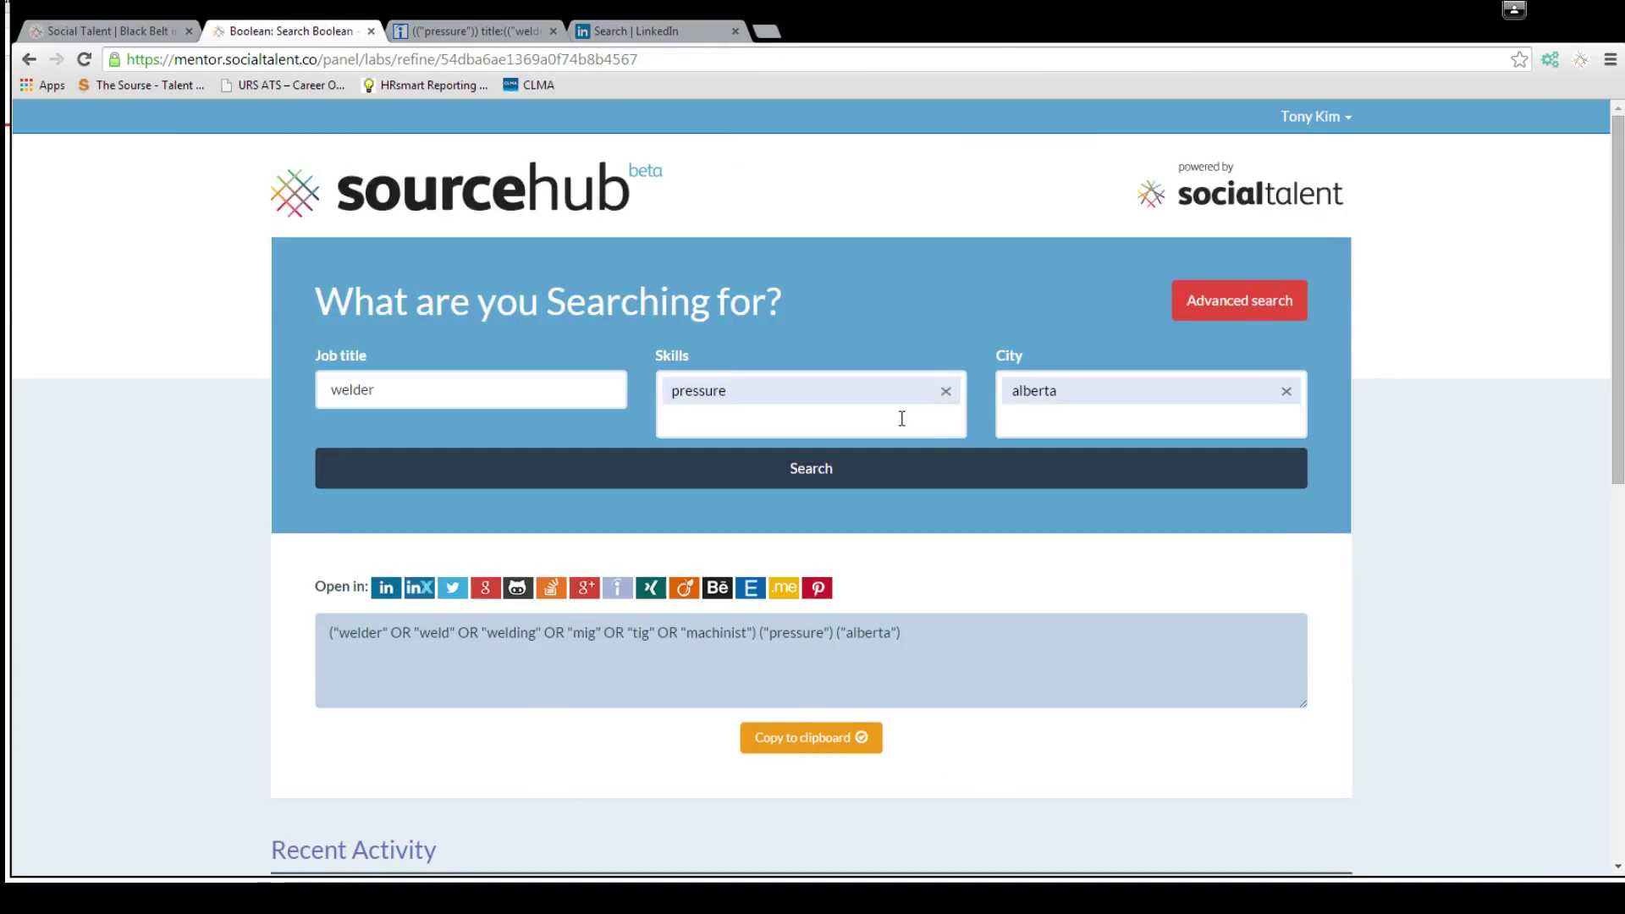
text(rig)
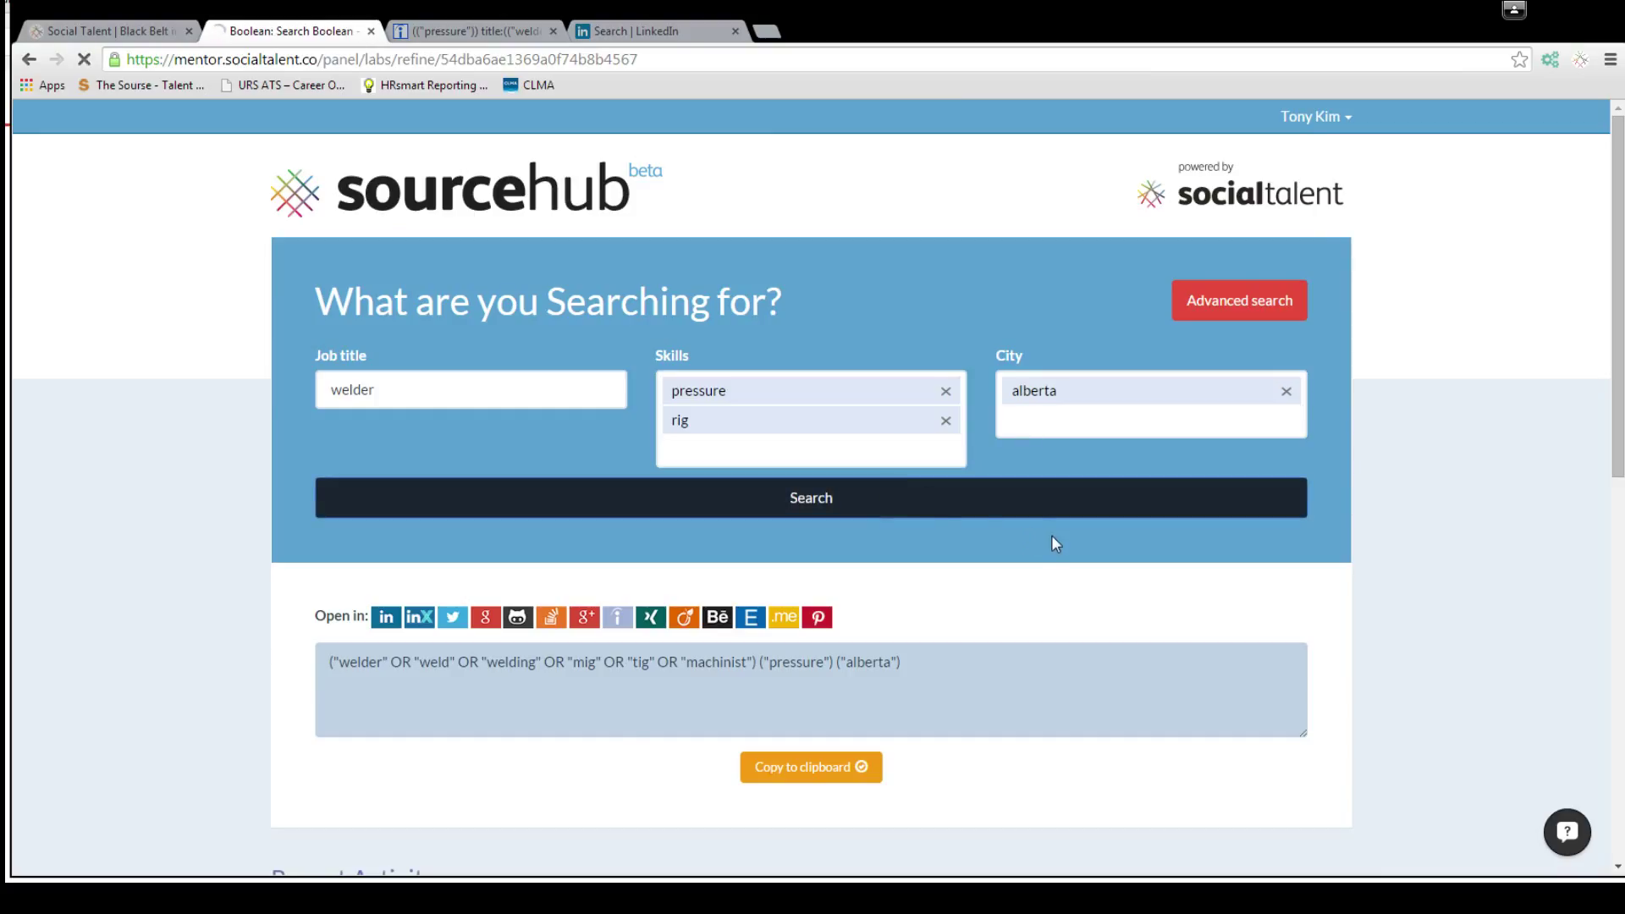
click(811, 497)
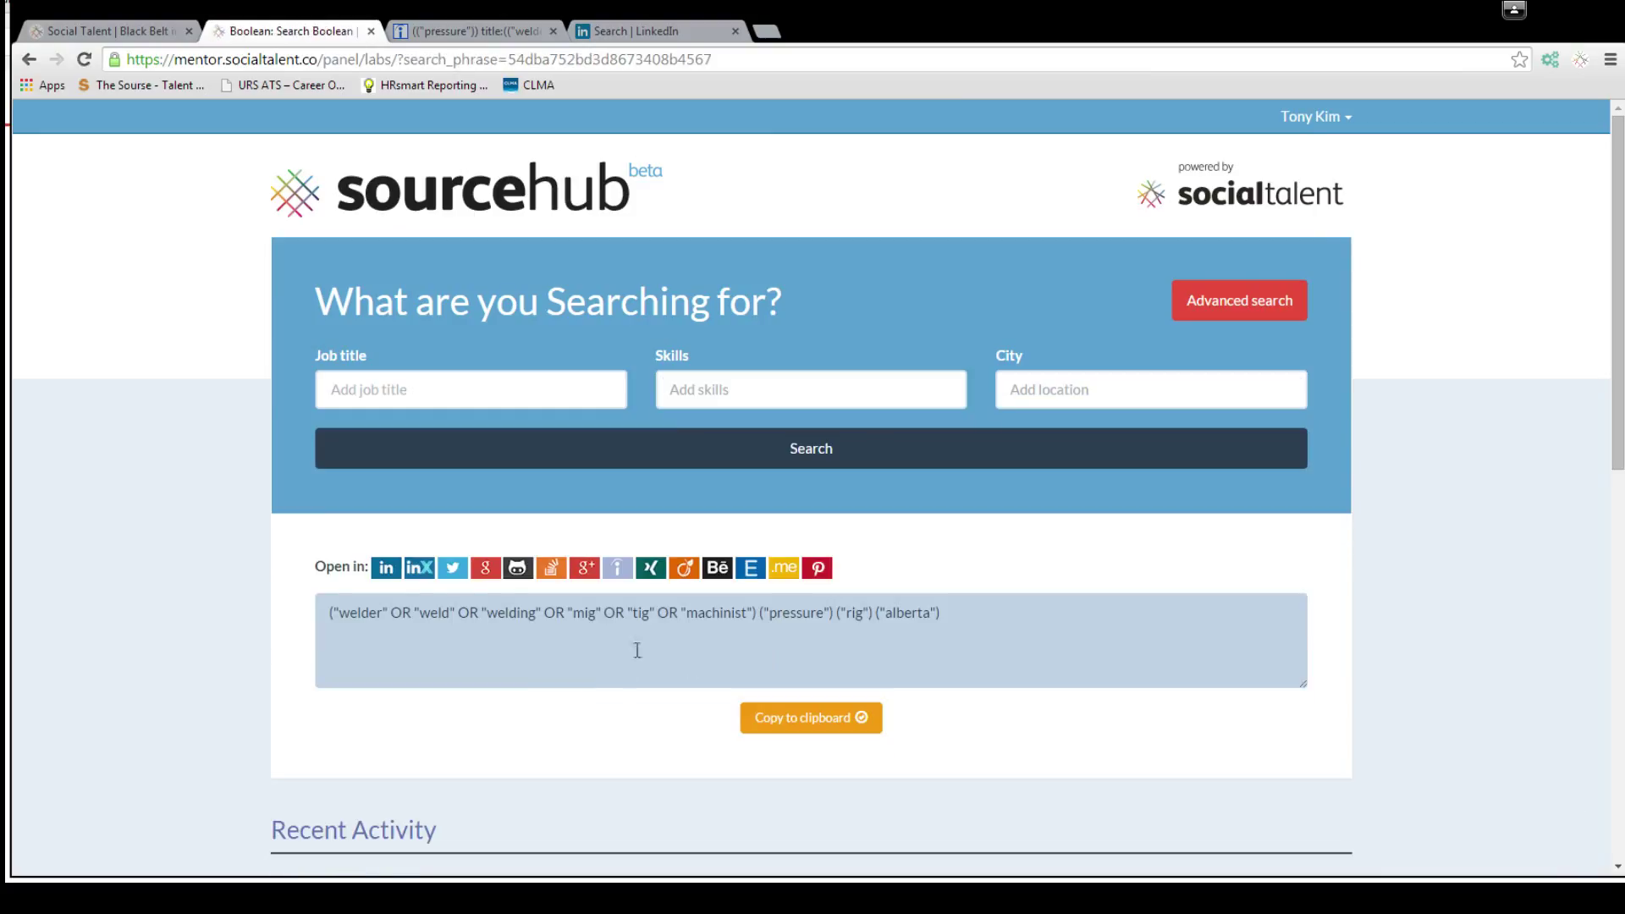
mouse_move(386, 568)
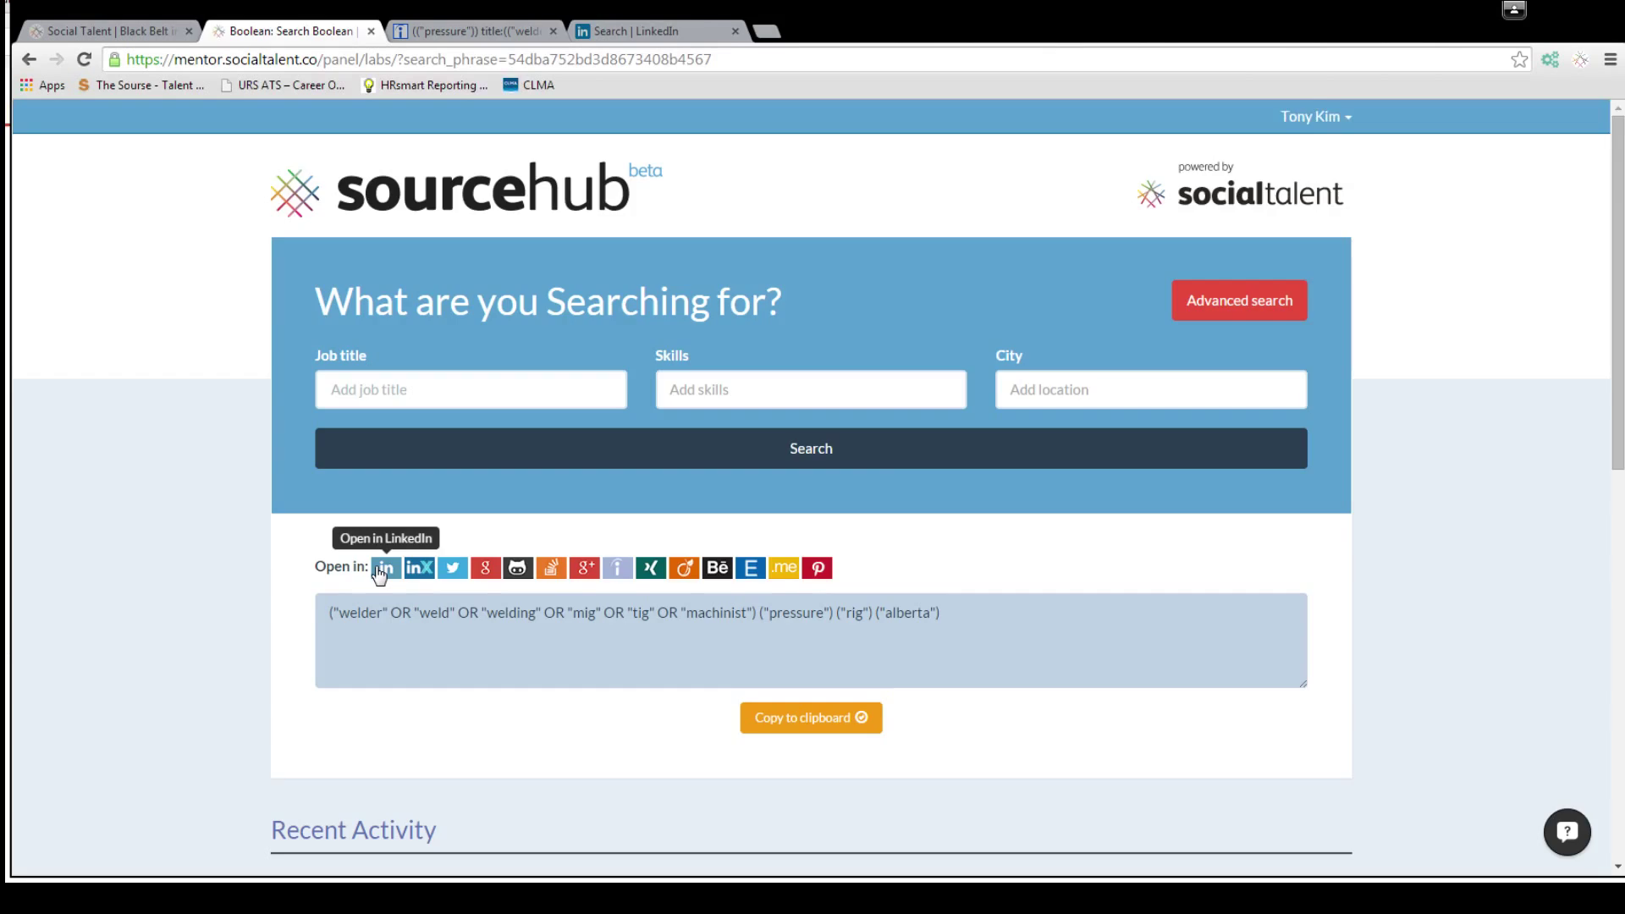
Check the rig/pressure welder string on LinkedIn (229 people results) and return to SourceHub.
click(384, 569)
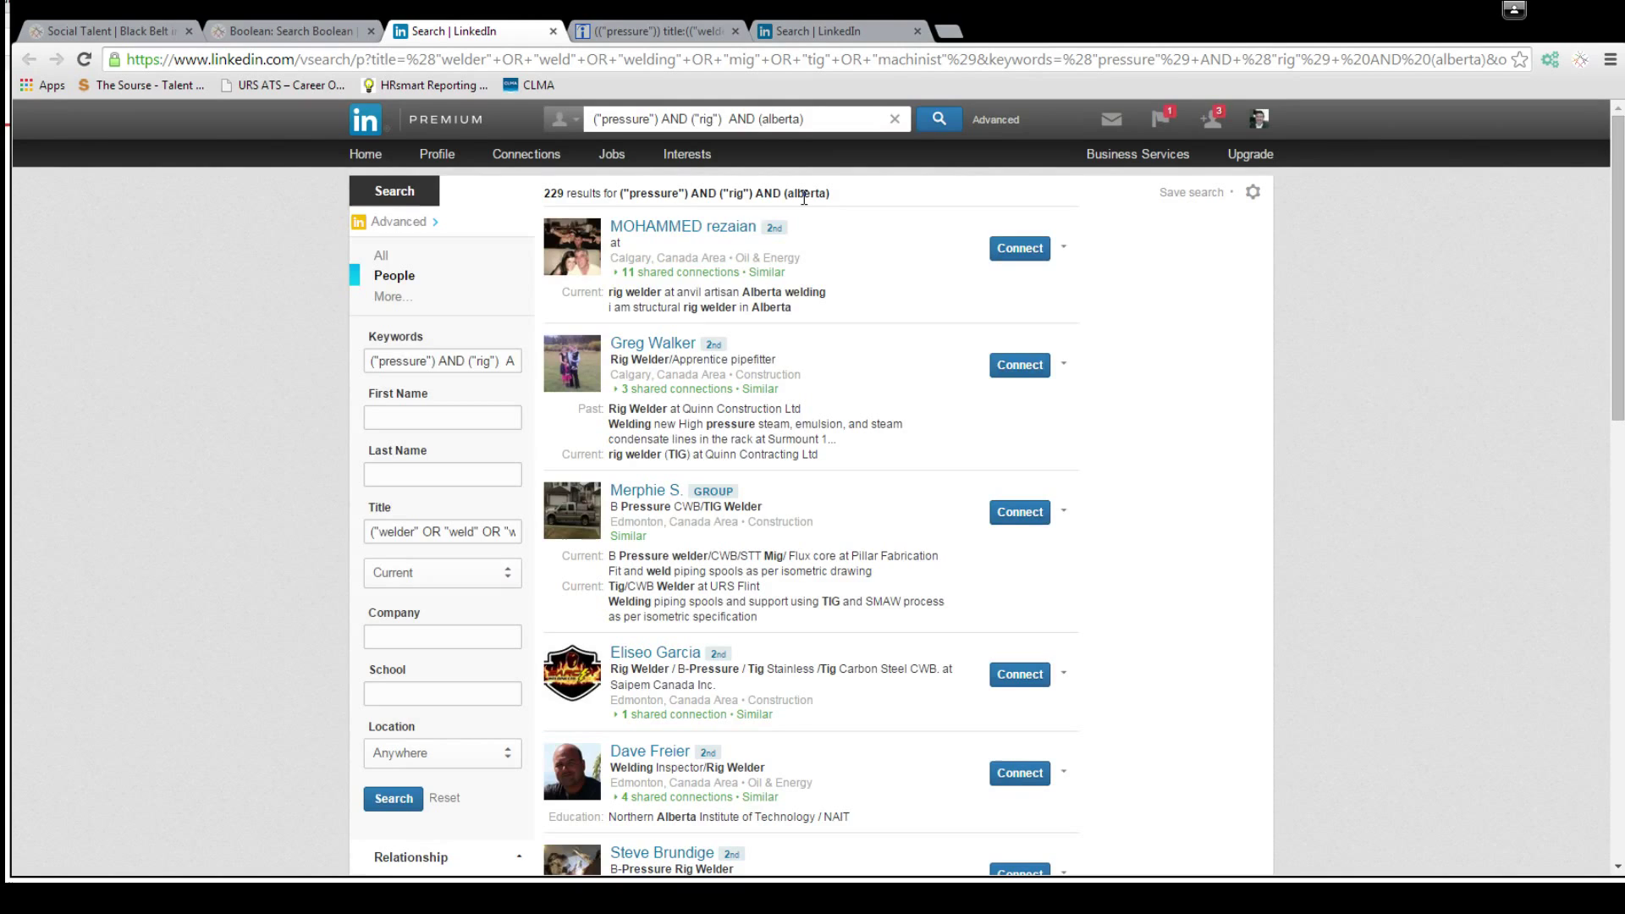
click(288, 31)
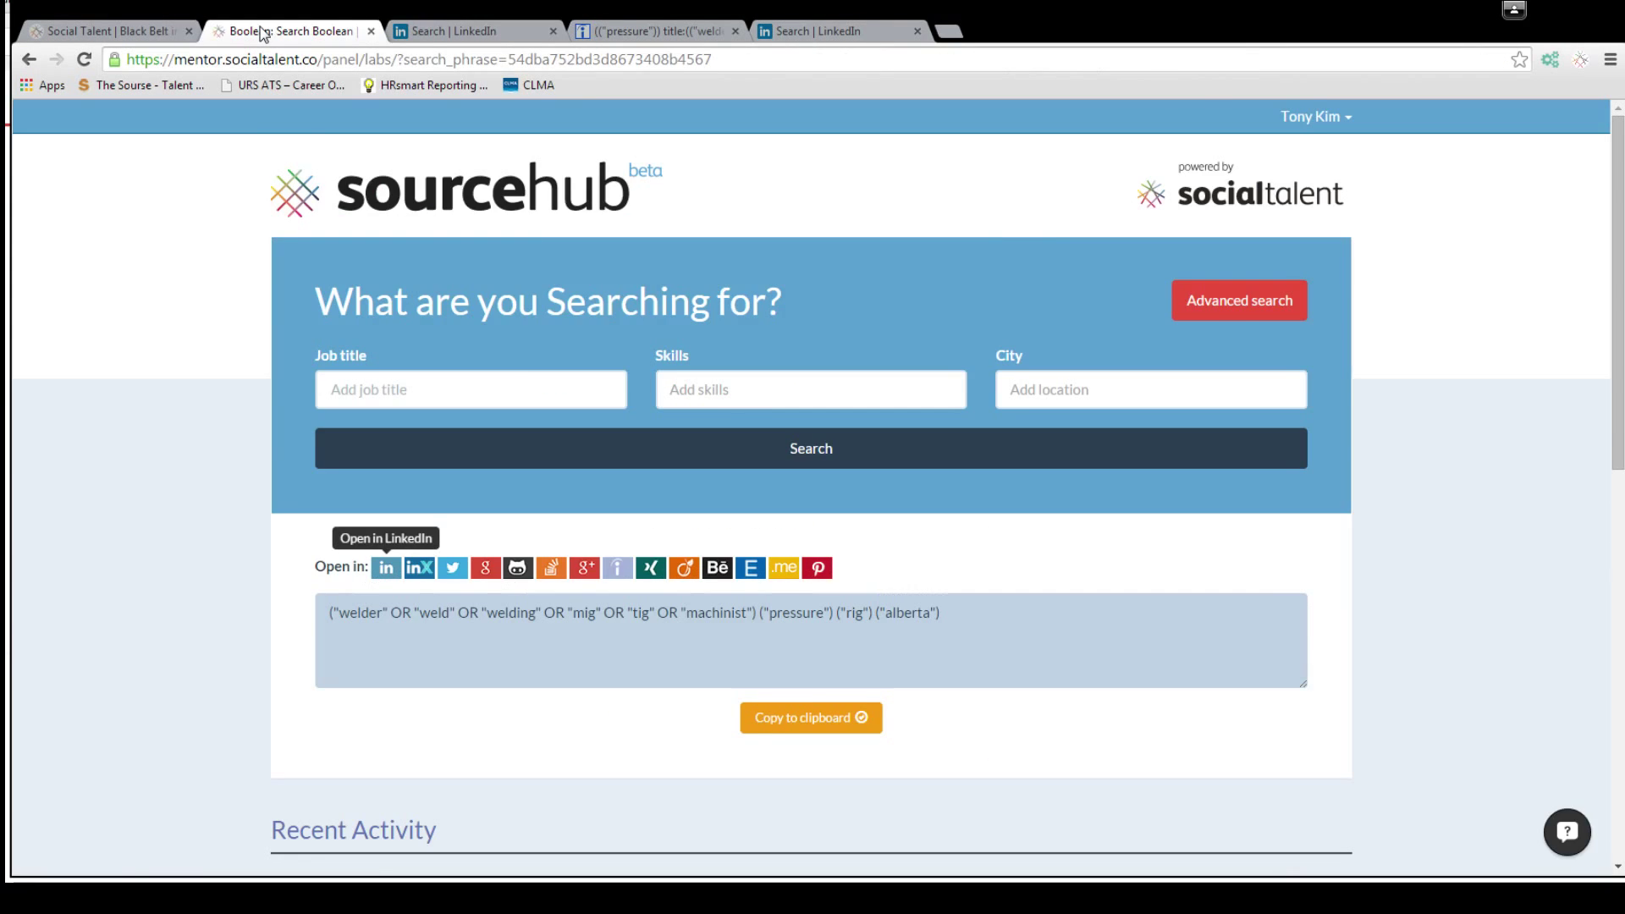
mouse_move(721, 427)
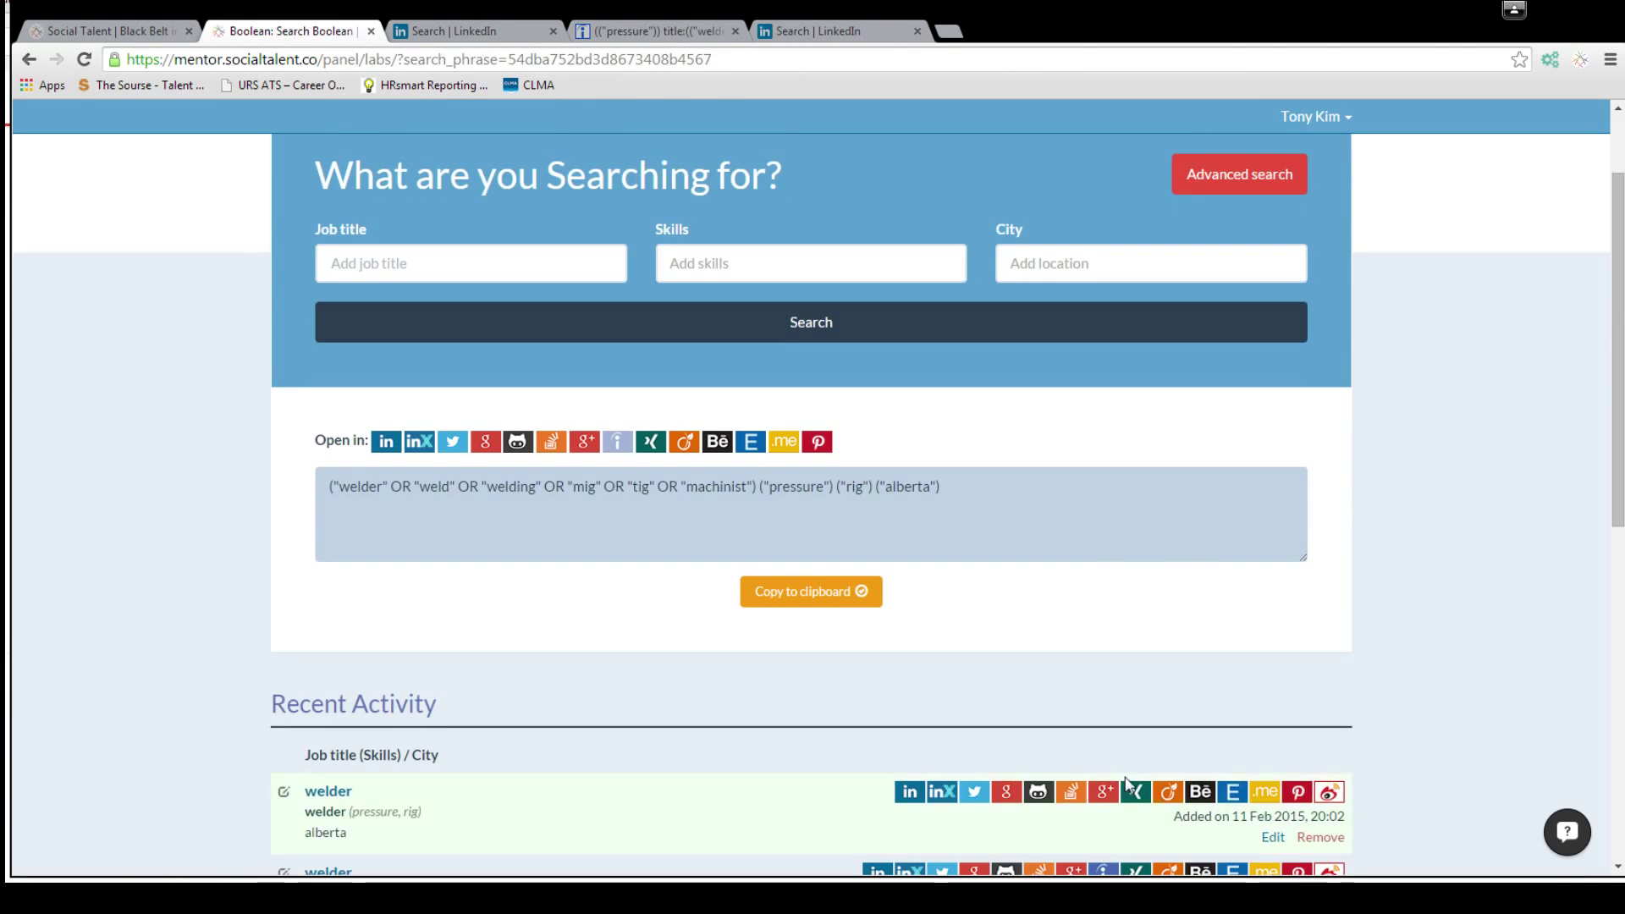
Reload the latest saved rig/pressure welder search from Recent Activity in advanced mode.
scroll(down, 3)
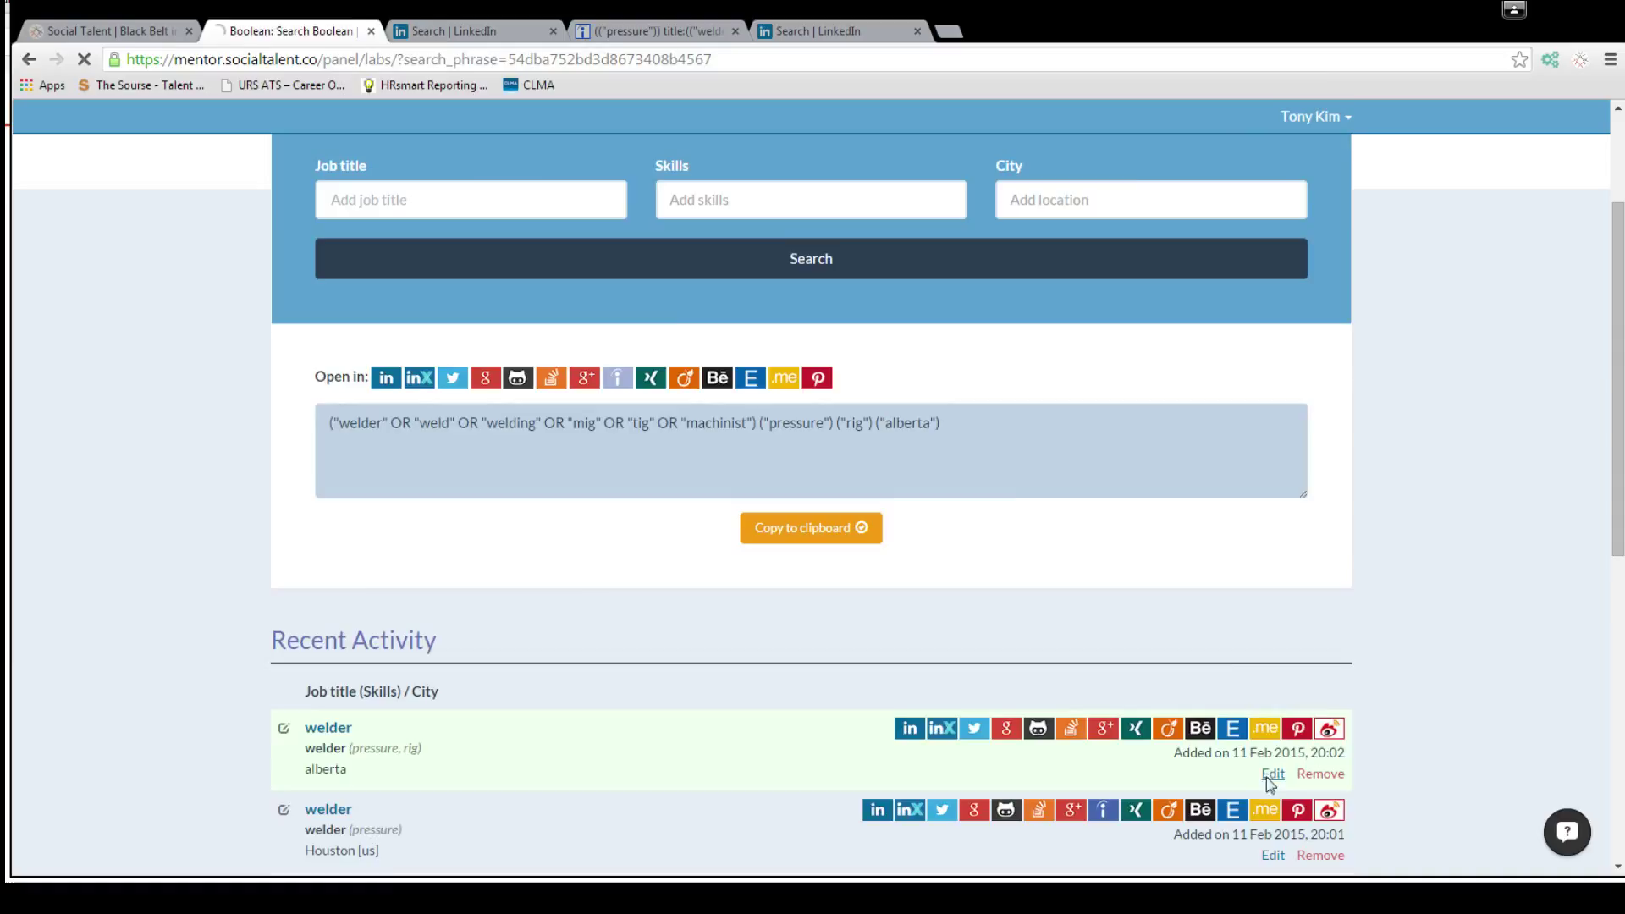
click(1271, 774)
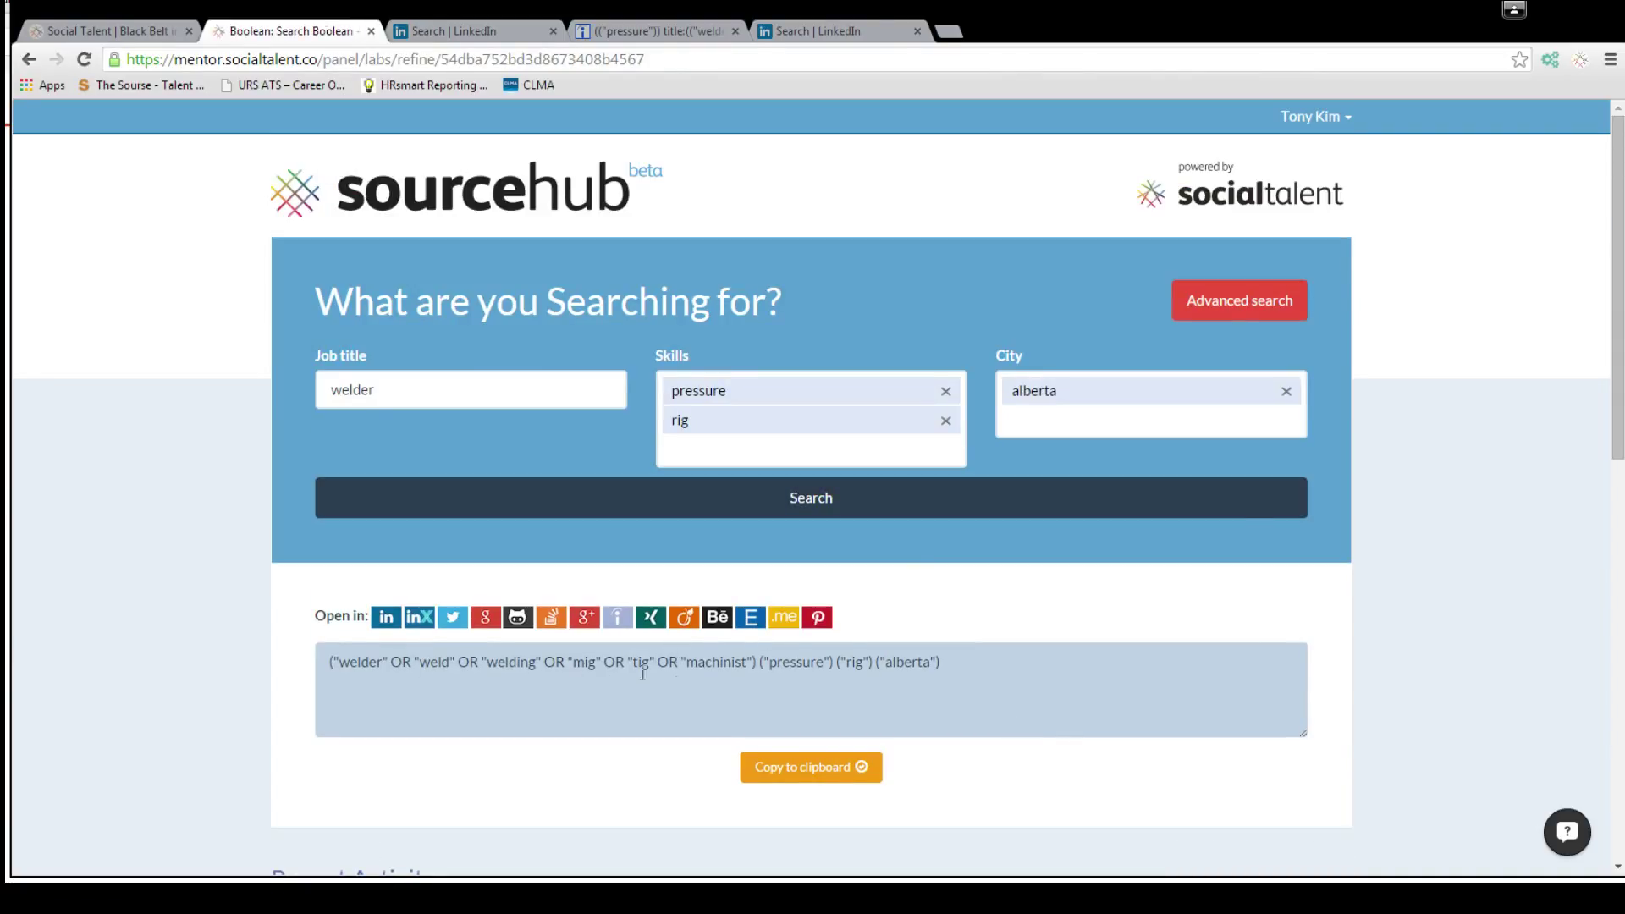
click(811, 498)
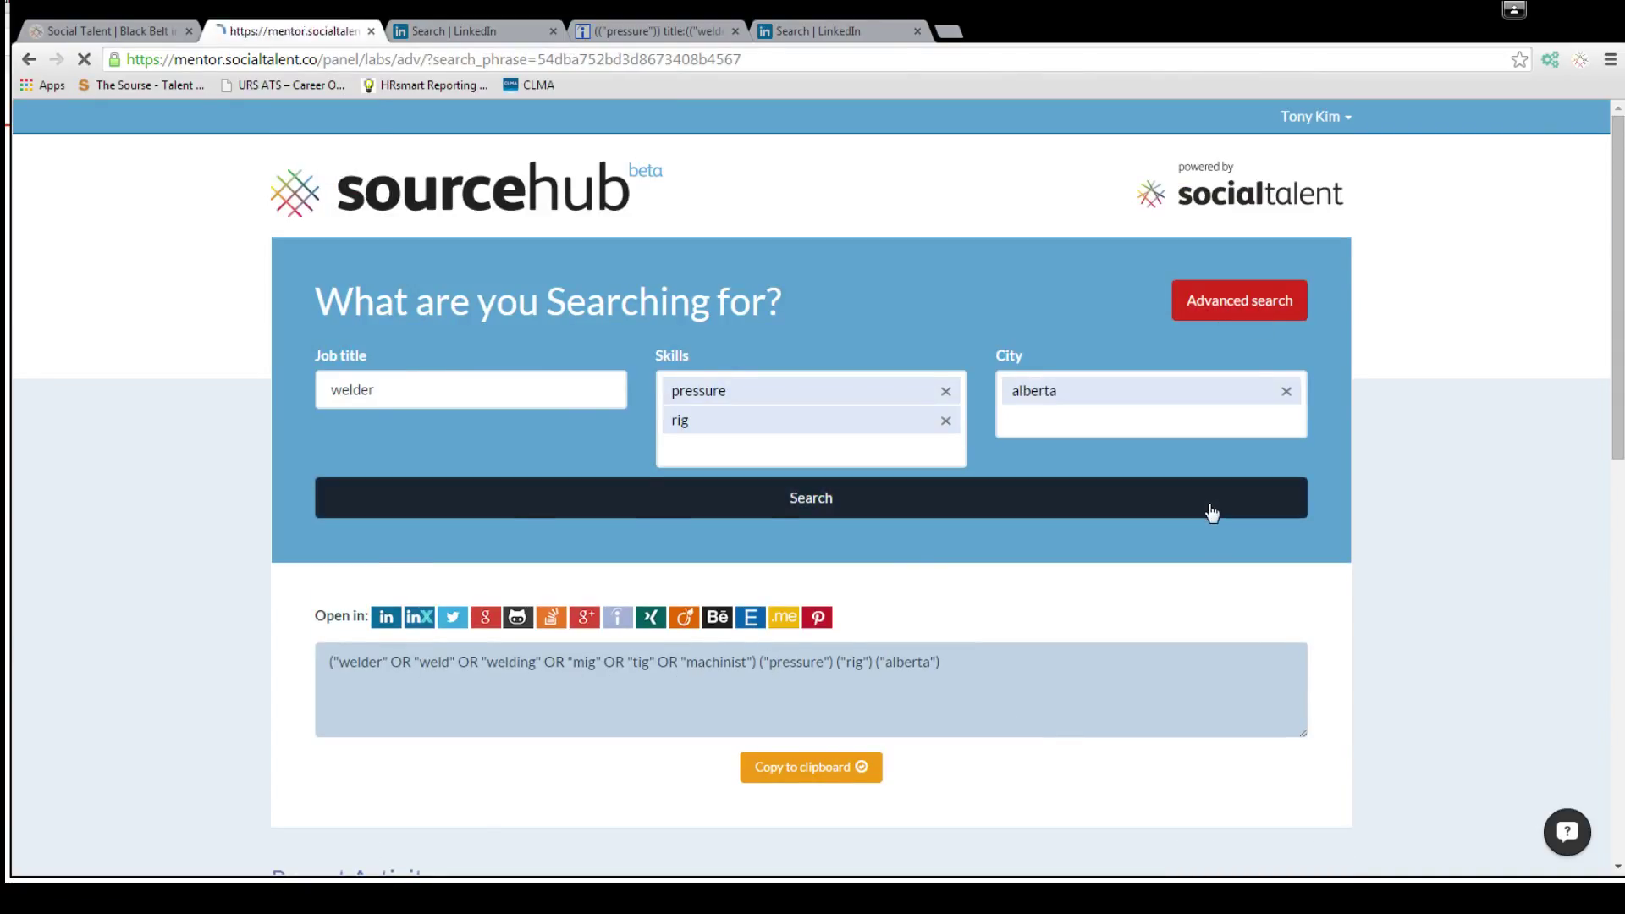
click(1237, 301)
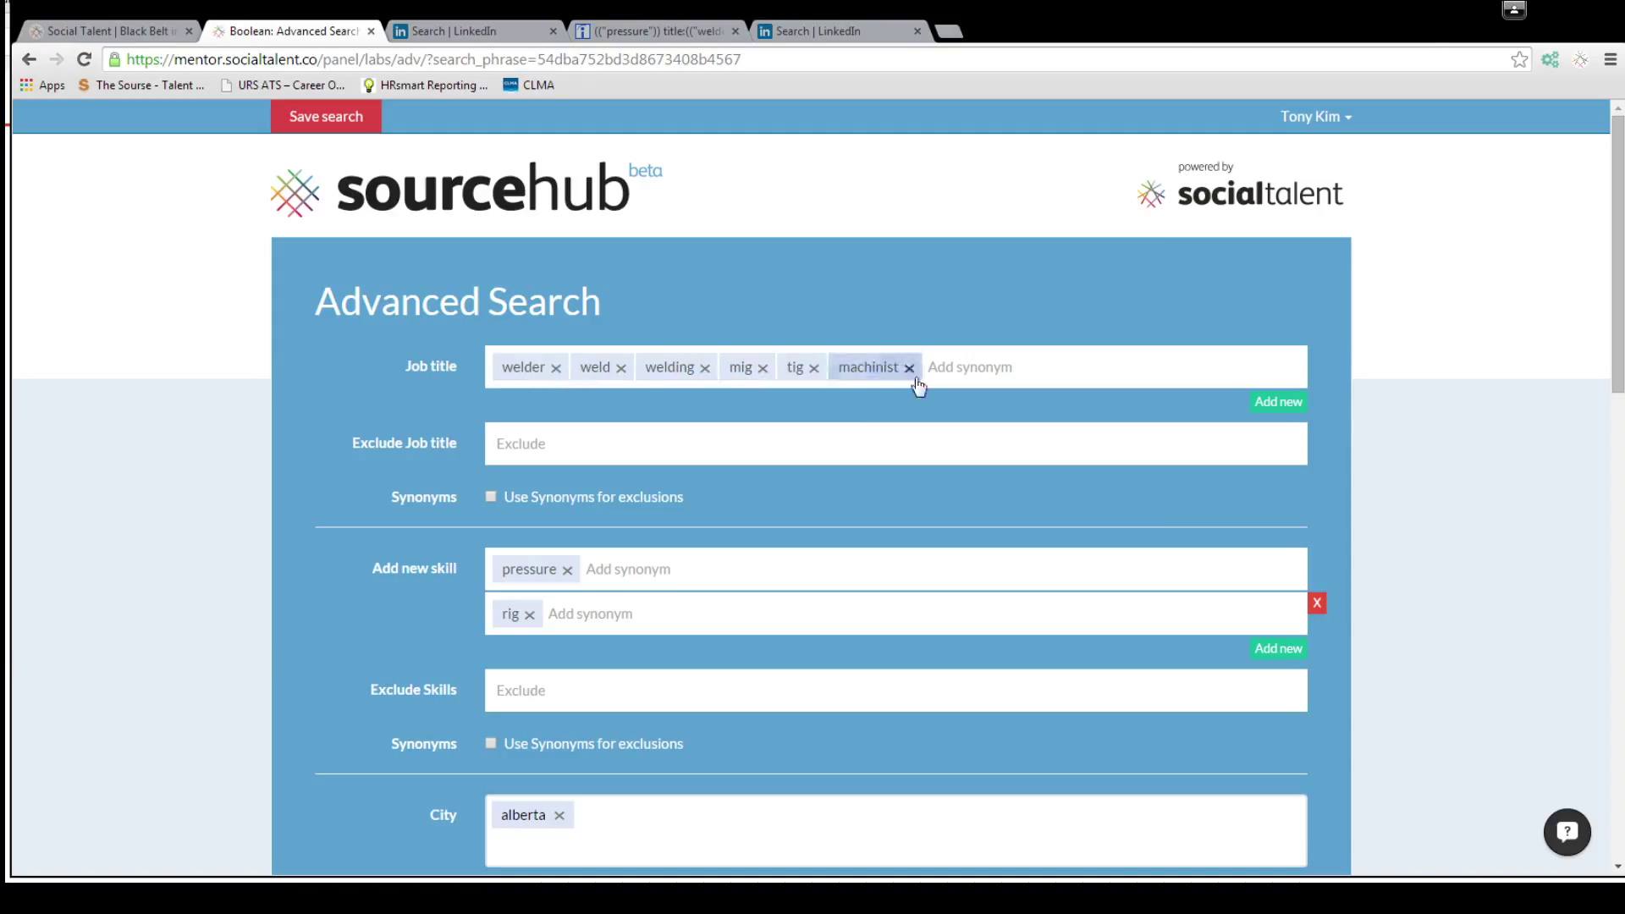
Remove the machinist and tig tags from the job-title synonyms, keeping pressure, rig and alberta.
click(909, 367)
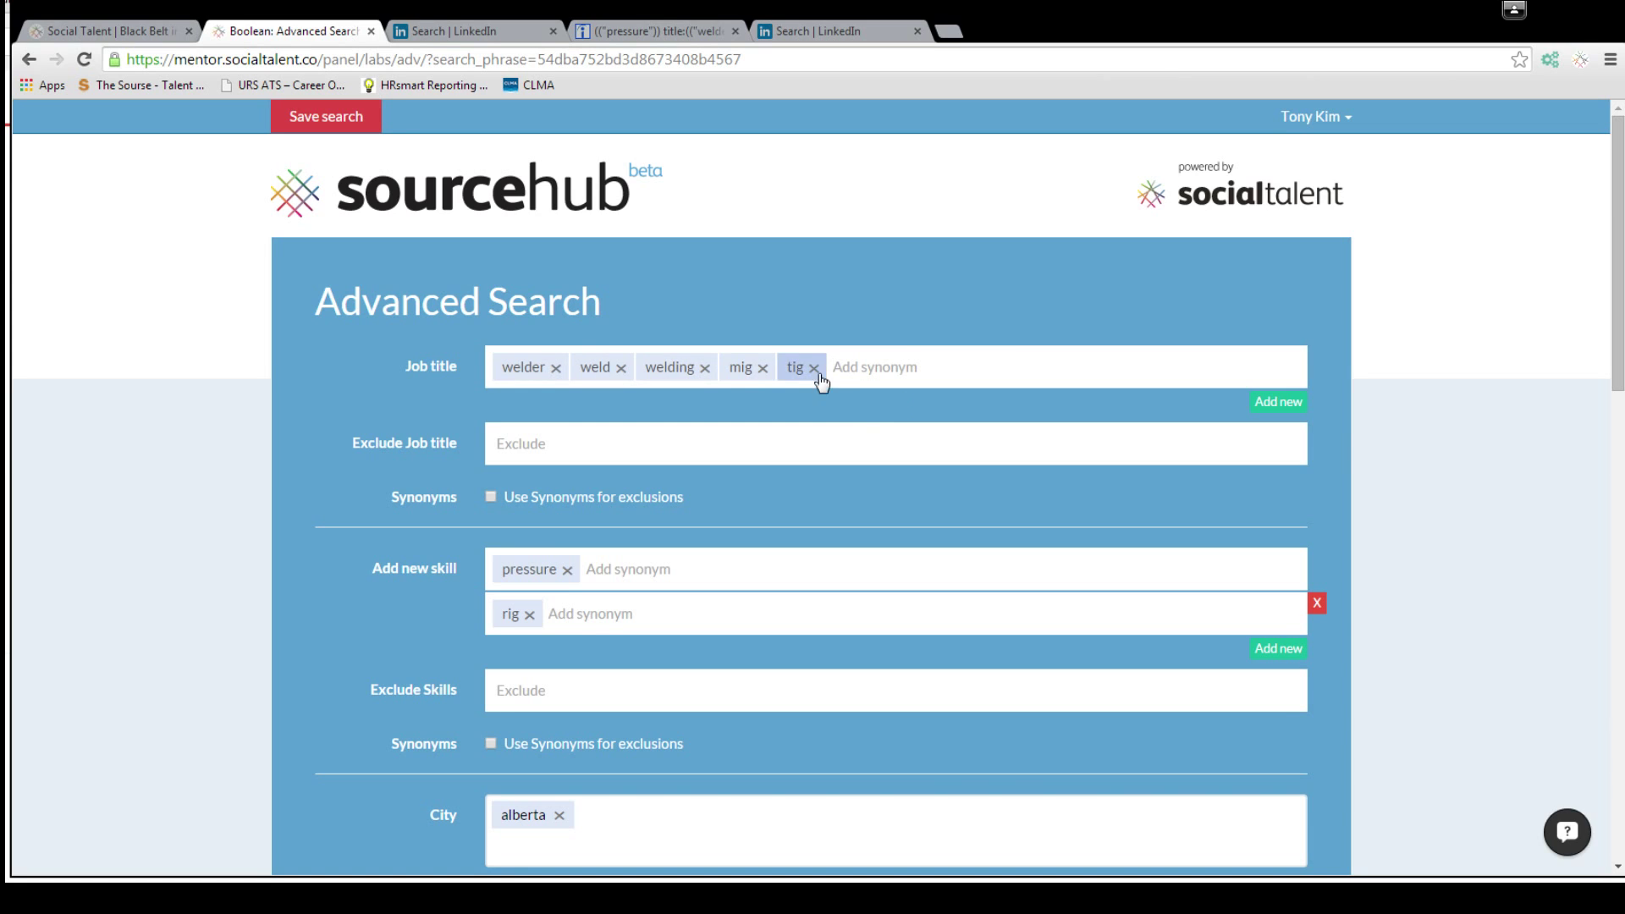
click(816, 368)
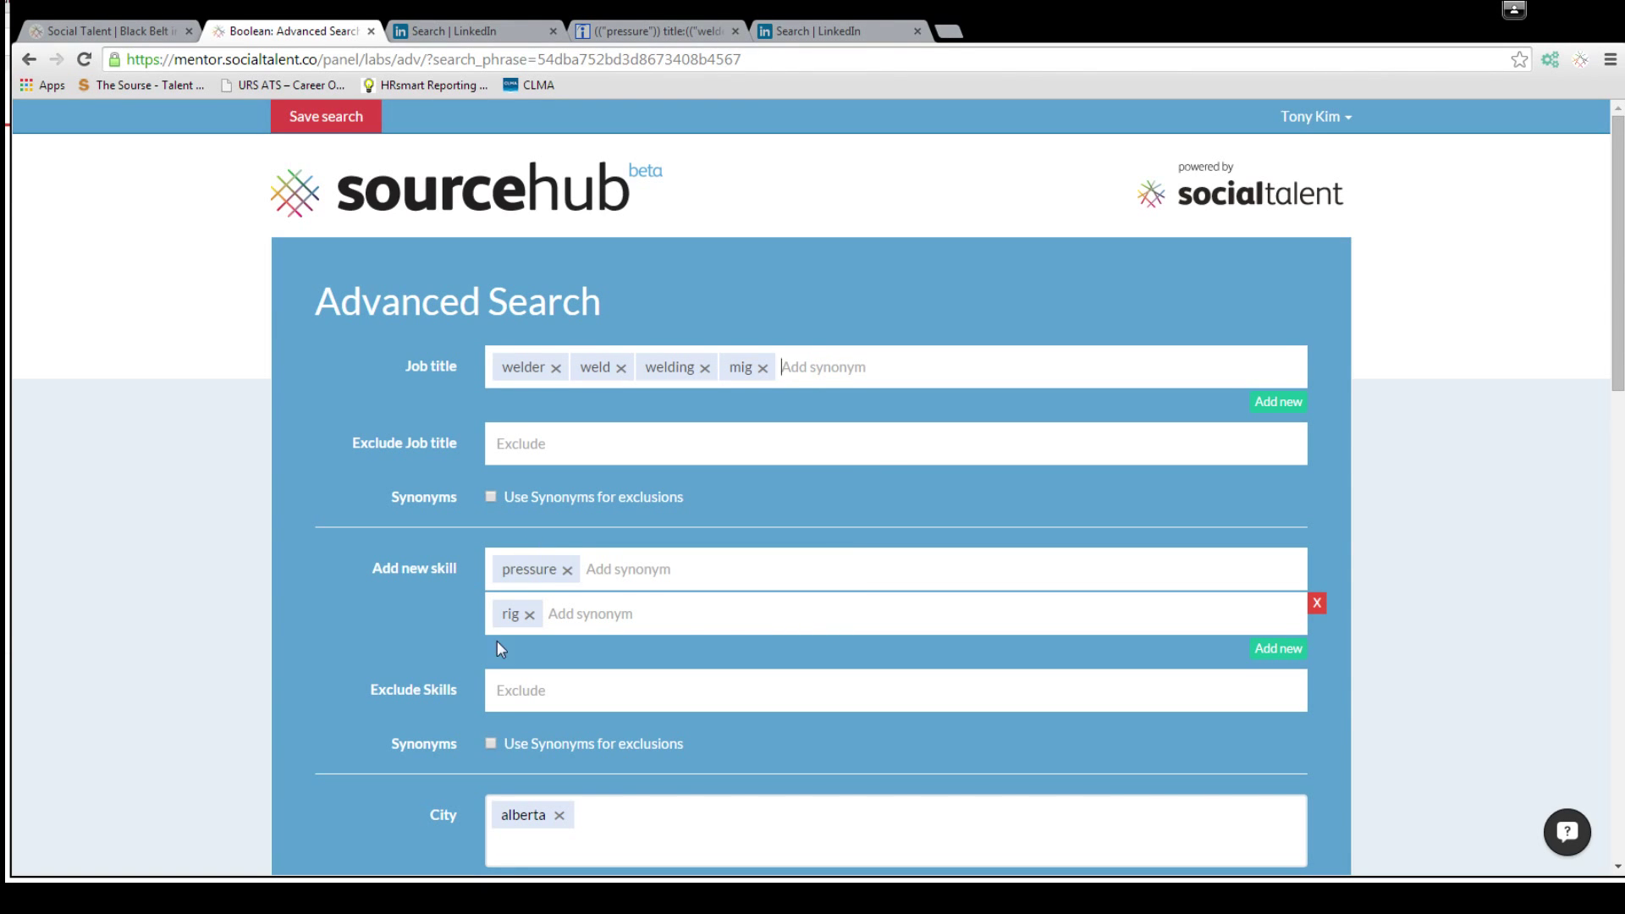
scroll(down, 3)
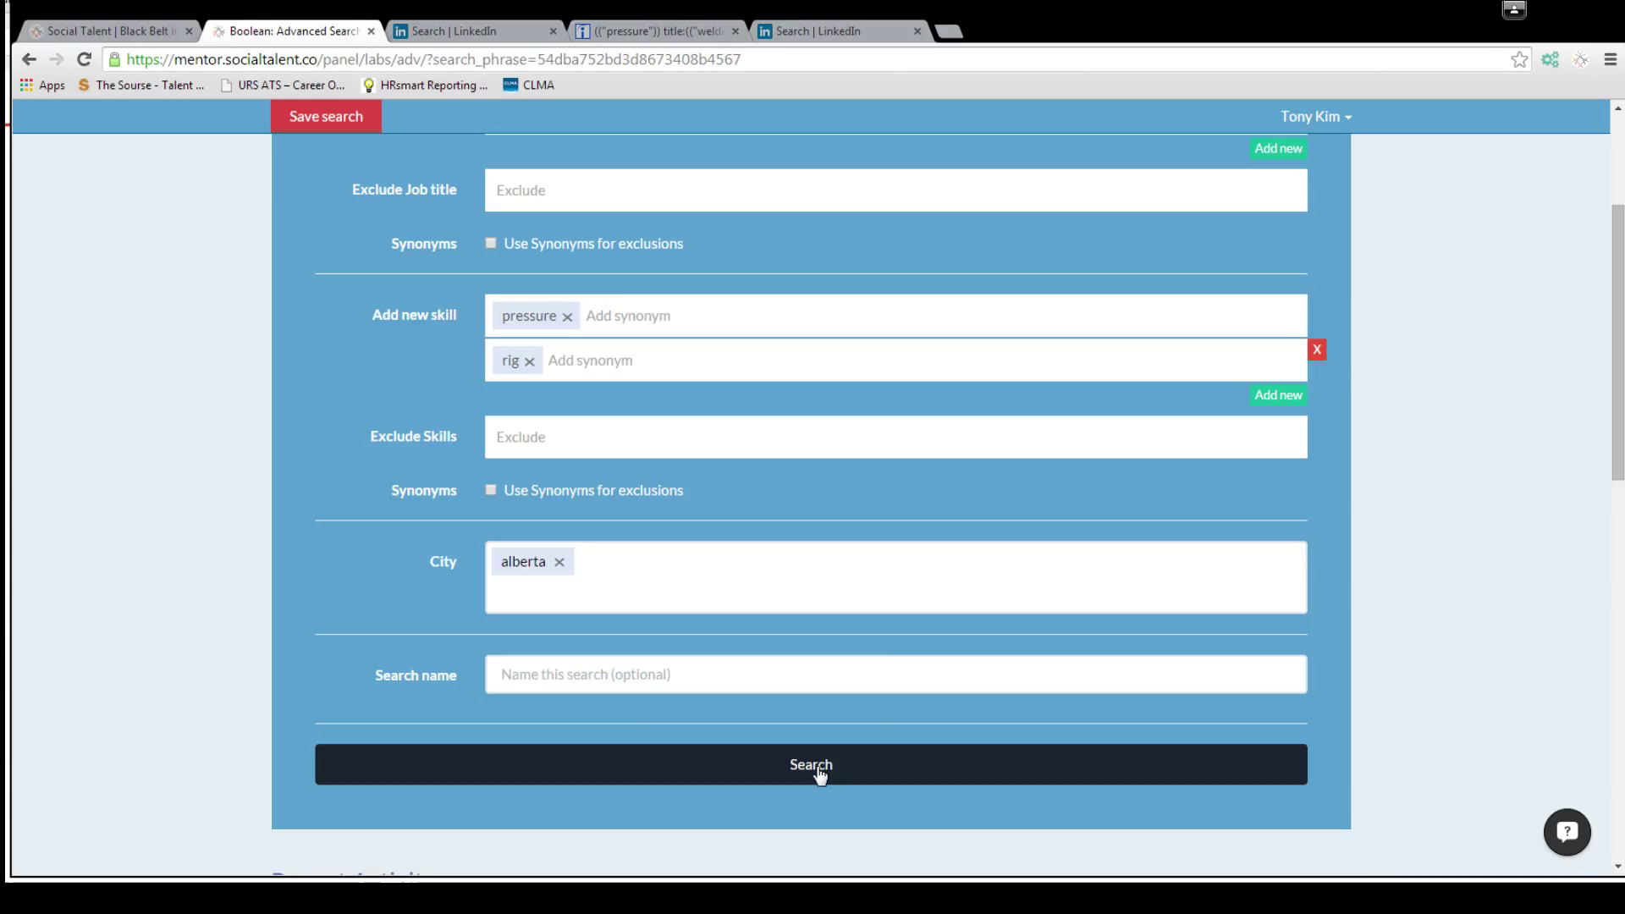
Rebuild the string with titles welder, weld, welding, mig plus pressure, rig and alberta.
click(810, 765)
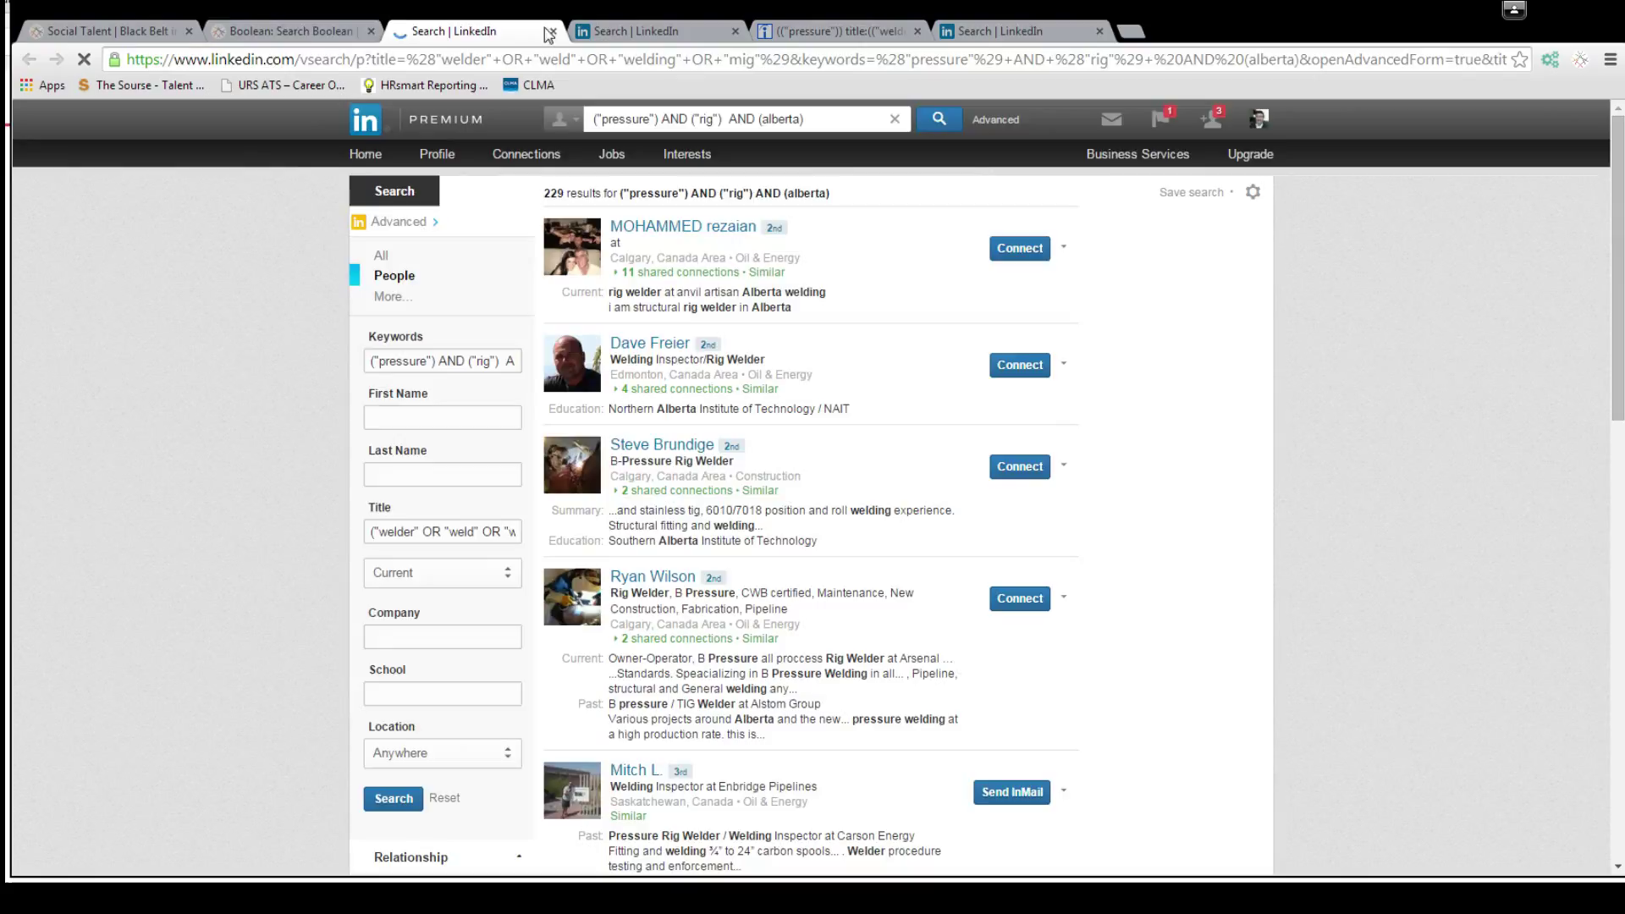
click(289, 30)
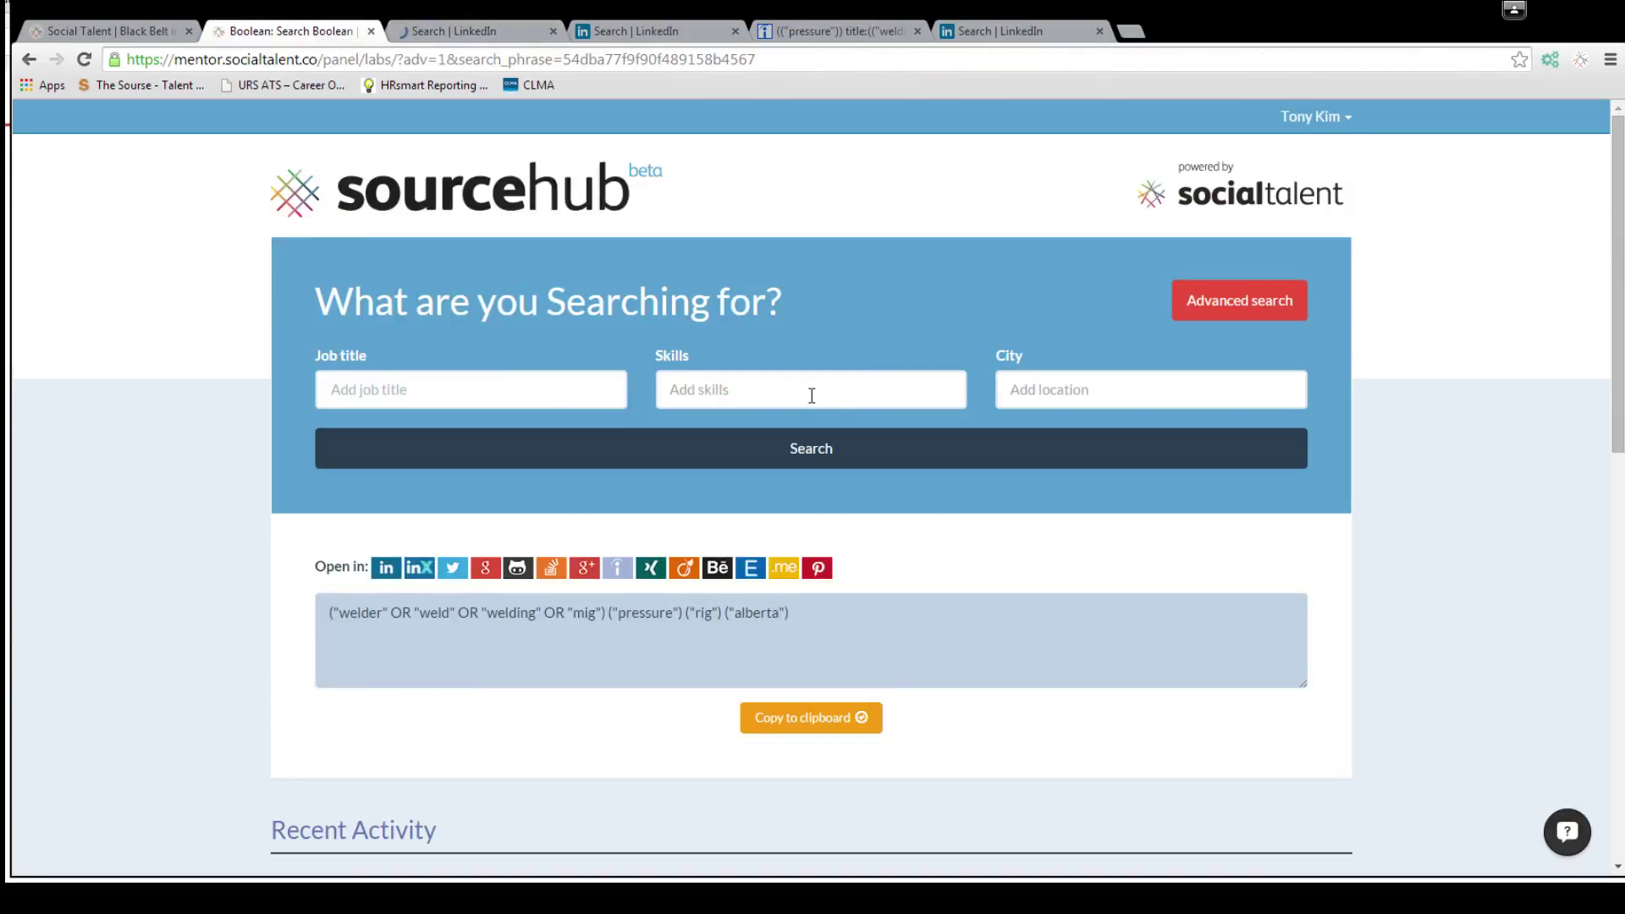
mouse_move(1030, 532)
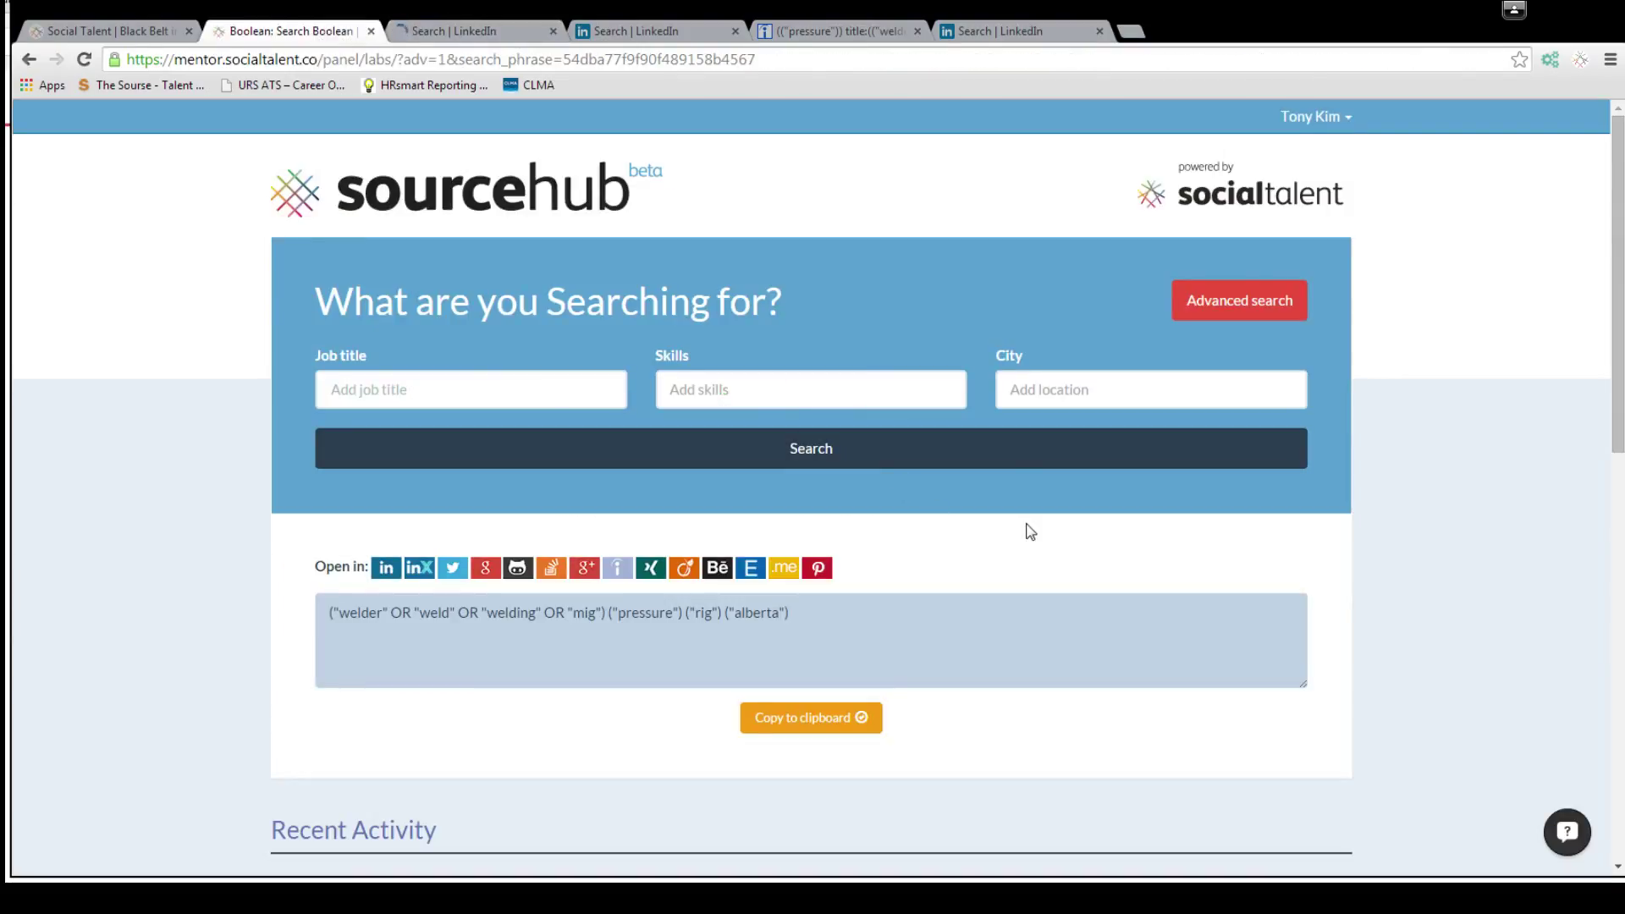